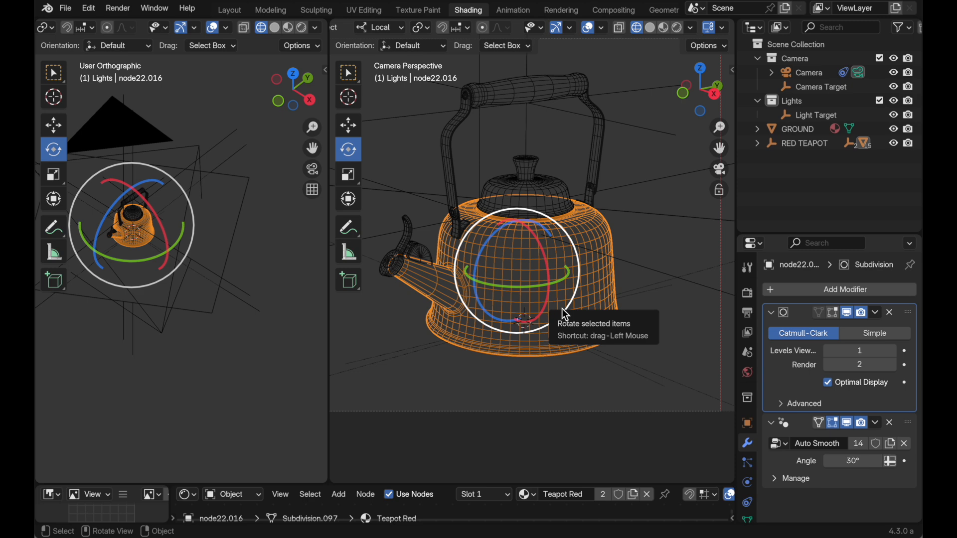
pyautogui.moveTo(591, 232)
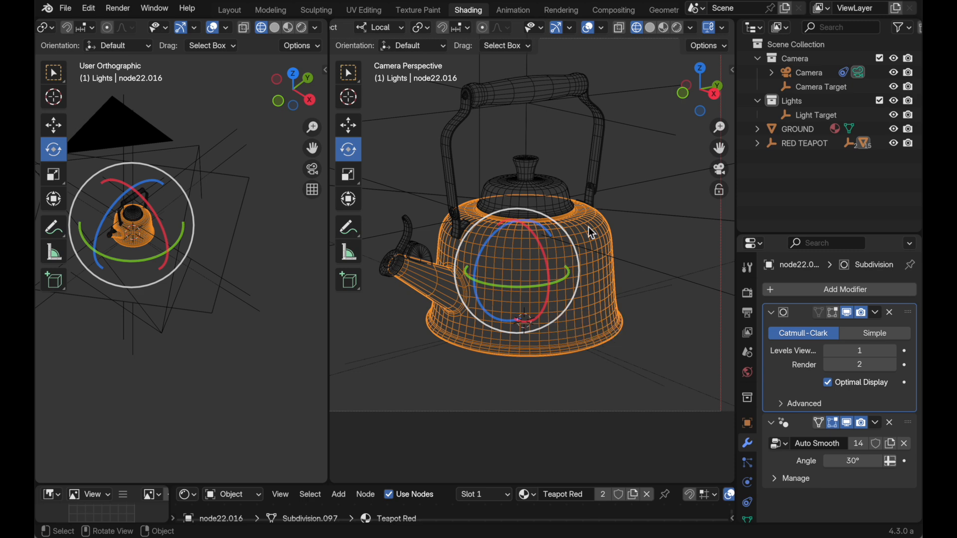
pyautogui.moveTo(675, 27)
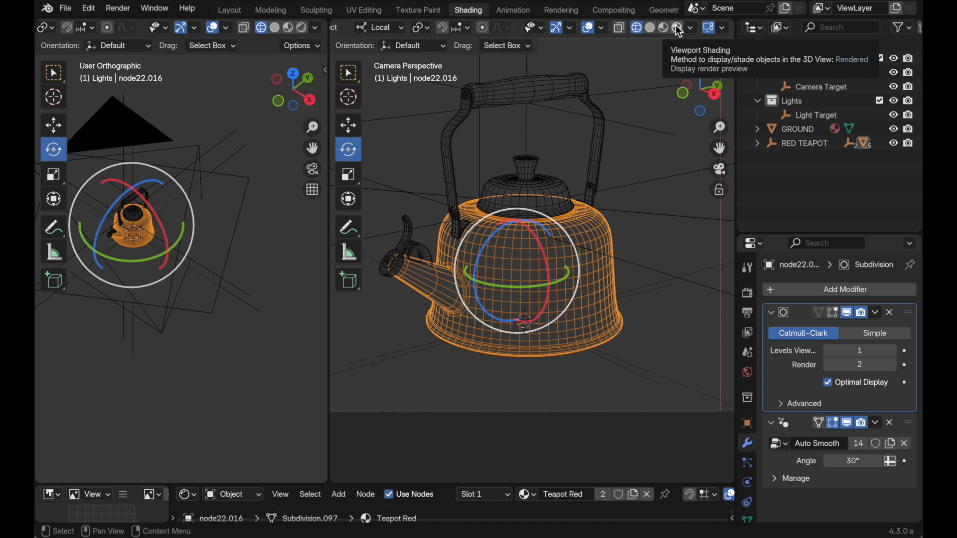
# Switch the camera viewport to Rendered shading and add area lights aimed at the teapot
pyautogui.click(675, 27)
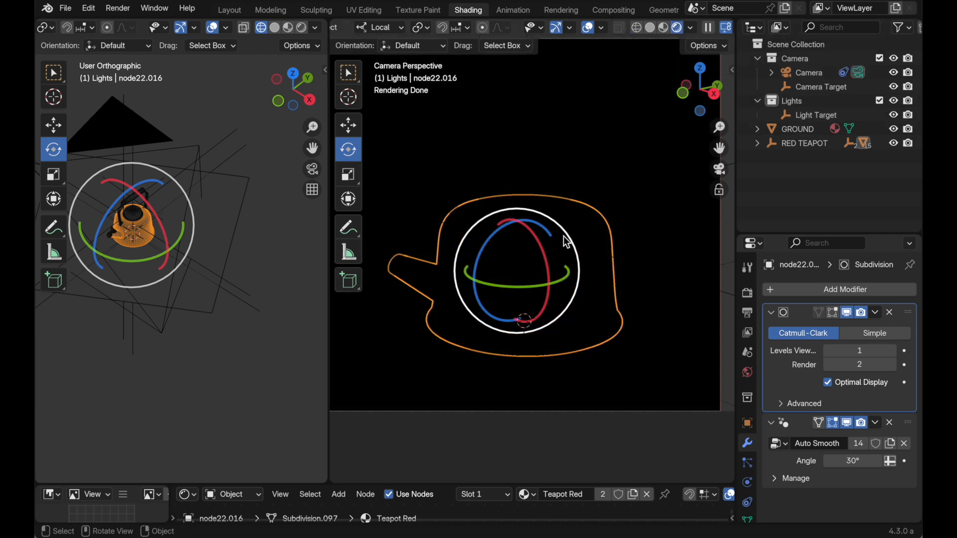
pyautogui.moveTo(563, 240)
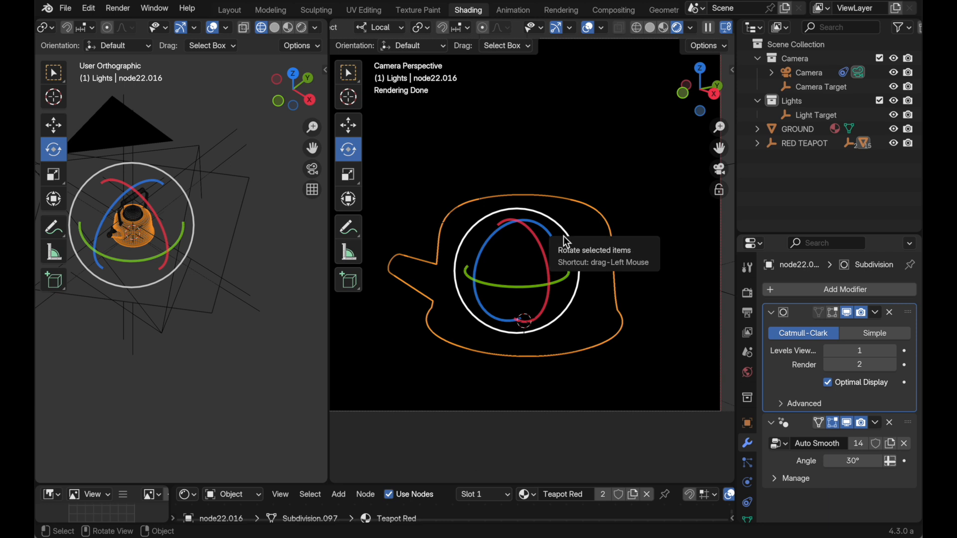
pyautogui.moveTo(156, 151)
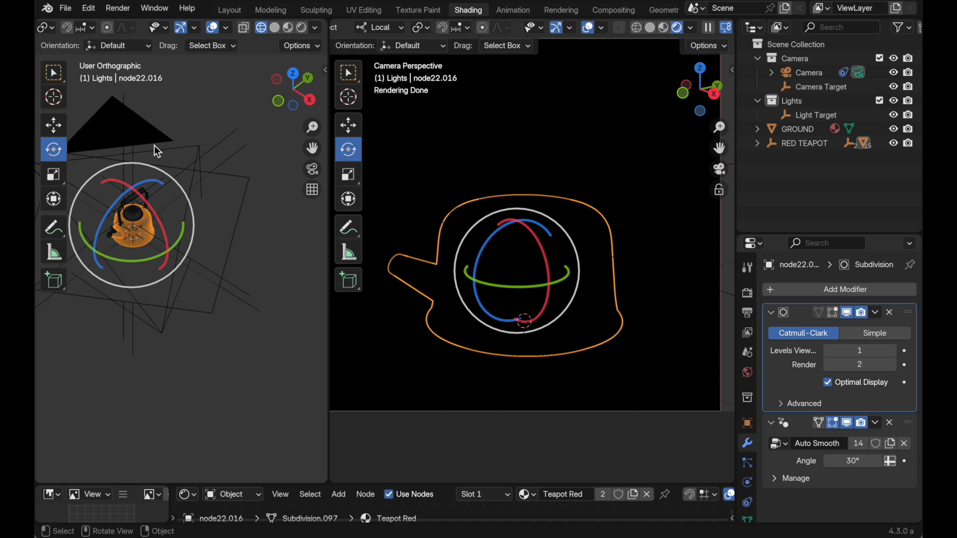
pyautogui.moveTo(611, 218)
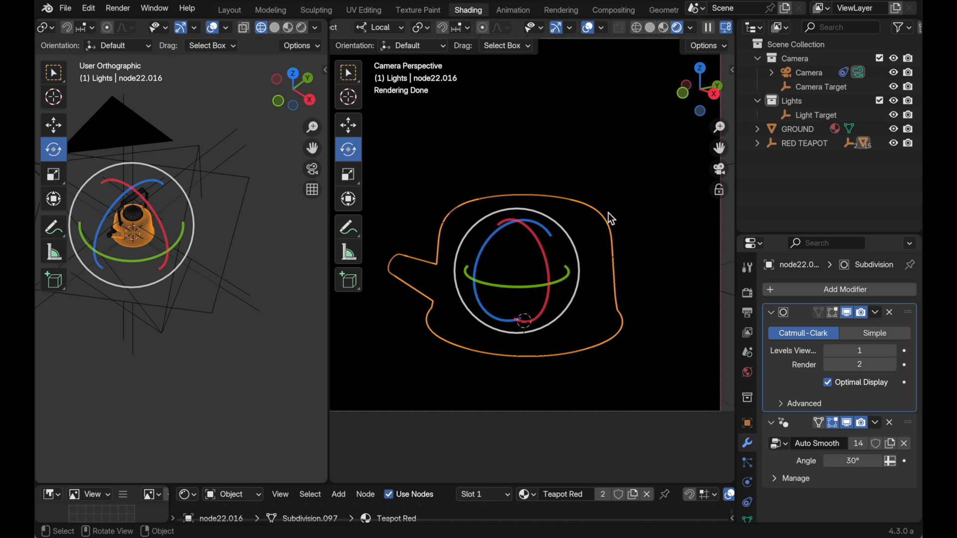
pyautogui.moveTo(577, 238)
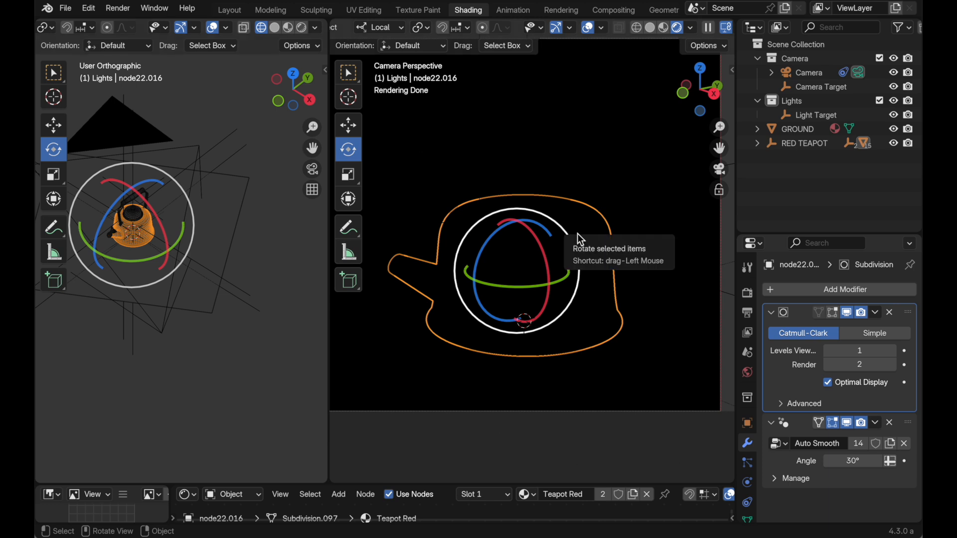
pyautogui.click(803, 114)
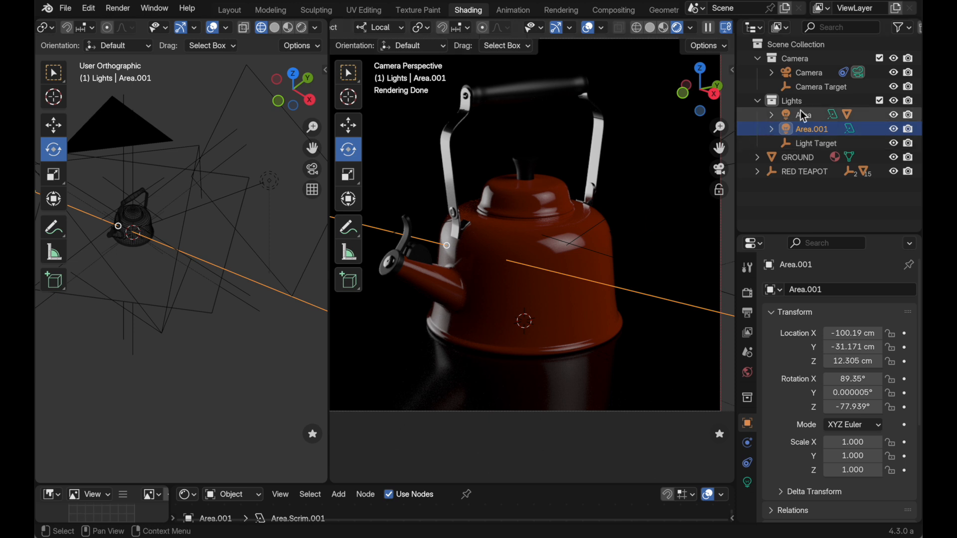
# Select the Area light and enlarge it via Adjust Area Light Size, repositioning it toward the teapot
pyautogui.click(803, 115)
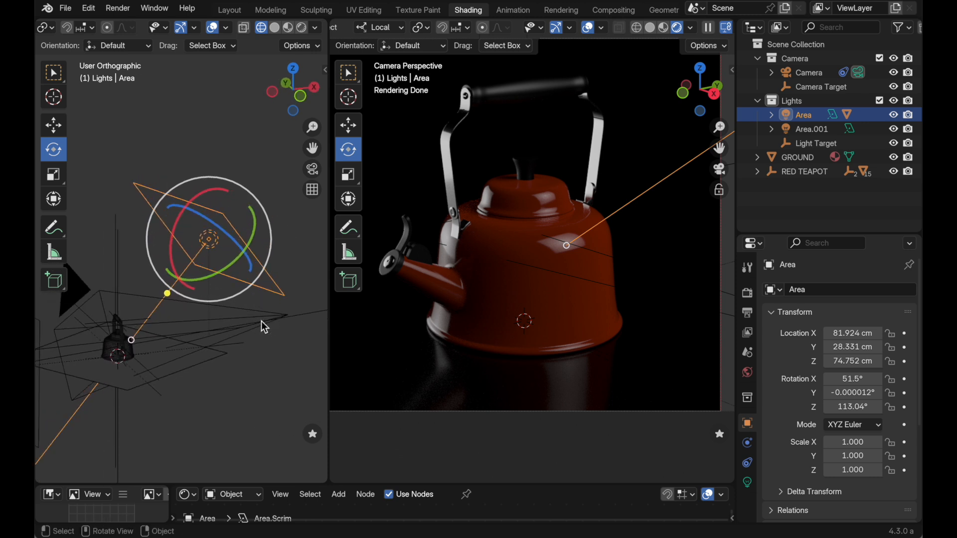
pyautogui.rightClick(262, 327)
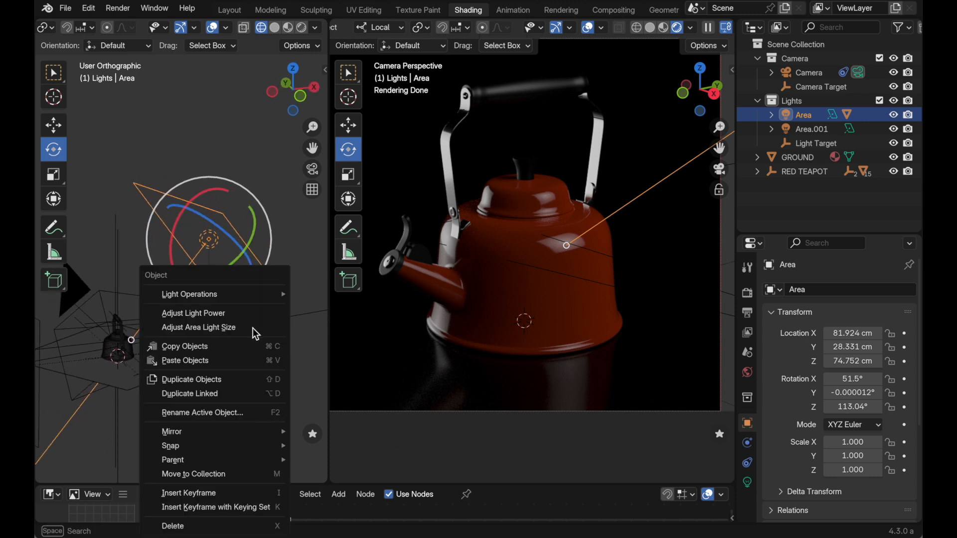
pyautogui.click(197, 327)
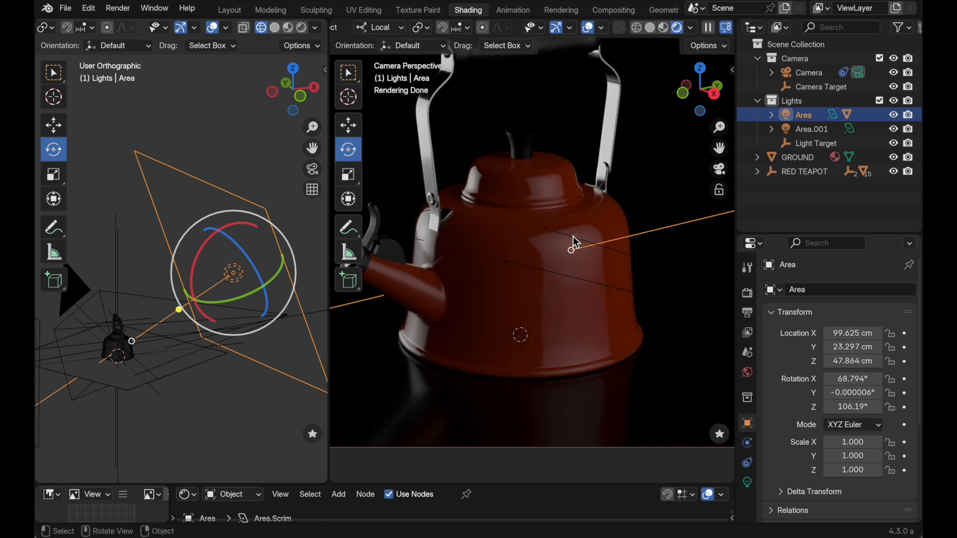
# Show the Area light's Scrim settings and reset Horizontal Tilt to 0°
pyautogui.click(746, 482)
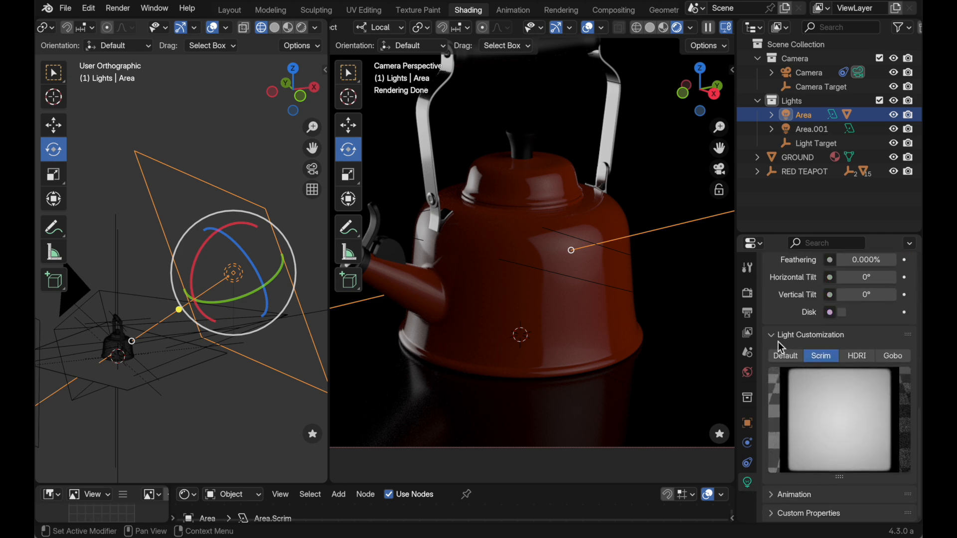
pyautogui.moveTo(863, 346)
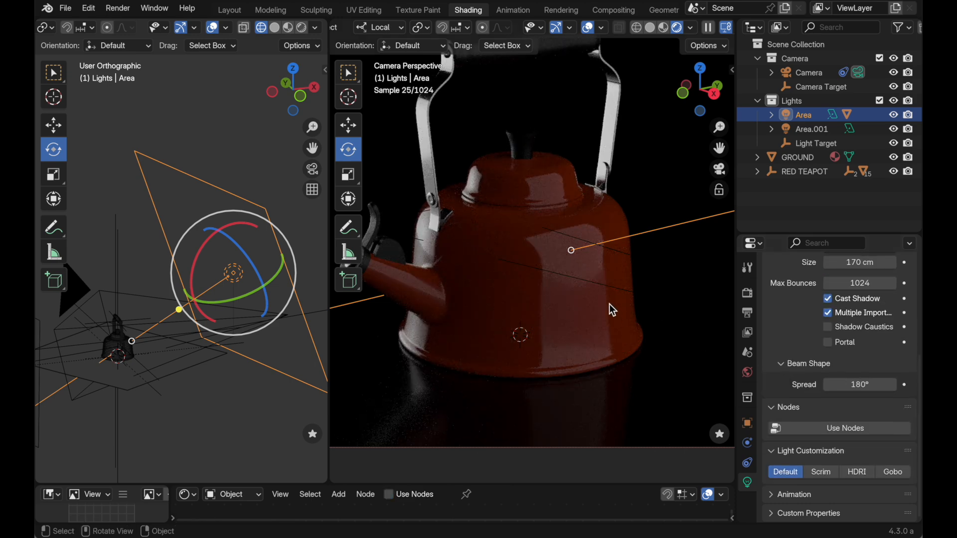
pyautogui.moveTo(597, 241)
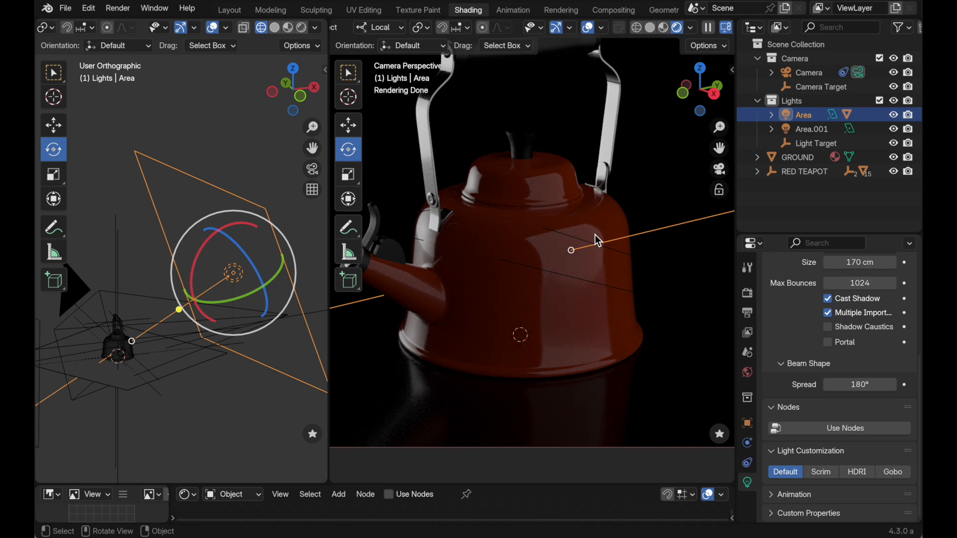
pyautogui.moveTo(559, 193)
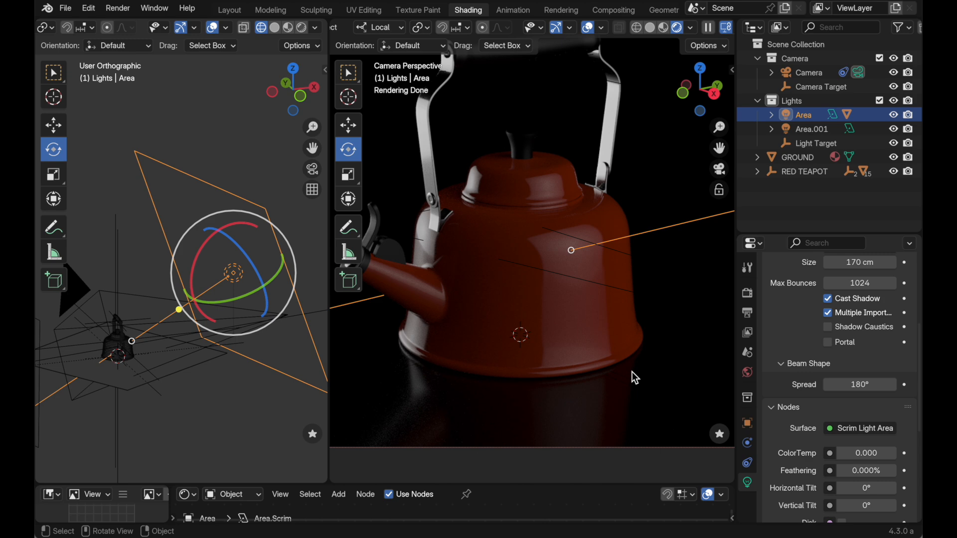
pyautogui.scroll(-3)
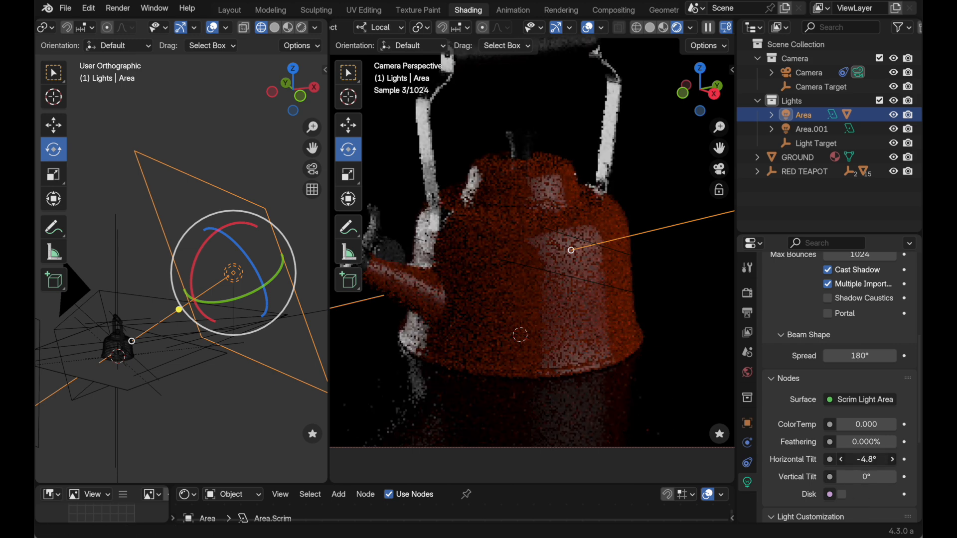
pyautogui.doubleClick(865, 458)
pyautogui.write('0')
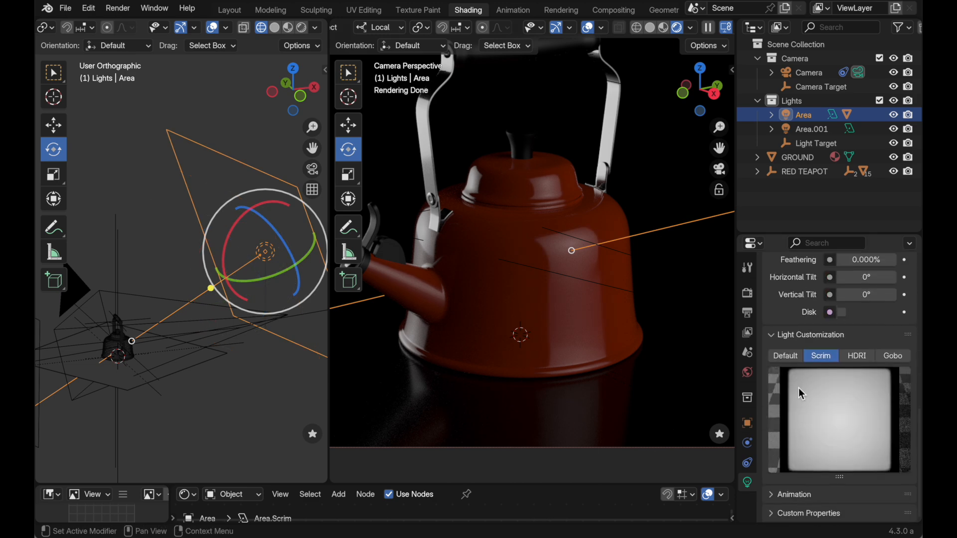
pyautogui.moveTo(856, 355)
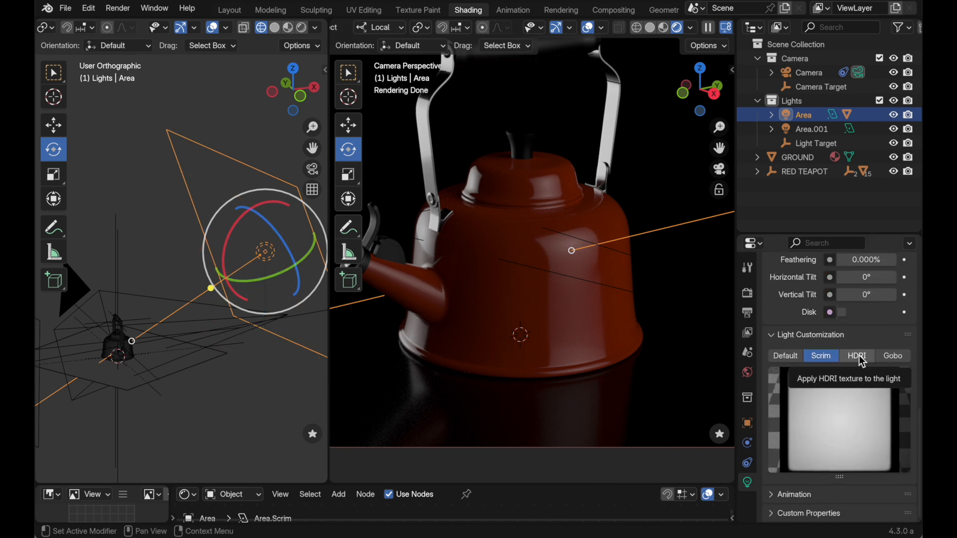
# Switch the Area light to HDRI customization and apply the umbrella softbox texture from the gallery
pyautogui.click(855, 355)
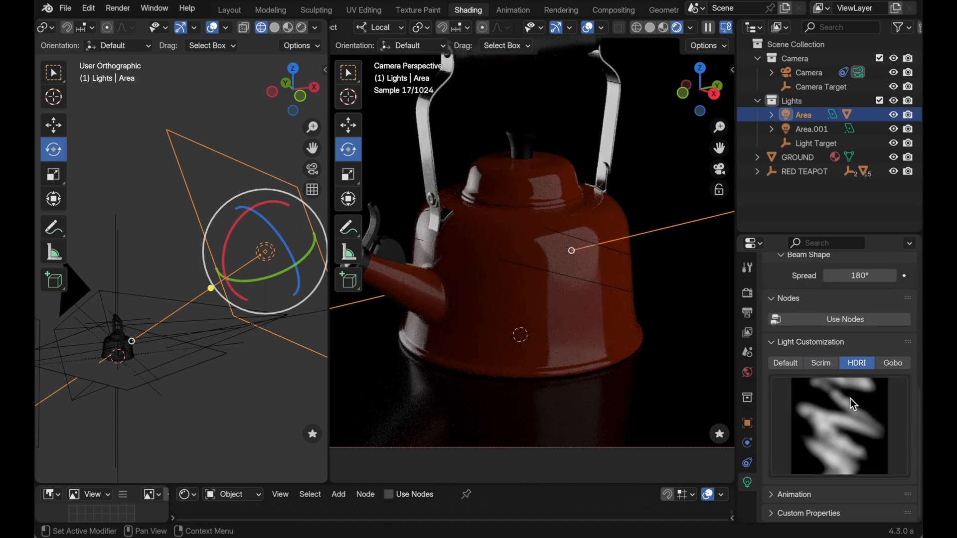
pyautogui.click(838, 425)
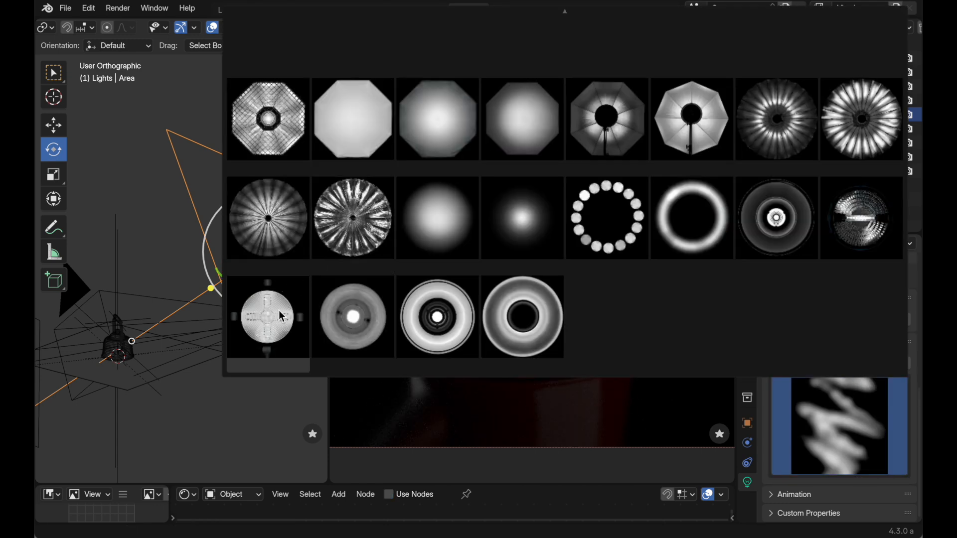
pyautogui.click(268, 316)
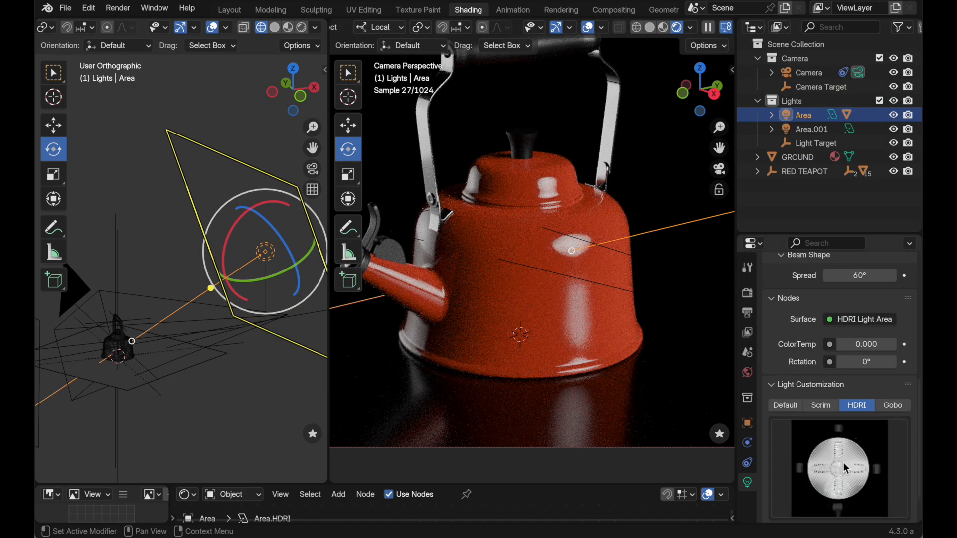
pyautogui.click(838, 469)
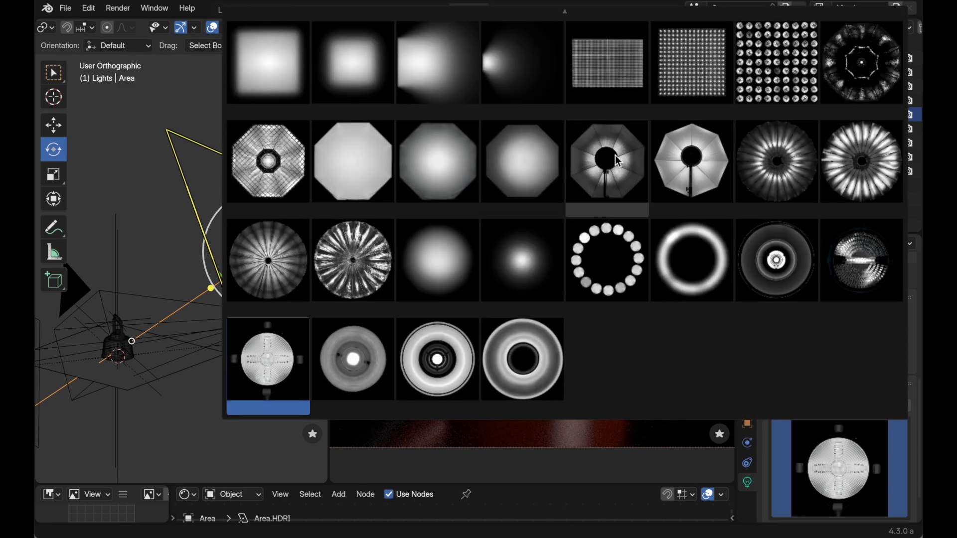
pyautogui.click(607, 160)
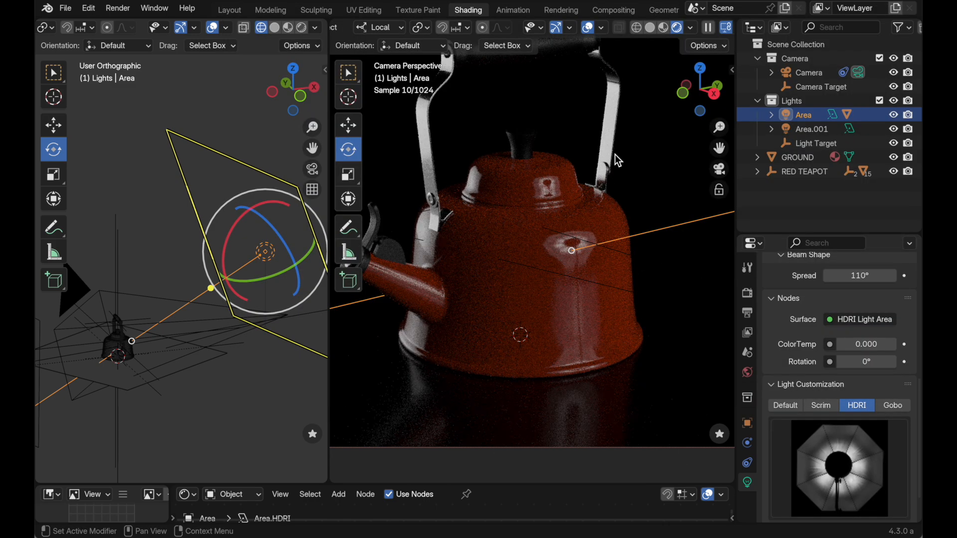
pyautogui.moveTo(615, 263)
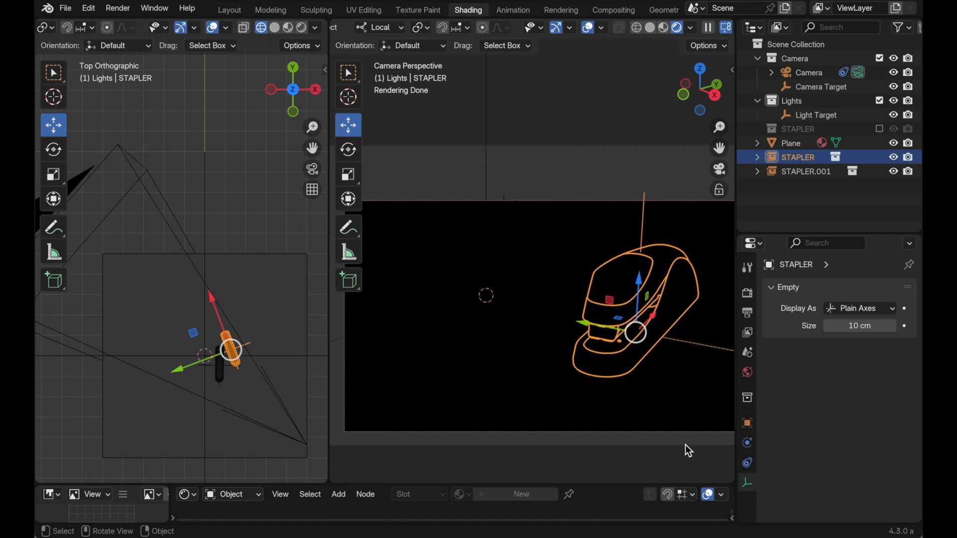
pyautogui.moveTo(226, 262)
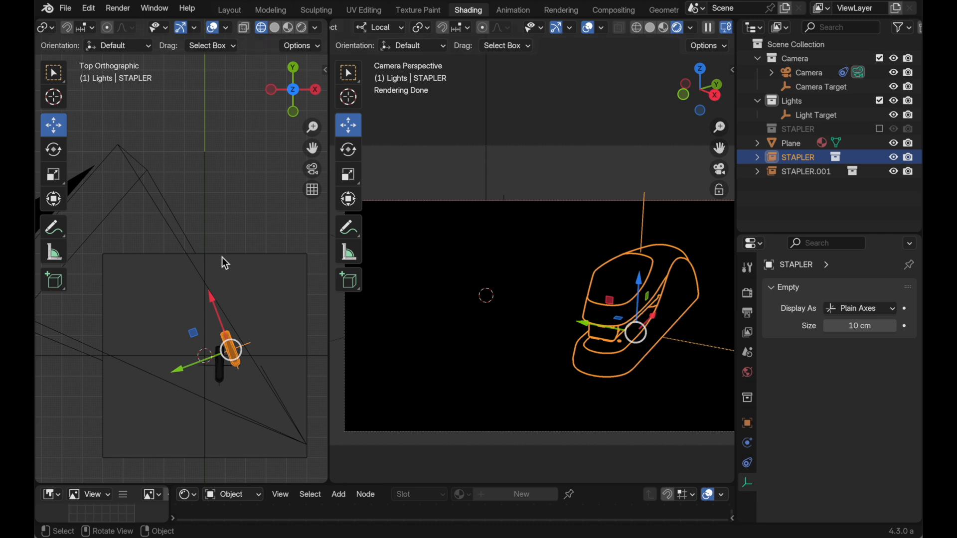
# Select the stapler scene's ground Plane to view its 100 cm by 100 cm transform values
pyautogui.click(790, 143)
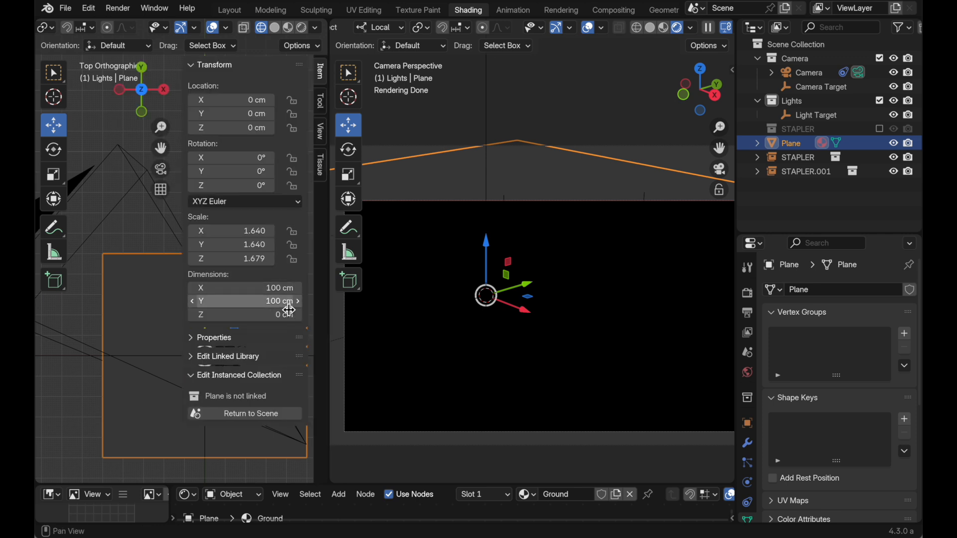
pyautogui.moveTo(169, 301)
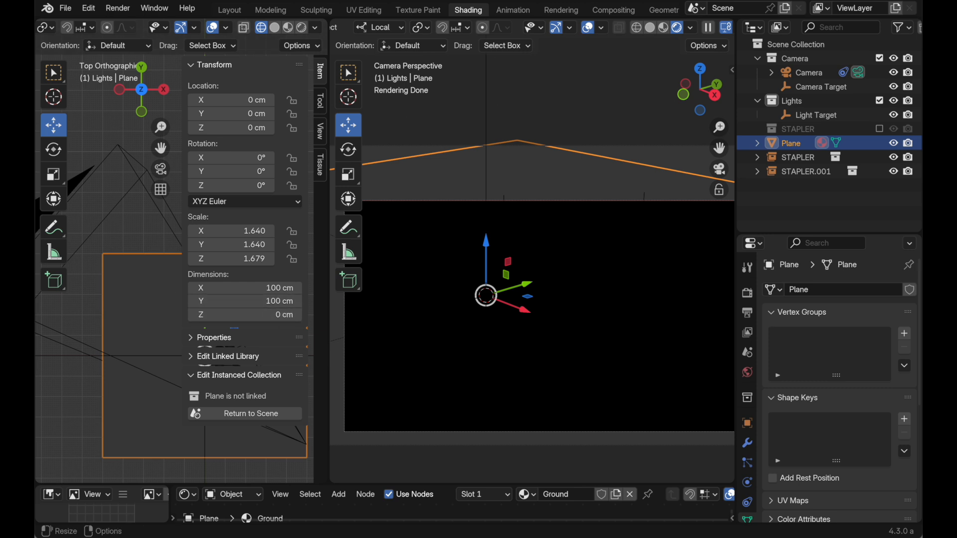
pyautogui.click(797, 156)
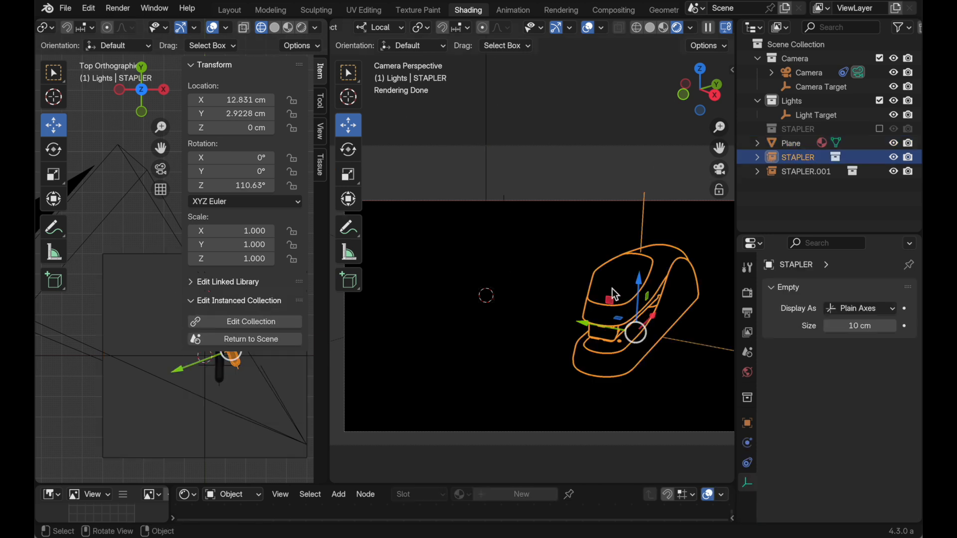
pyautogui.rightClick(614, 293)
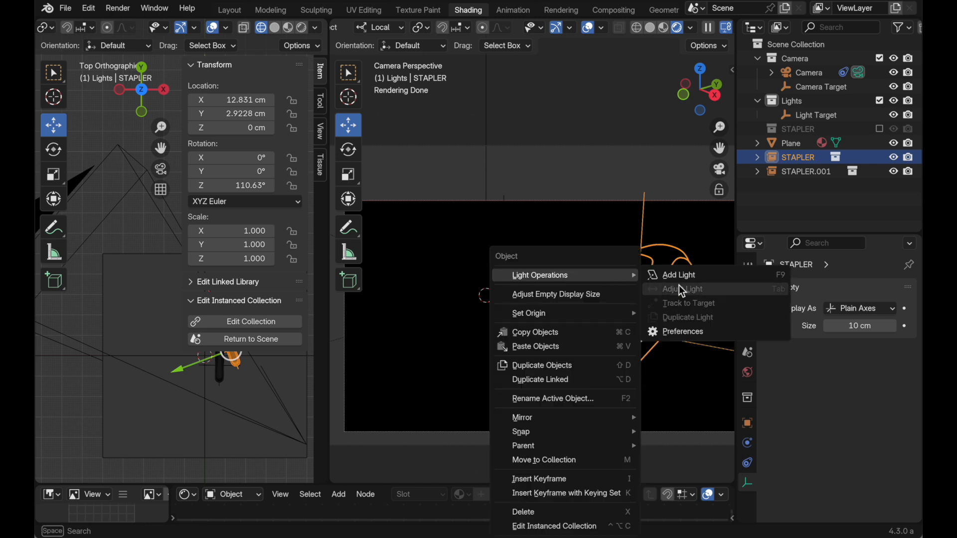
pyautogui.moveTo(681, 330)
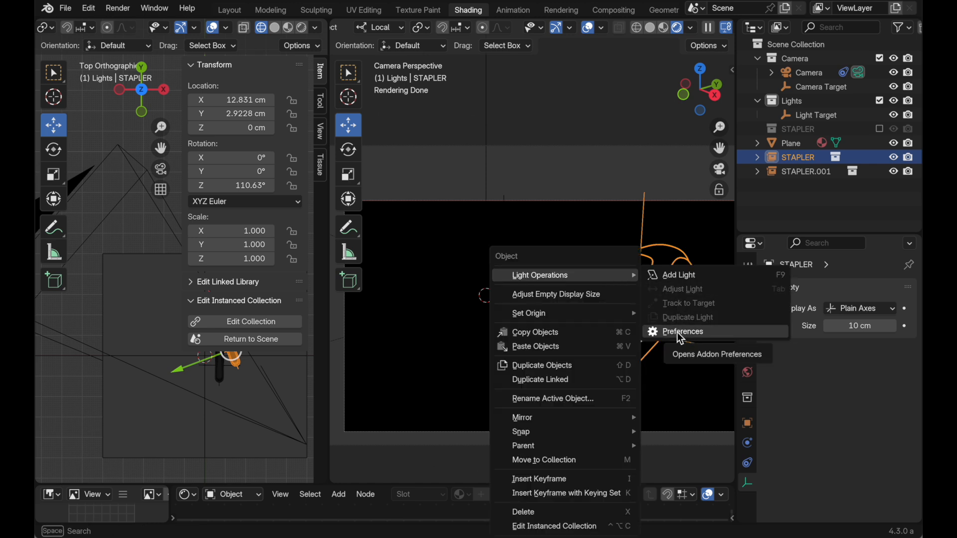
pyautogui.click(681, 331)
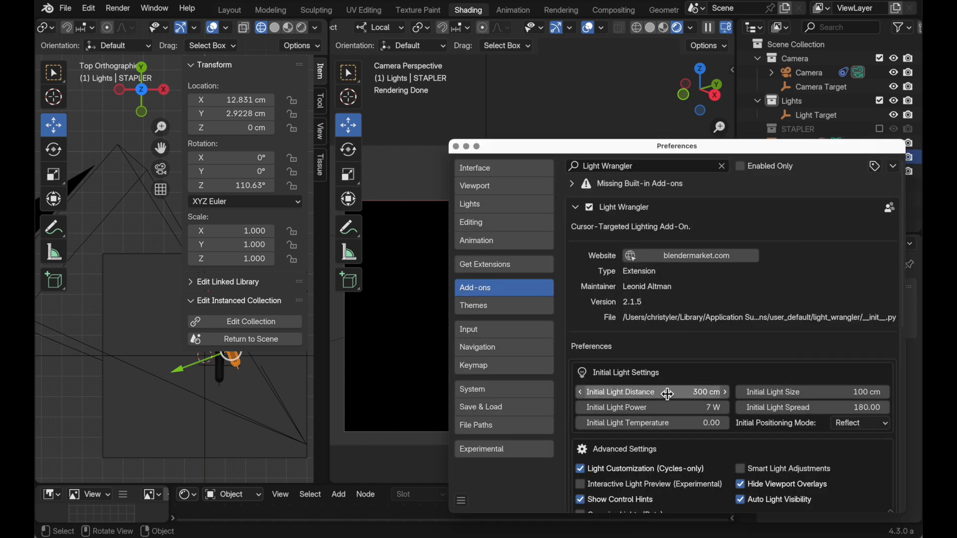
pyautogui.moveTo(668, 392)
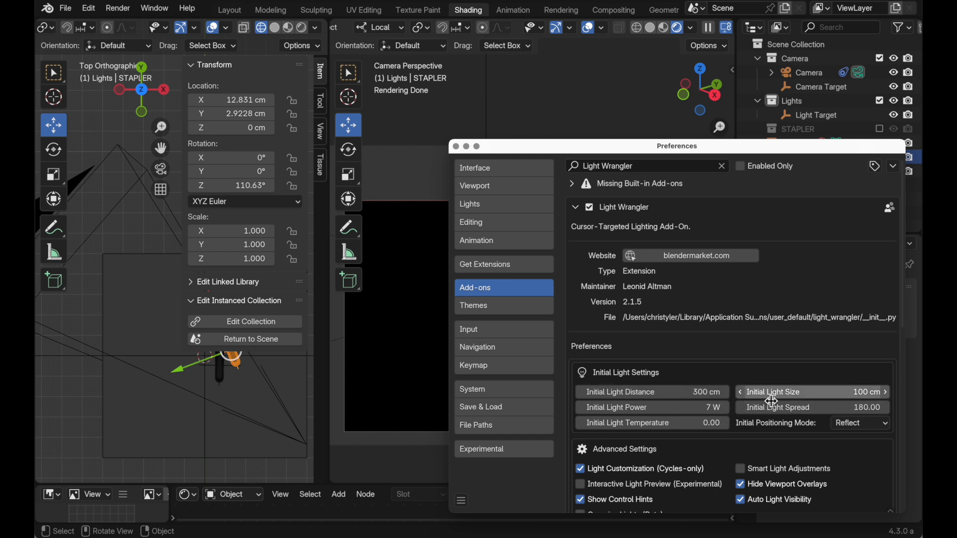
pyautogui.moveTo(793, 391)
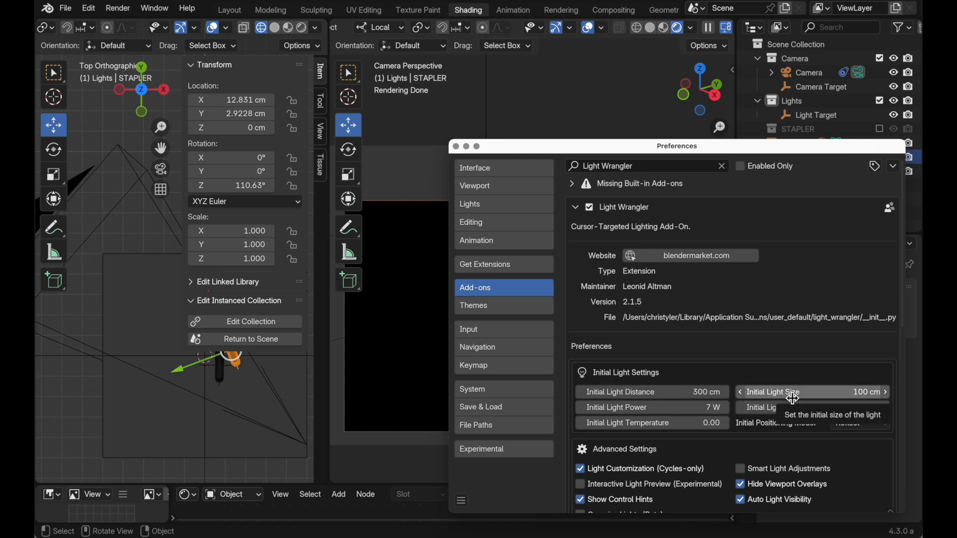
pyautogui.moveTo(708, 390)
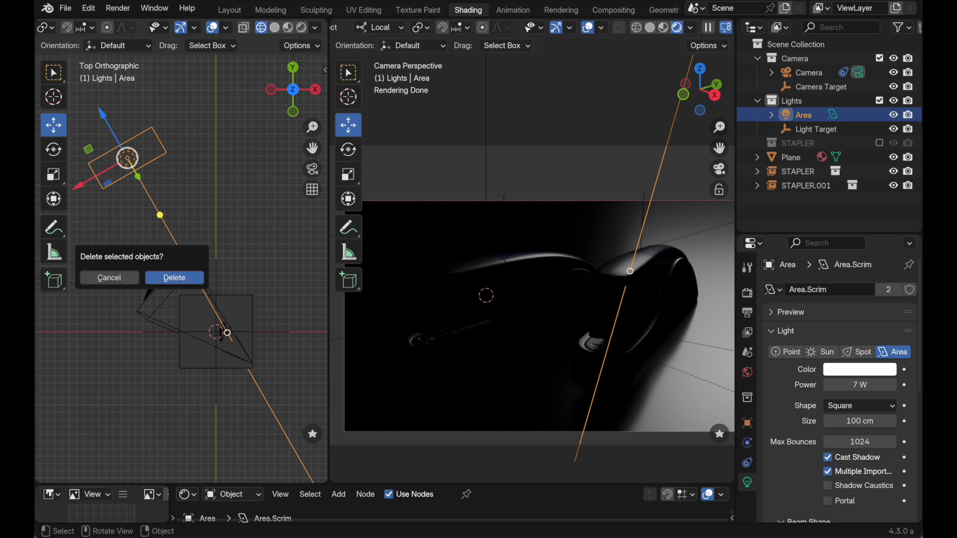
pyautogui.click(174, 278)
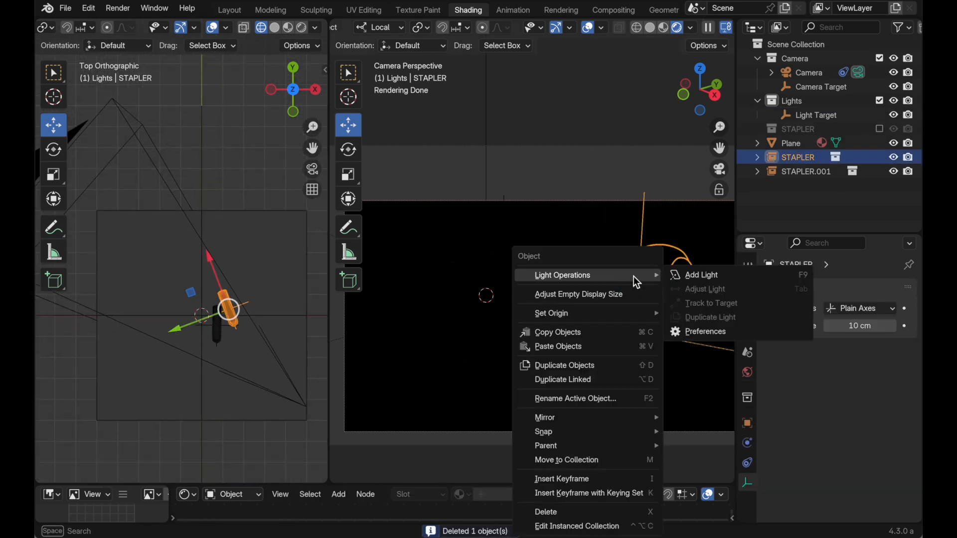
pyautogui.click(706, 331)
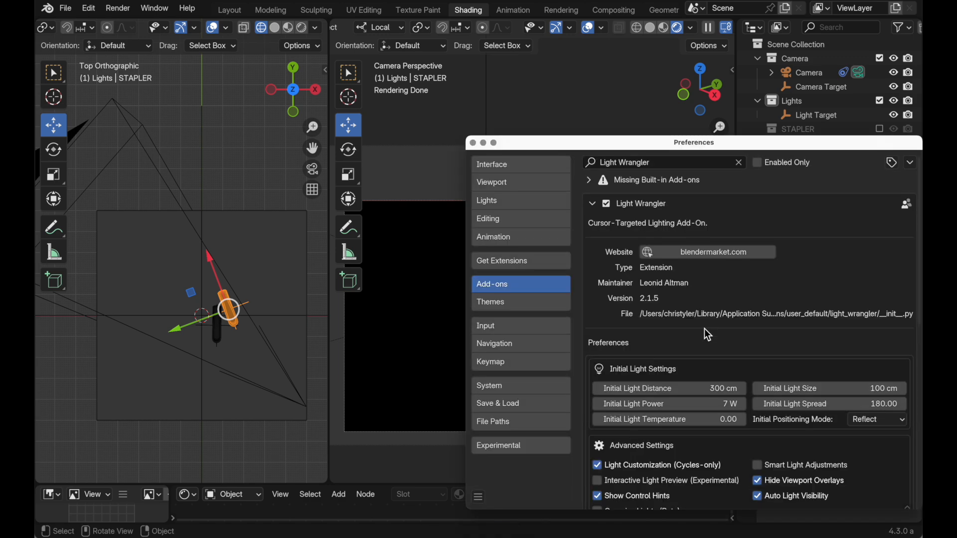
pyautogui.moveTo(668, 388)
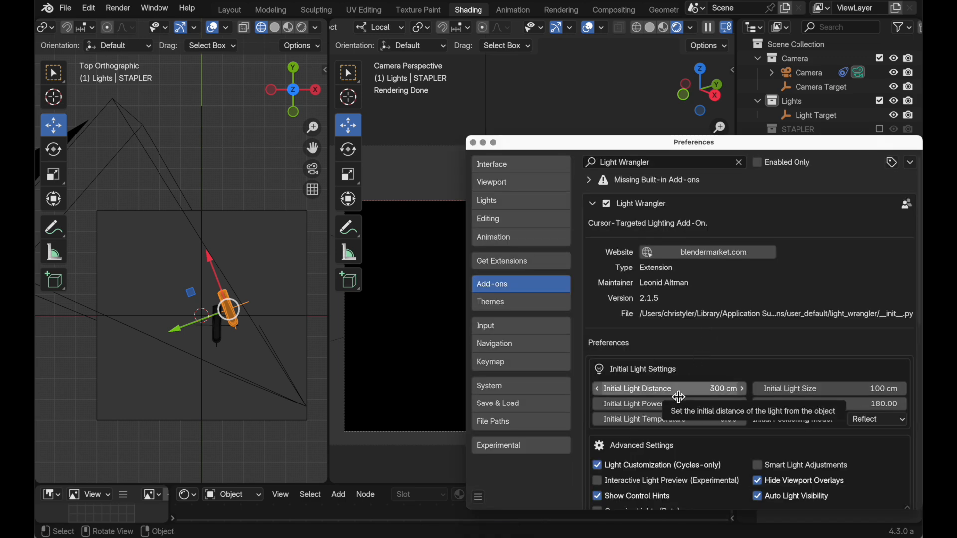
pyautogui.moveTo(676, 394)
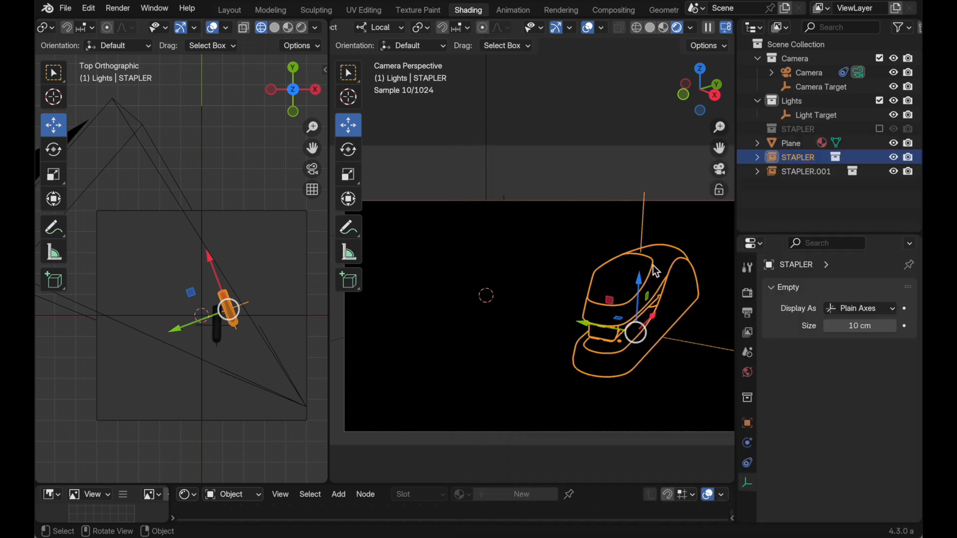
# Add a 50 cm area light aimed at the stapler and adjust its placement to catch the top curve
pyautogui.click(803, 115)
pyautogui.write('50')
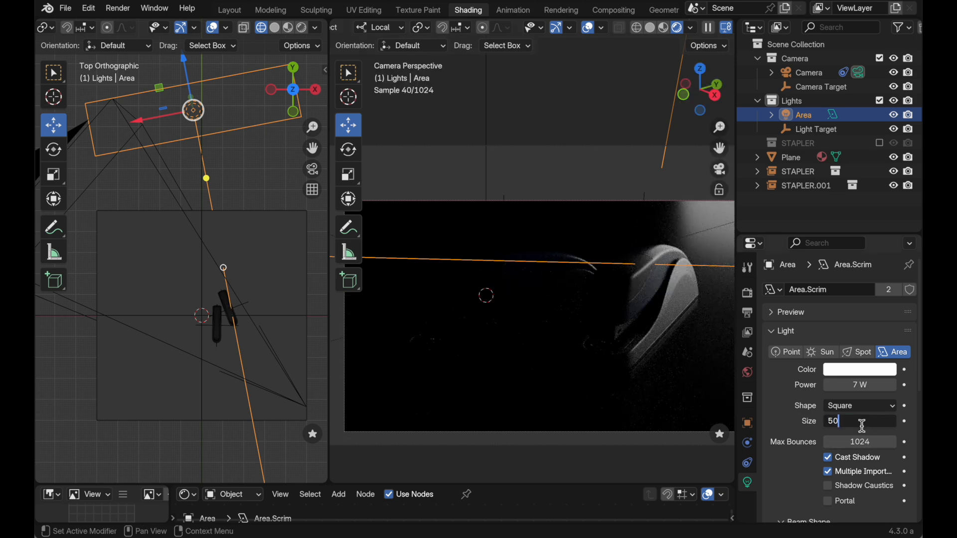
pyautogui.press('Return')
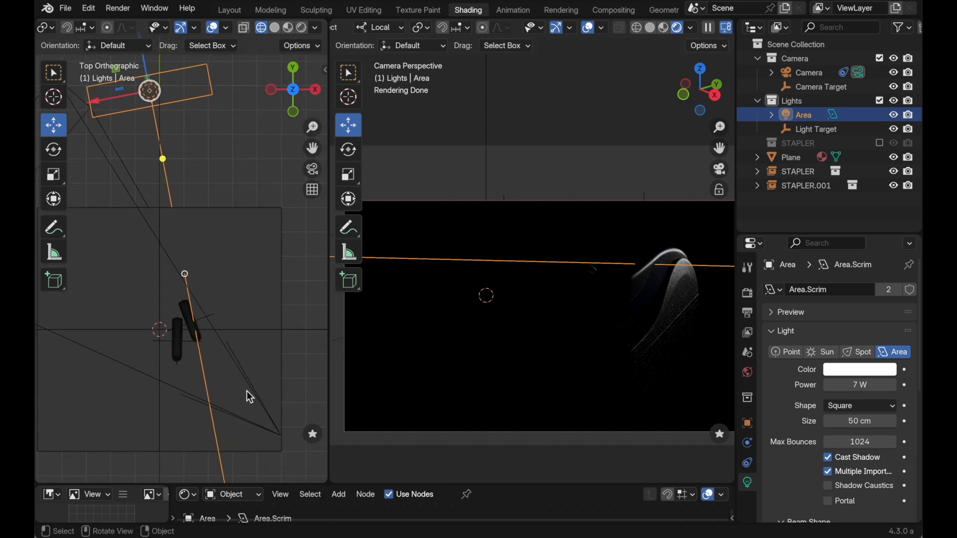
pyautogui.moveTo(196, 327)
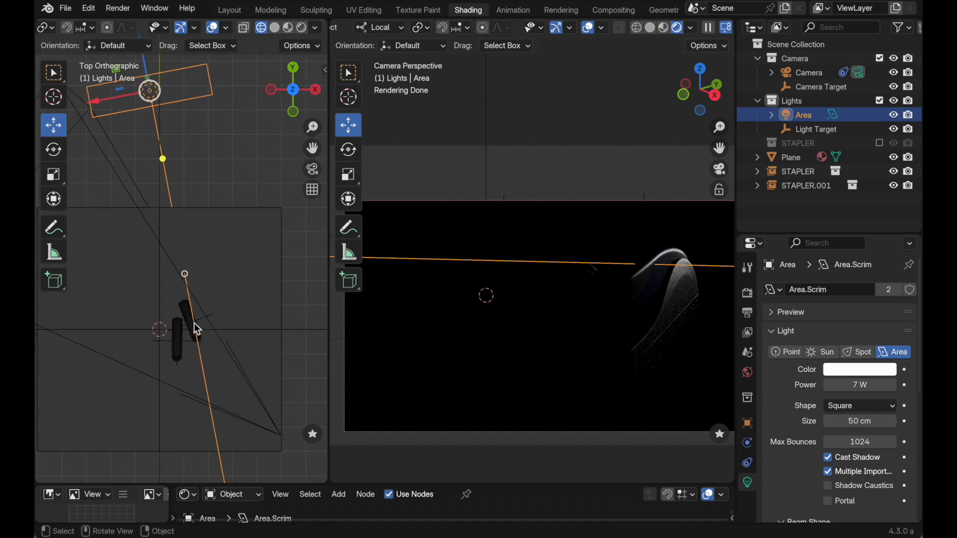
pyautogui.moveTo(297, 284)
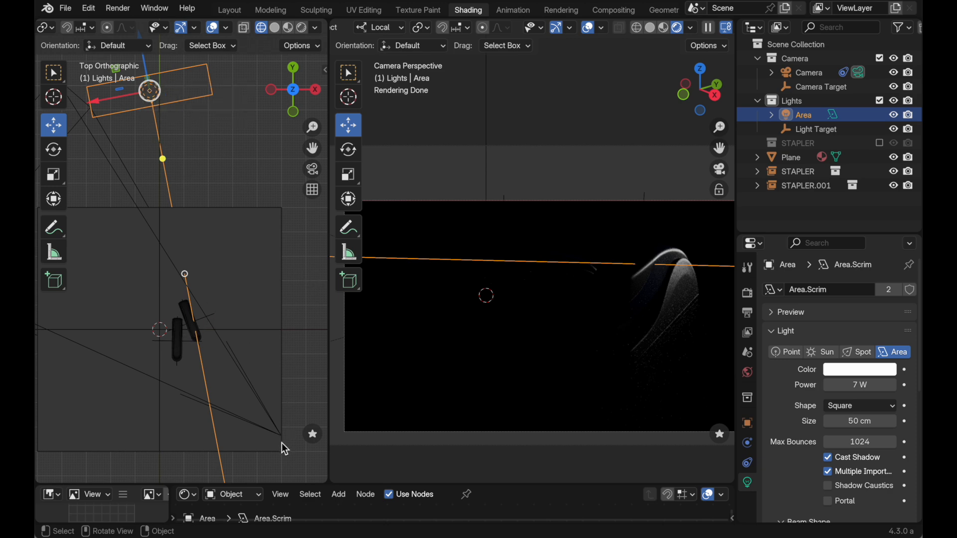
pyautogui.moveTo(200, 322)
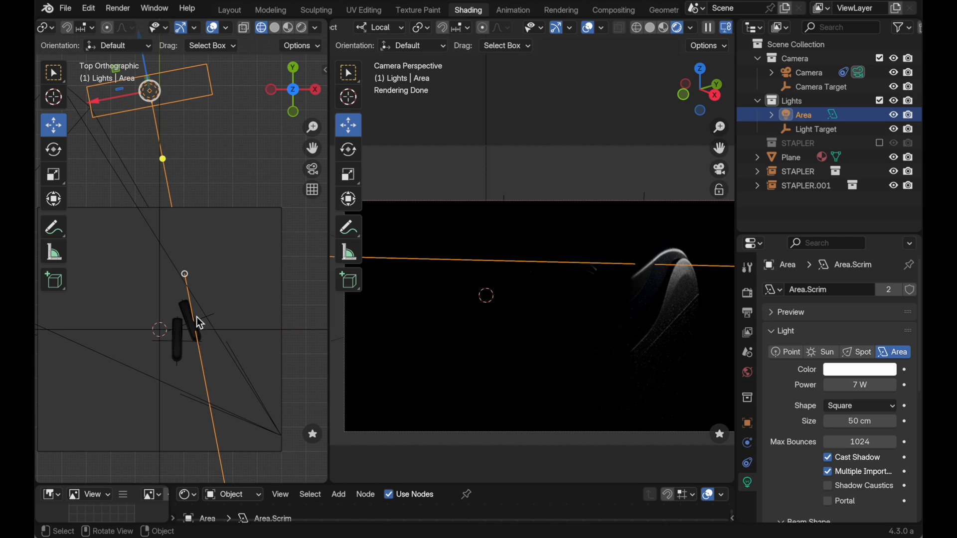
pyautogui.moveTo(659, 271)
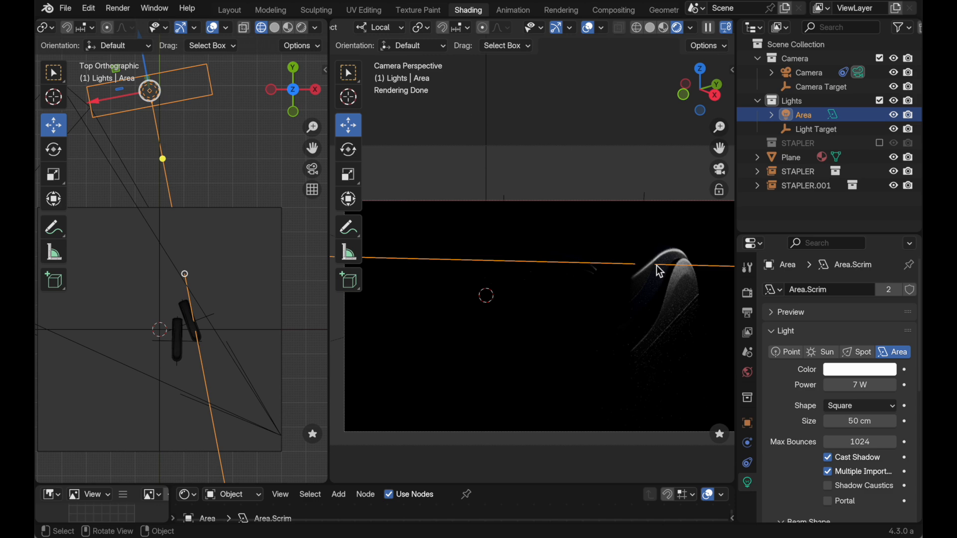
pyautogui.press('Tab')
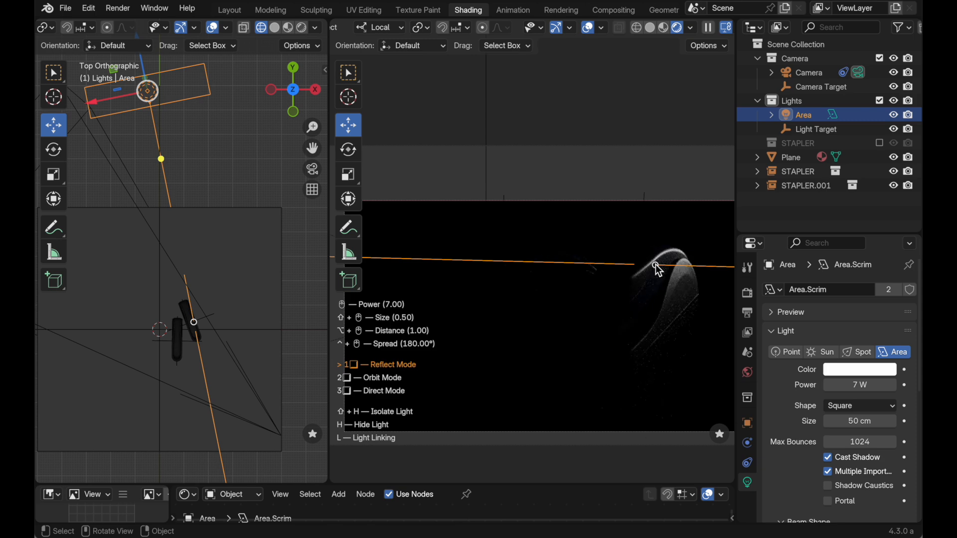
pyautogui.press('3')
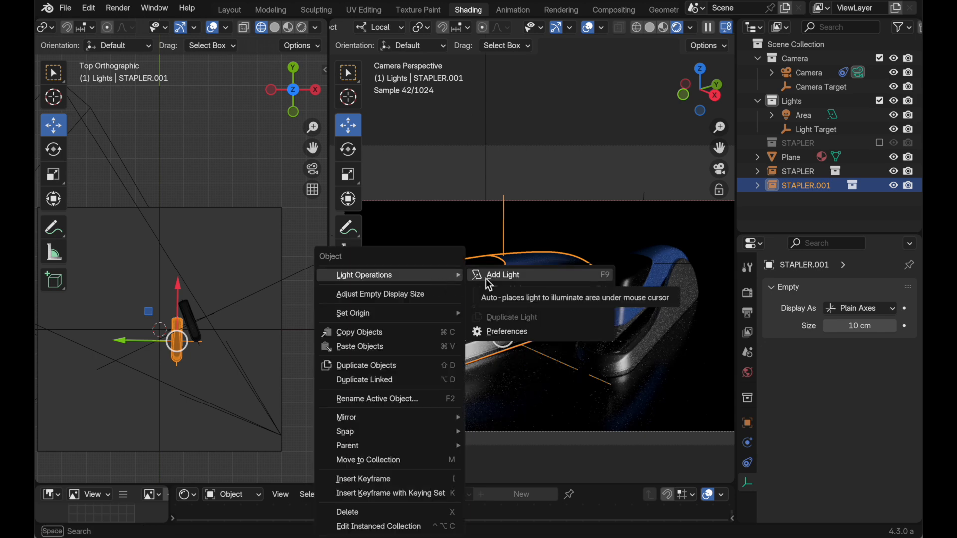
# Place a new area light on the second stapler's surface via Light Operations > Add Light
pyautogui.click(502, 275)
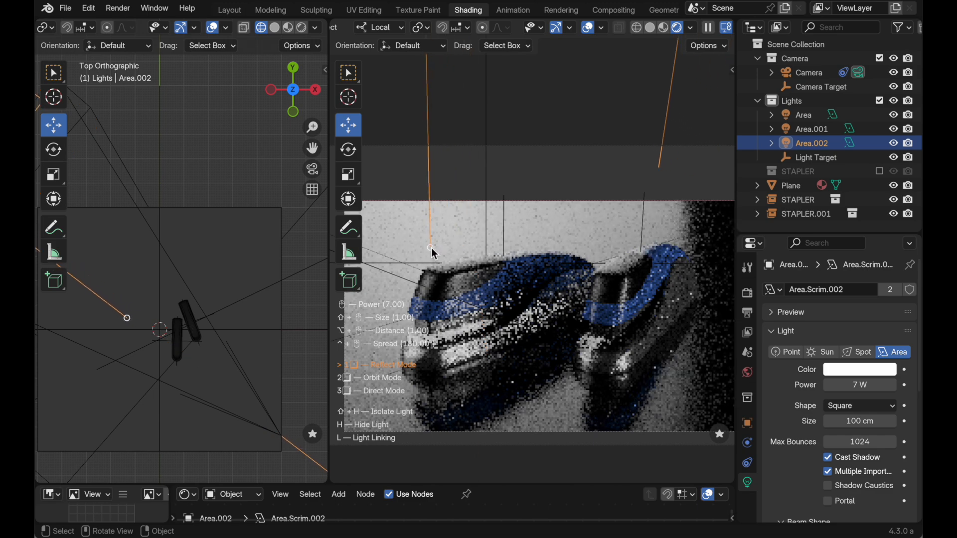
# Set Area.002's light linking so the floor Plane is excluded from its light
pyautogui.press('l')
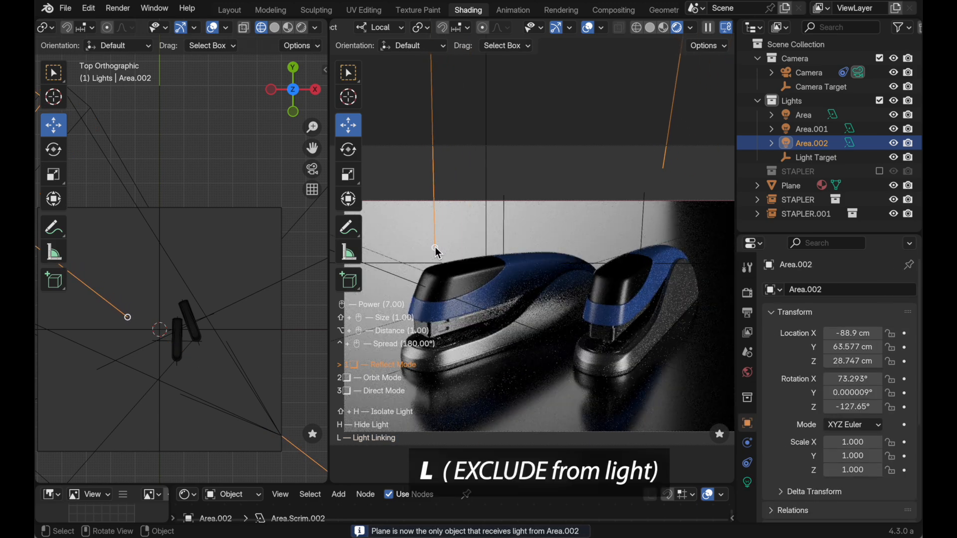
pyautogui.press('l')
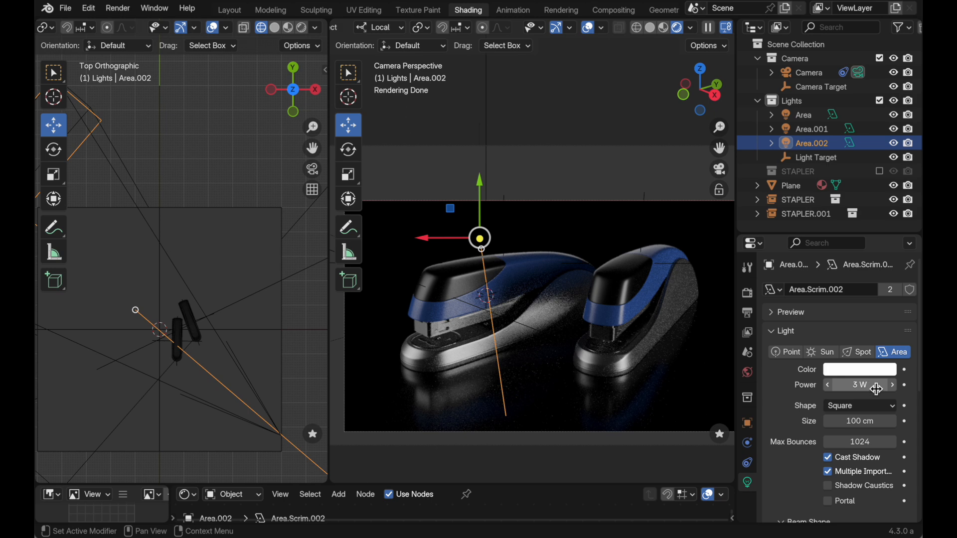
pyautogui.moveTo(860, 385)
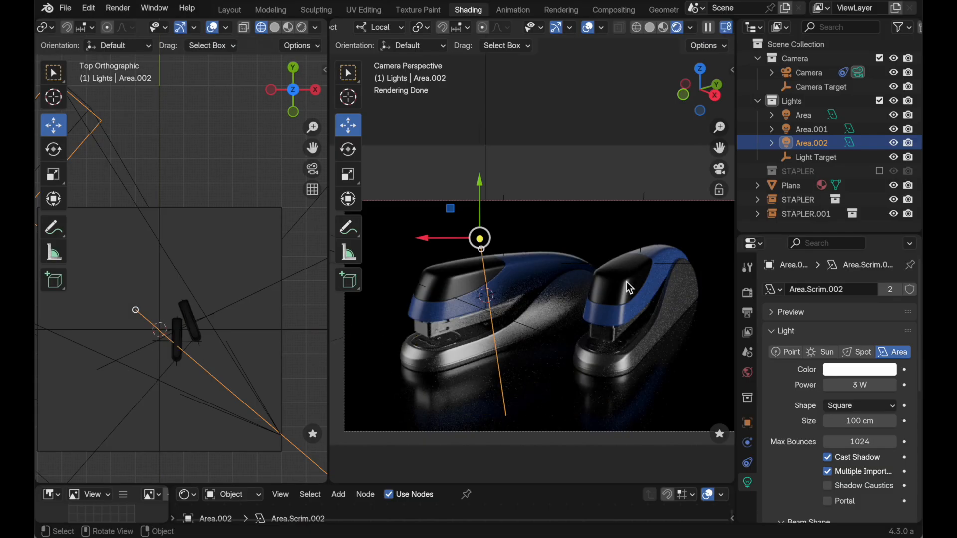
pyautogui.moveTo(593, 329)
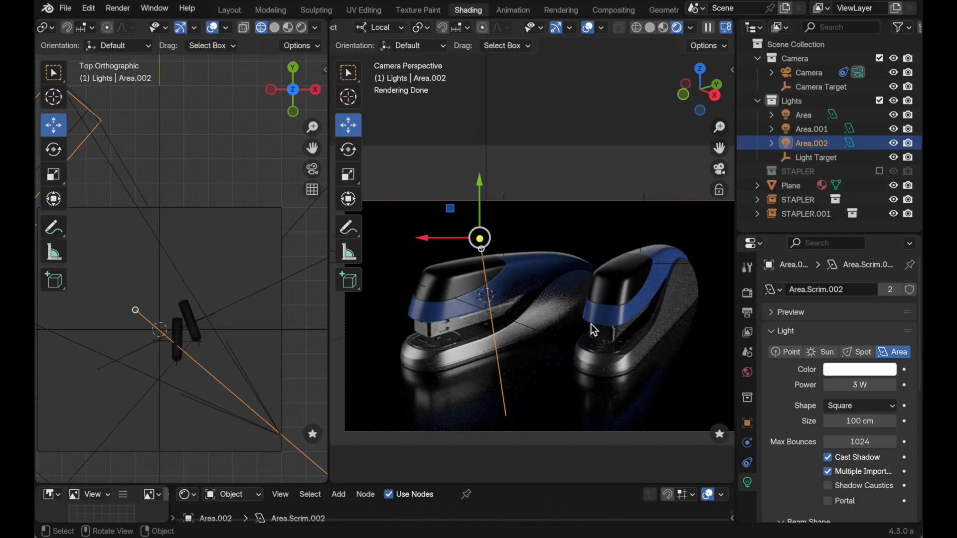
pyautogui.moveTo(486, 322)
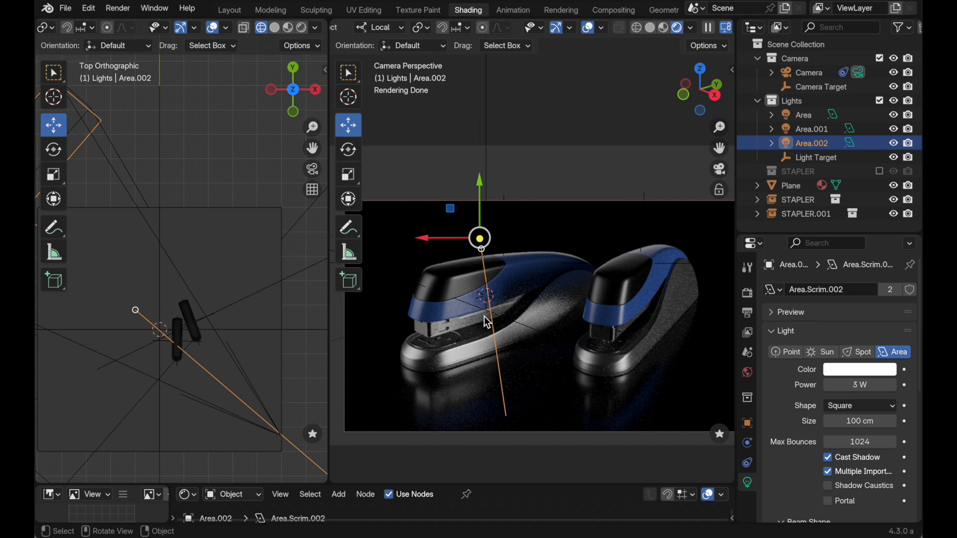
# Reposition the 7 W, 50 cm key Area light across the staplers and leave adjust mode
pyautogui.click(803, 114)
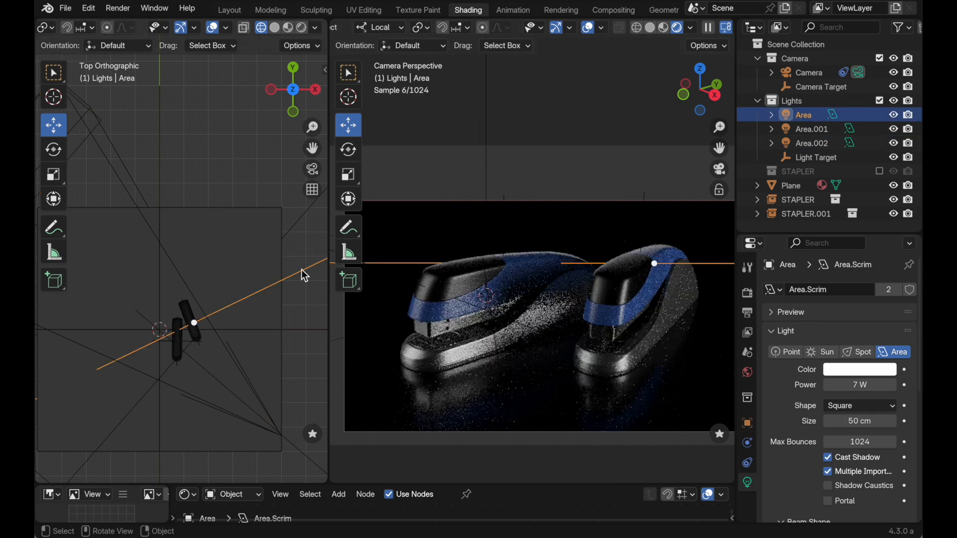
pyautogui.moveTo(653, 263)
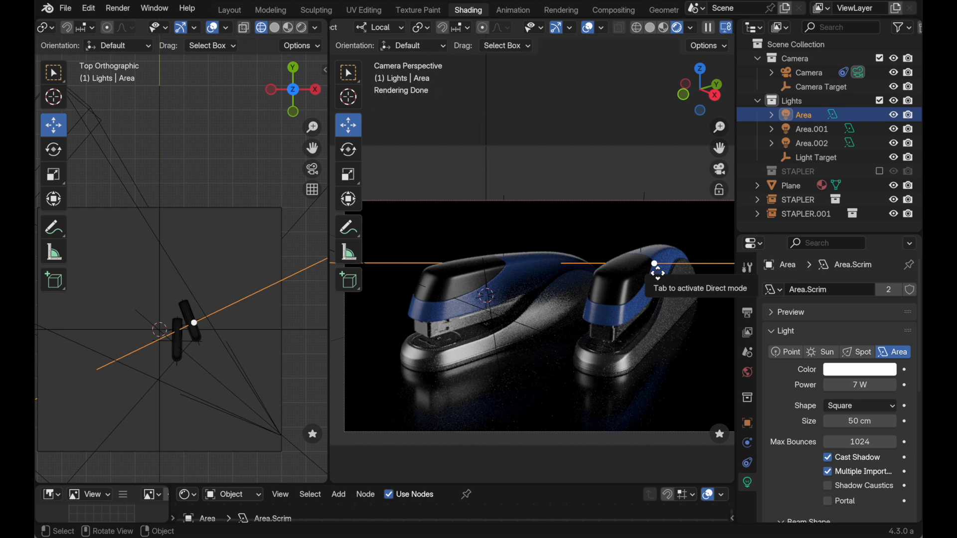
pyautogui.press('Tab')
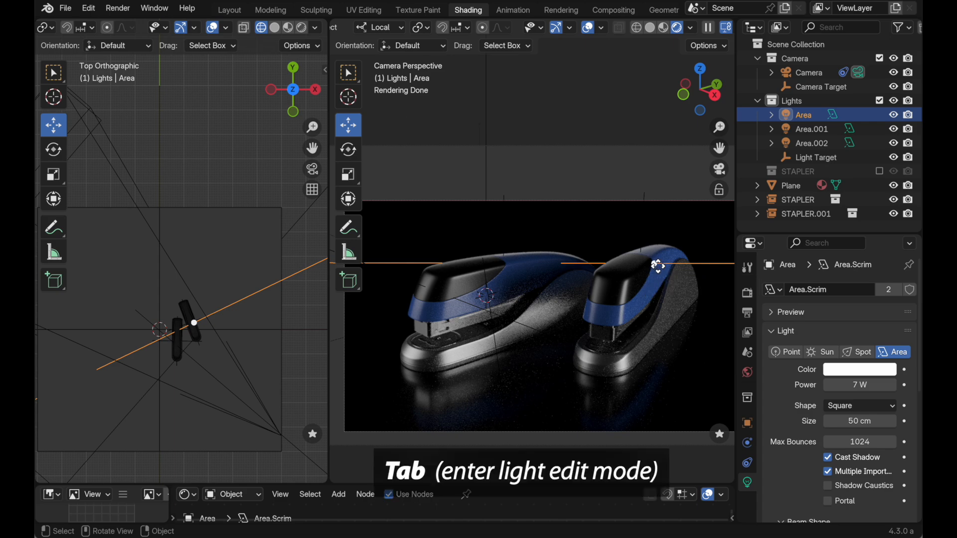
pyautogui.press('Tab')
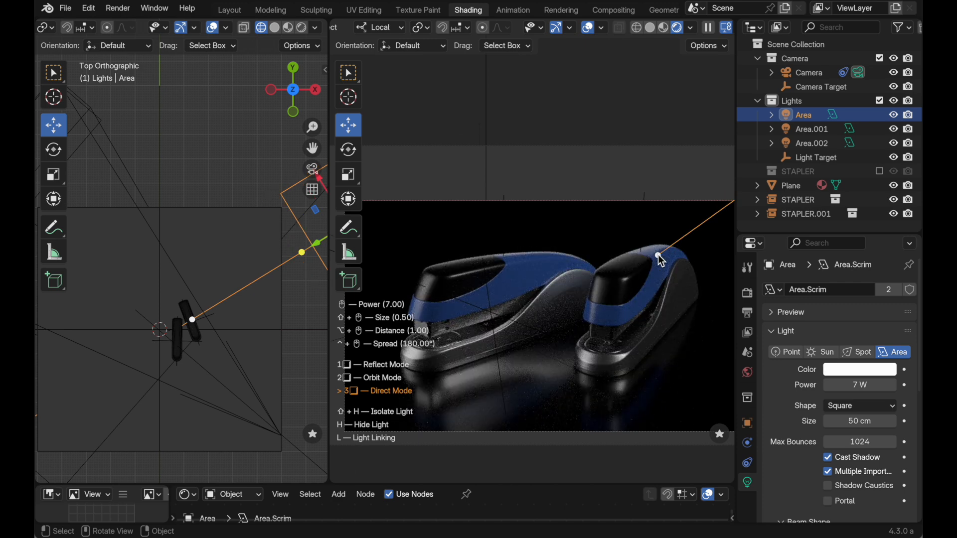
pyautogui.press('2')
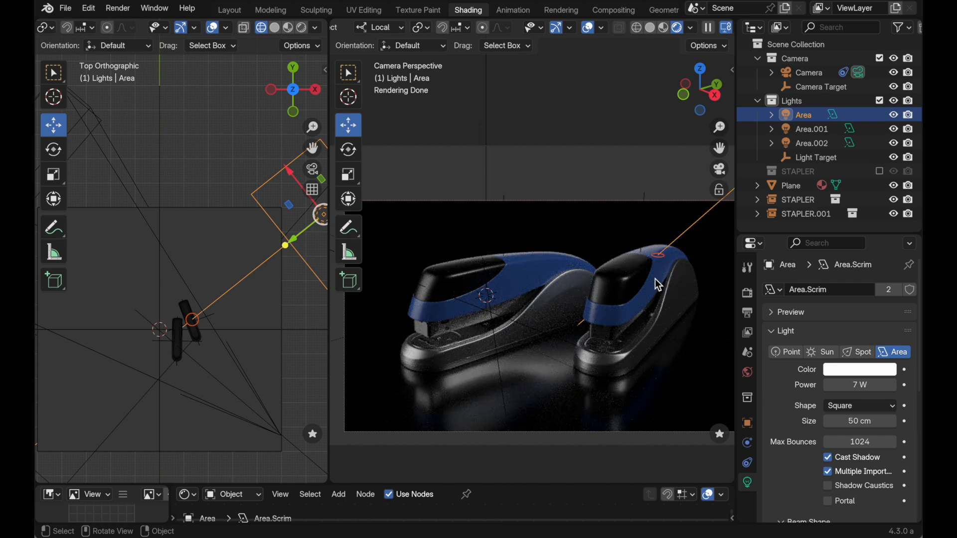
pyautogui.moveTo(701, 271)
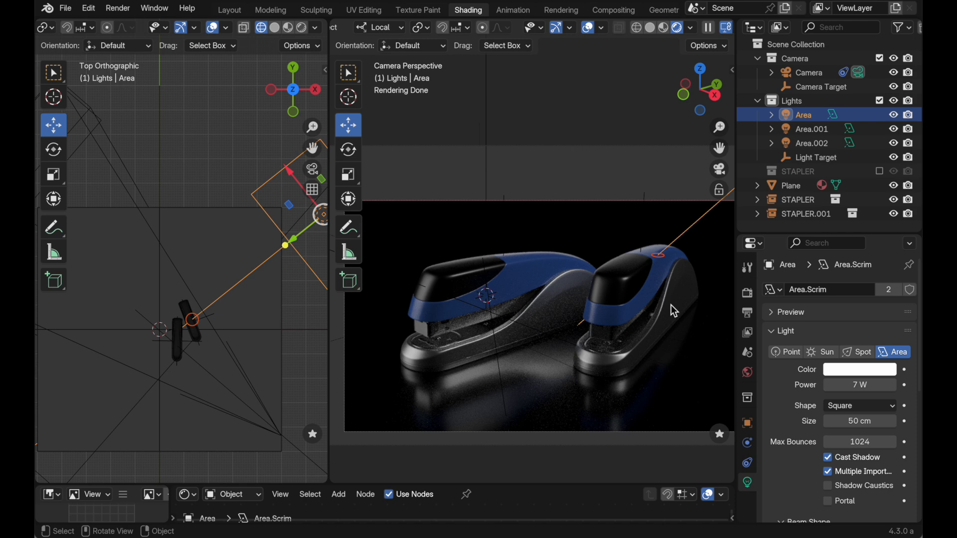
pyautogui.moveTo(676, 344)
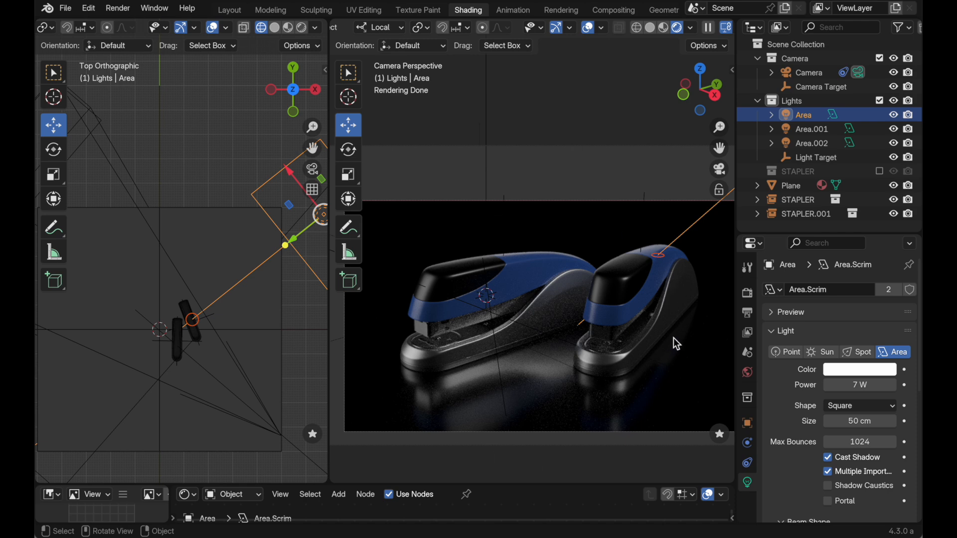
pyautogui.moveTo(508, 269)
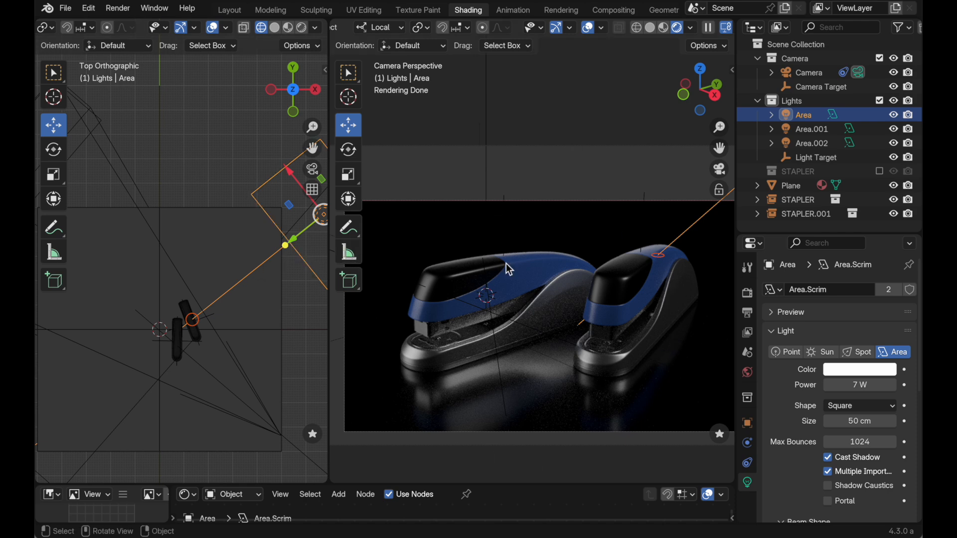
pyautogui.moveTo(577, 276)
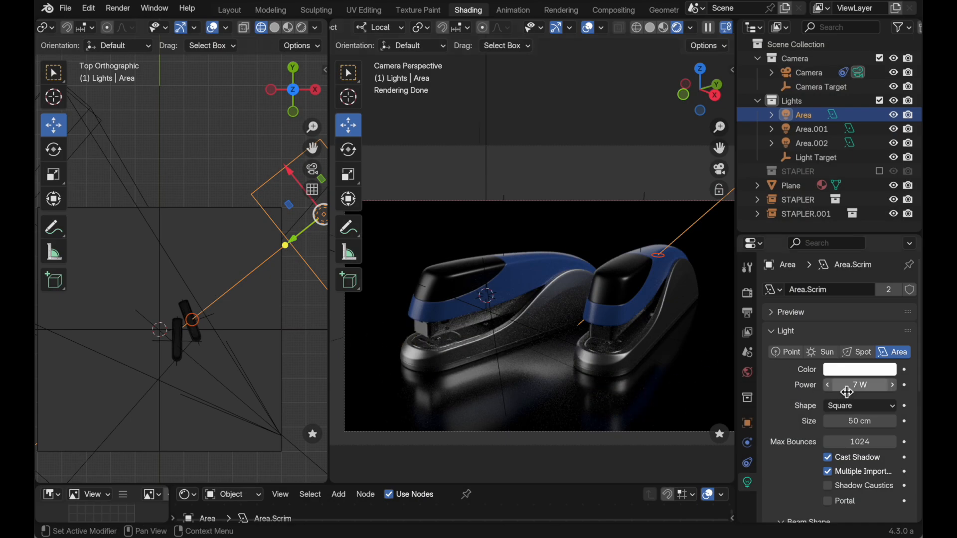
# Set the key Area light's ColorTemp to 4500 K in Light Customization
pyautogui.click(858, 368)
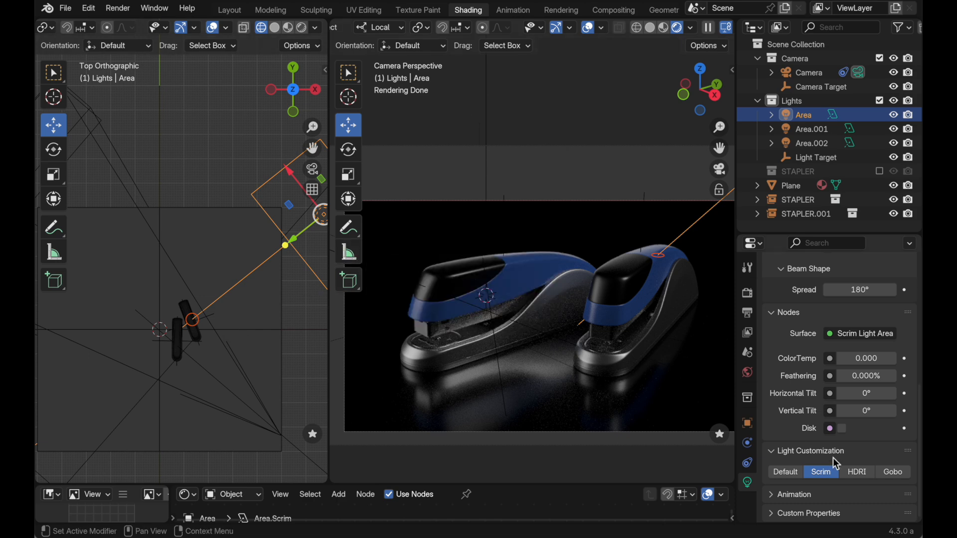
pyautogui.moveTo(806, 380)
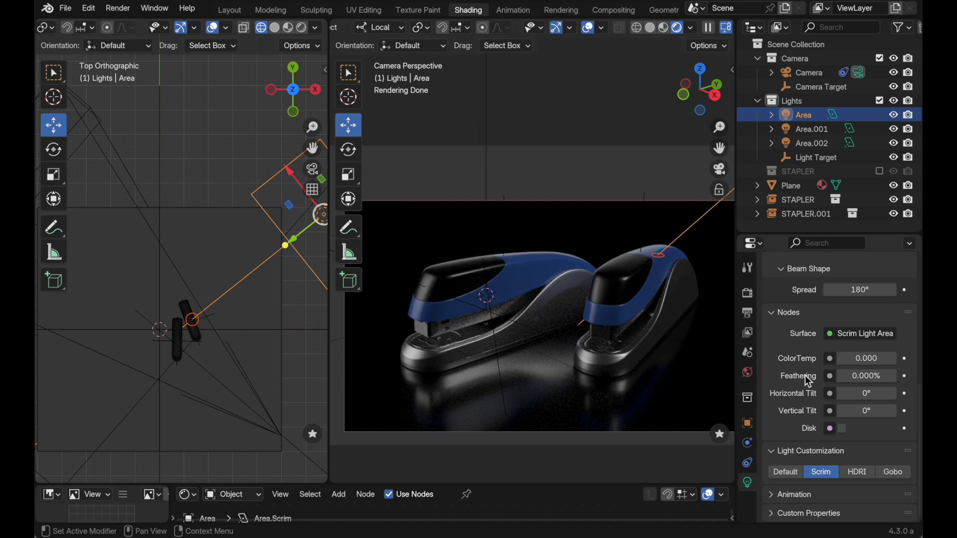
pyautogui.moveTo(796, 357)
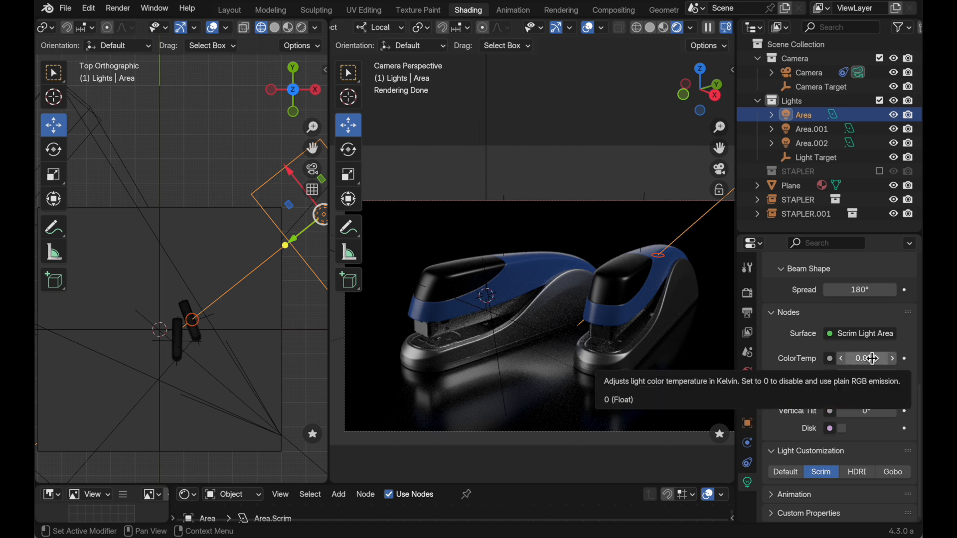
pyautogui.moveTo(790, 355)
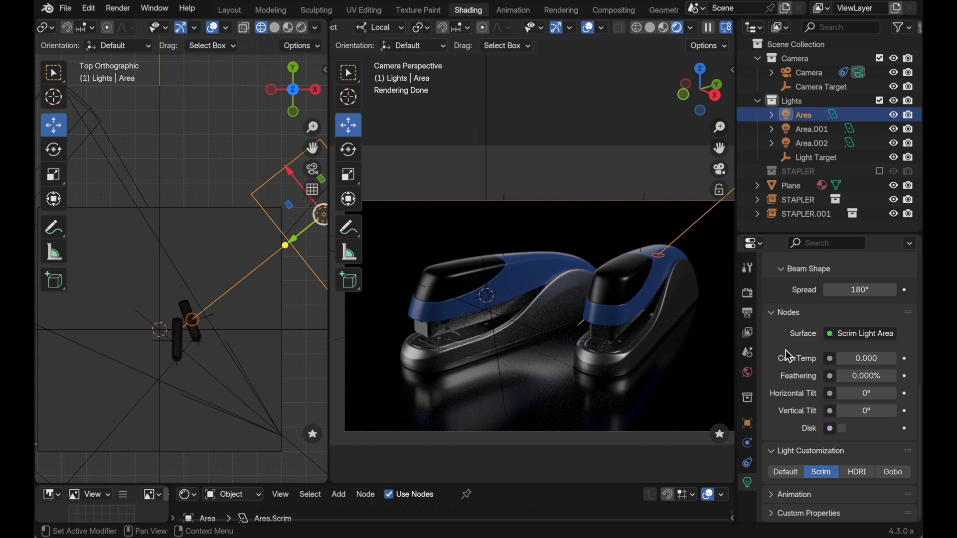
pyautogui.doubleClick(865, 358)
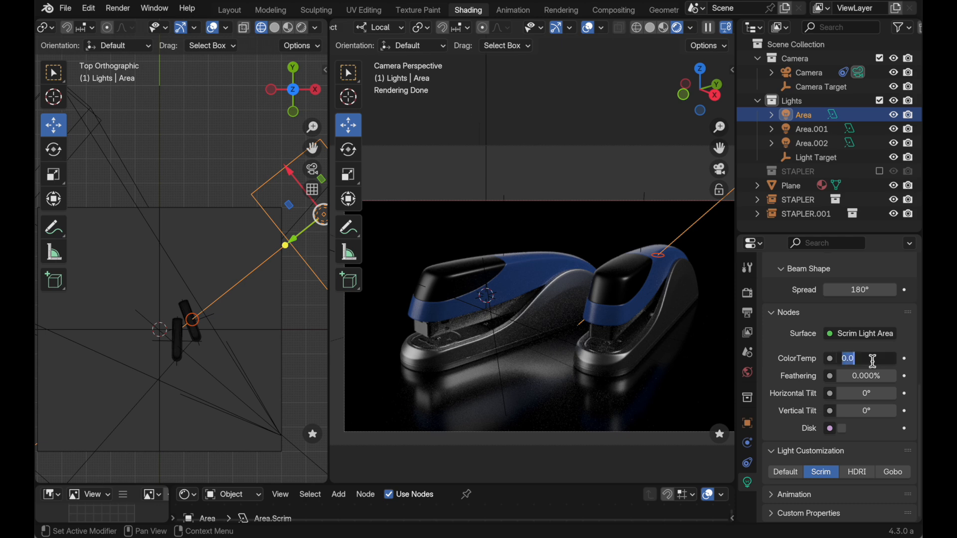
pyautogui.write('4500')
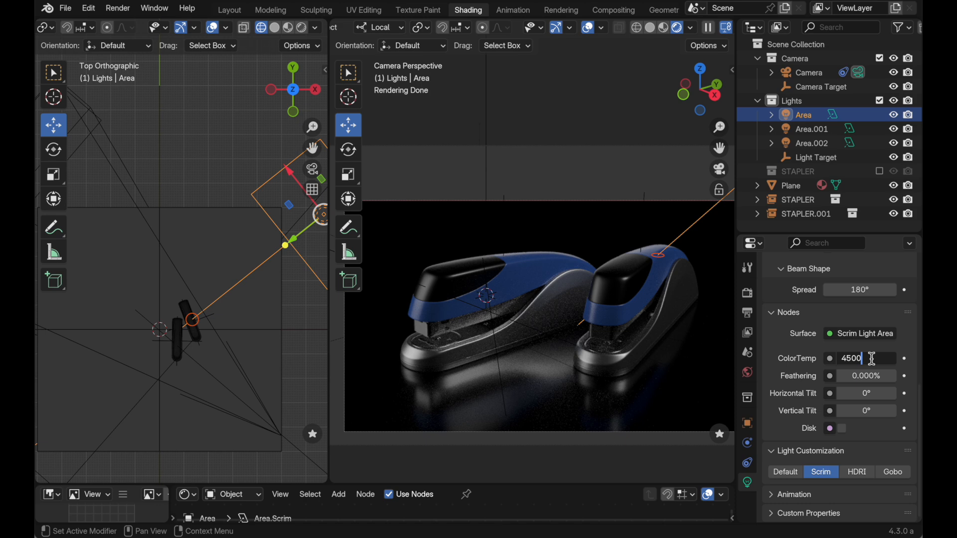
pyautogui.press('Return')
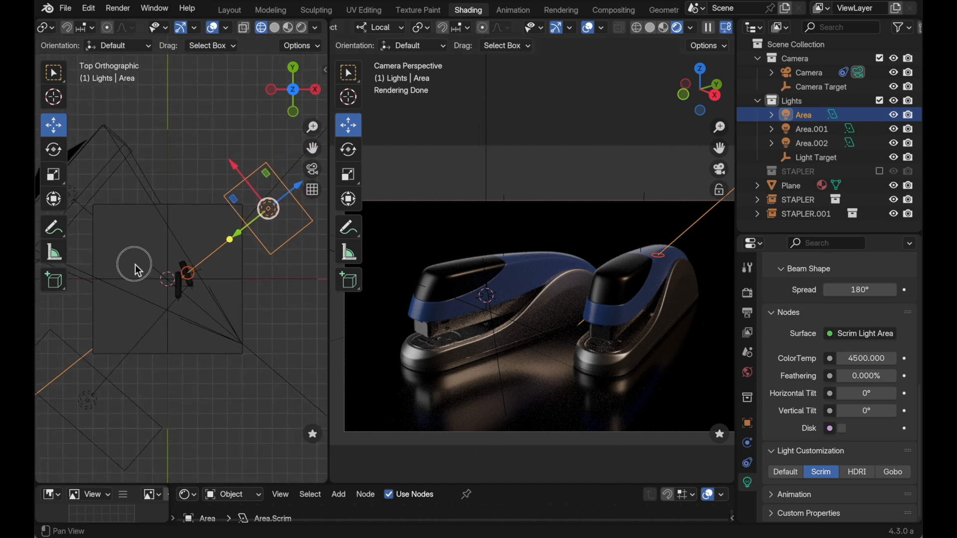
# Set rim light Area.001 to 7500 K, then select top light Area.002
pyautogui.click(811, 128)
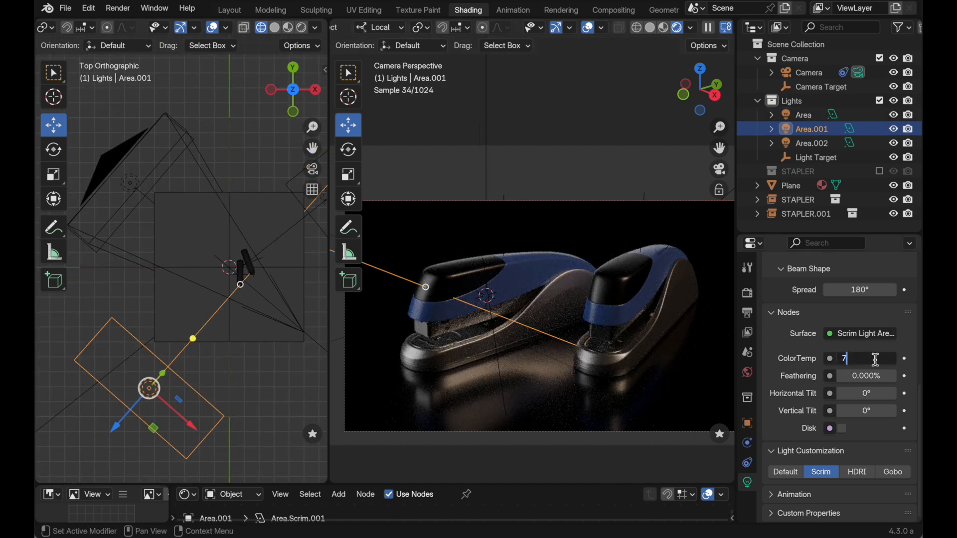
pyautogui.write('7500')
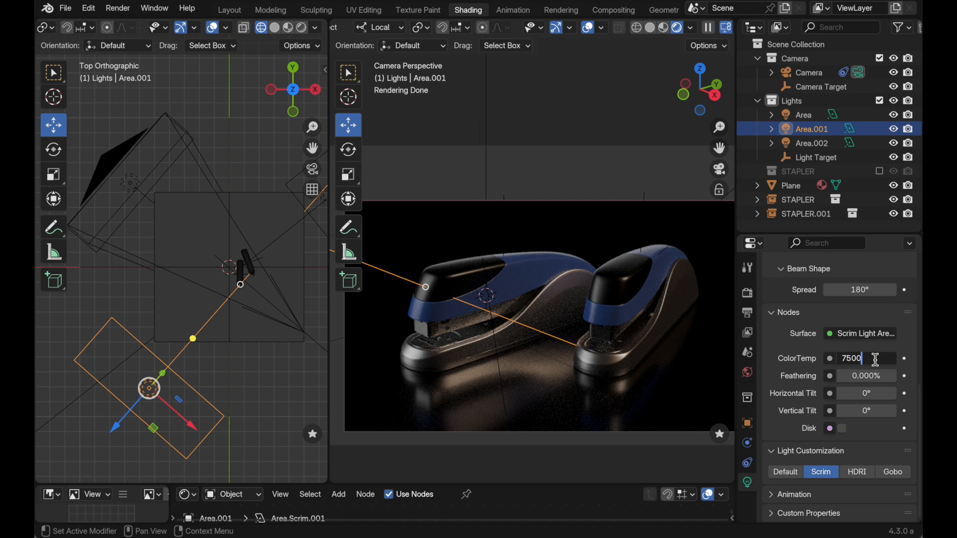
pyautogui.press('Return')
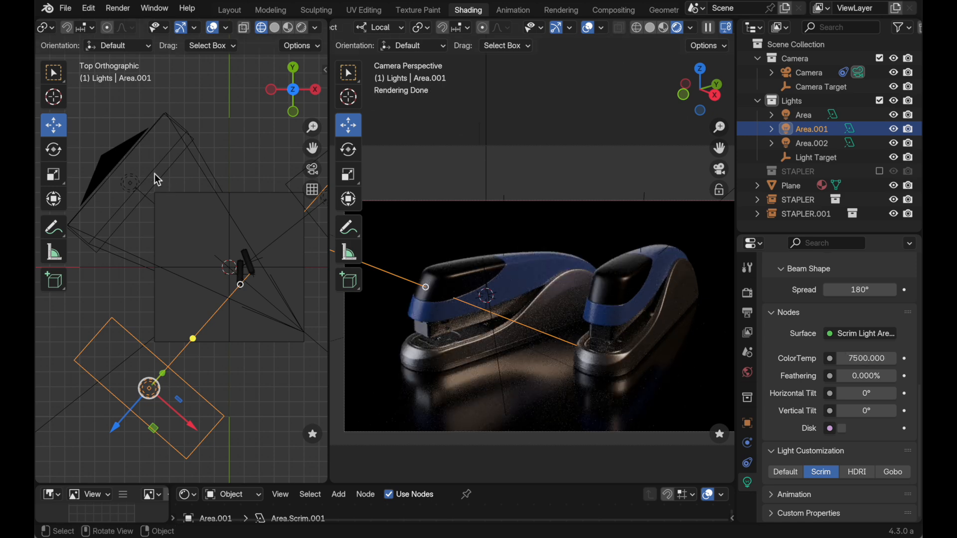
pyautogui.click(811, 143)
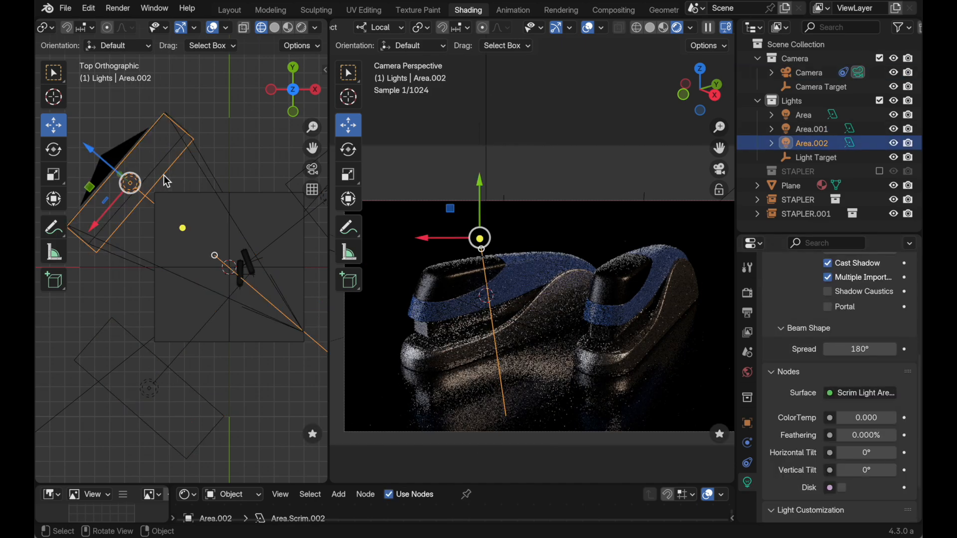
pyautogui.click(865, 418)
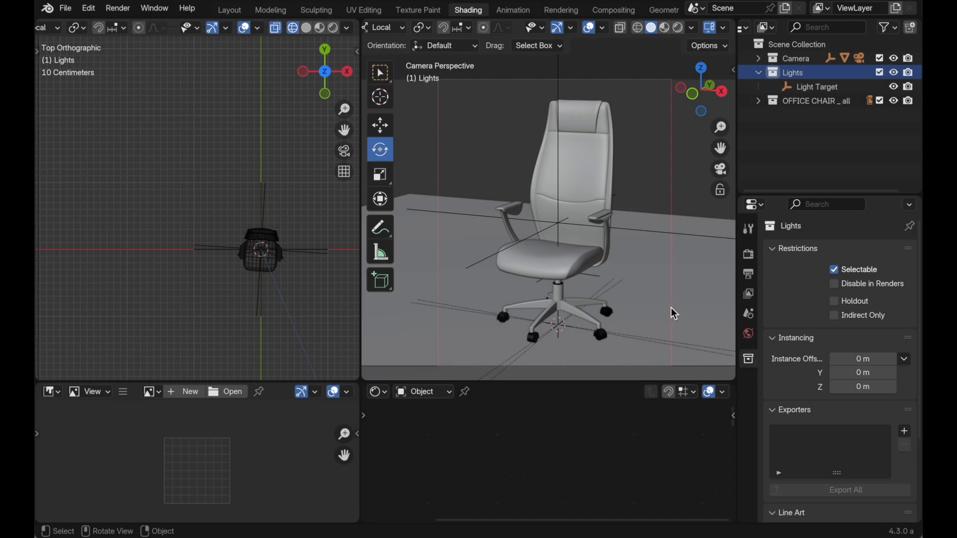
# Zoom the top view out so the whole ground plane is visible
pyautogui.scroll(-3)
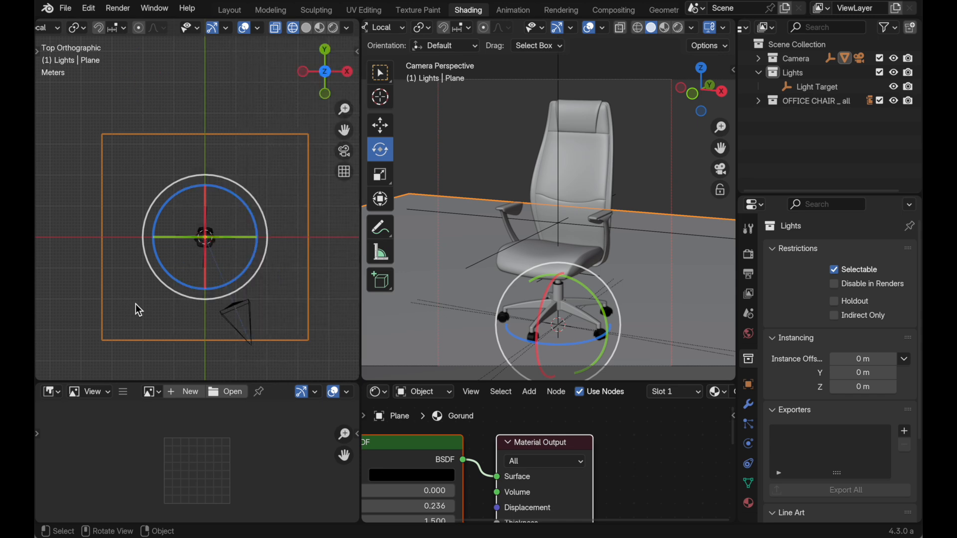
pyautogui.rightClick(137, 309)
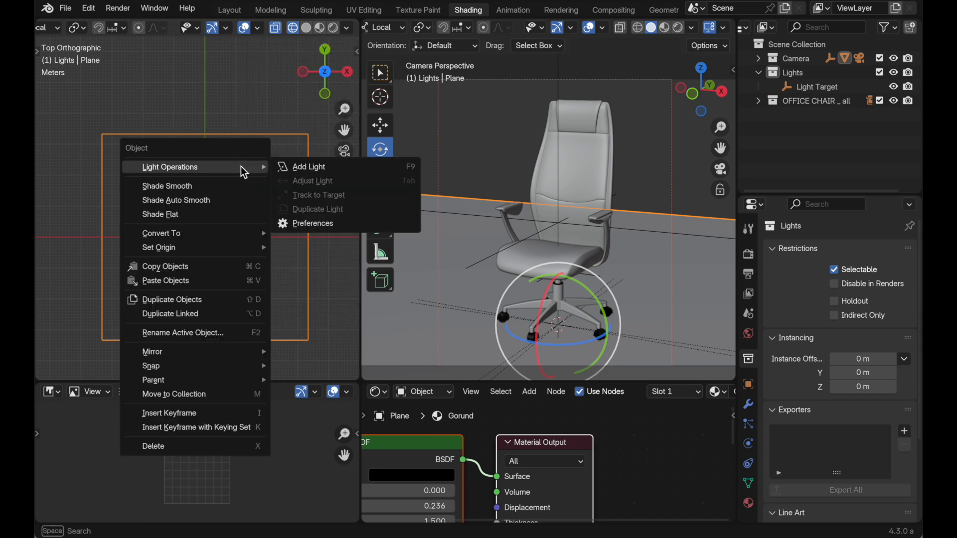
pyautogui.moveTo(311, 223)
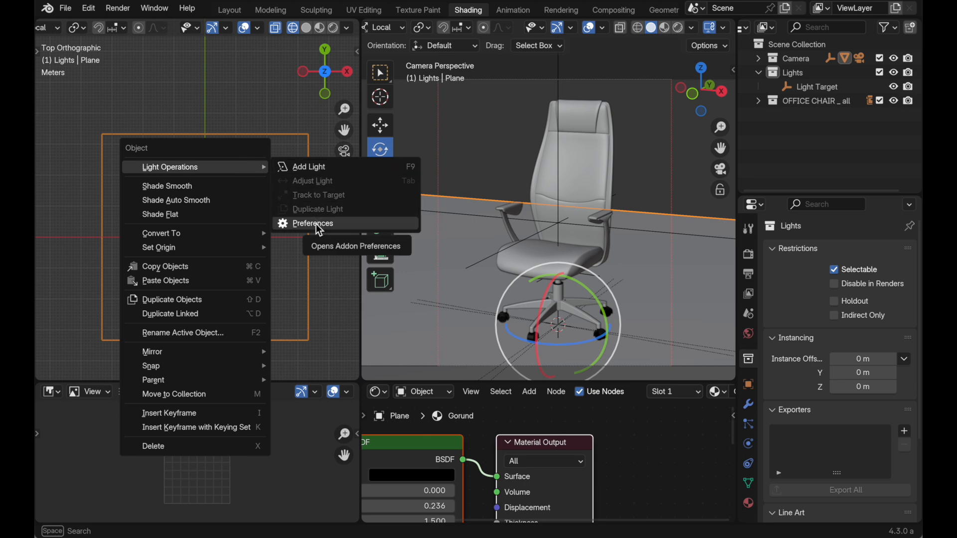
pyautogui.click(313, 222)
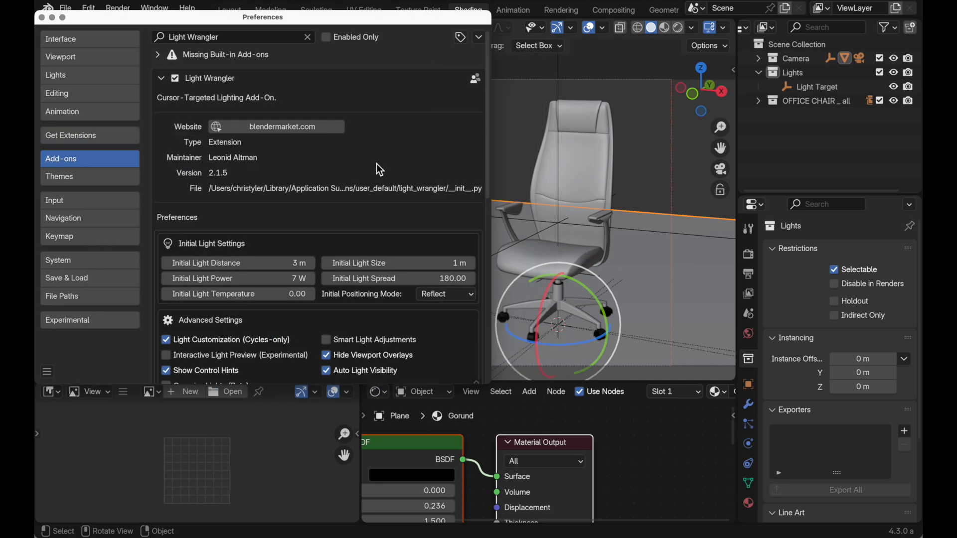
pyautogui.moveTo(61, 39)
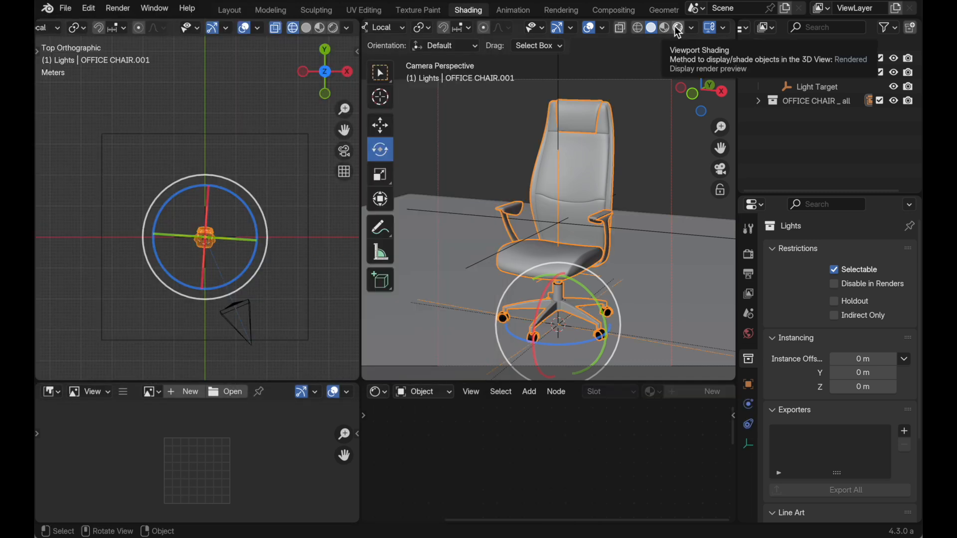
# Show the camera view as a rendered preview and bring up the area light's properties
pyautogui.click(664, 27)
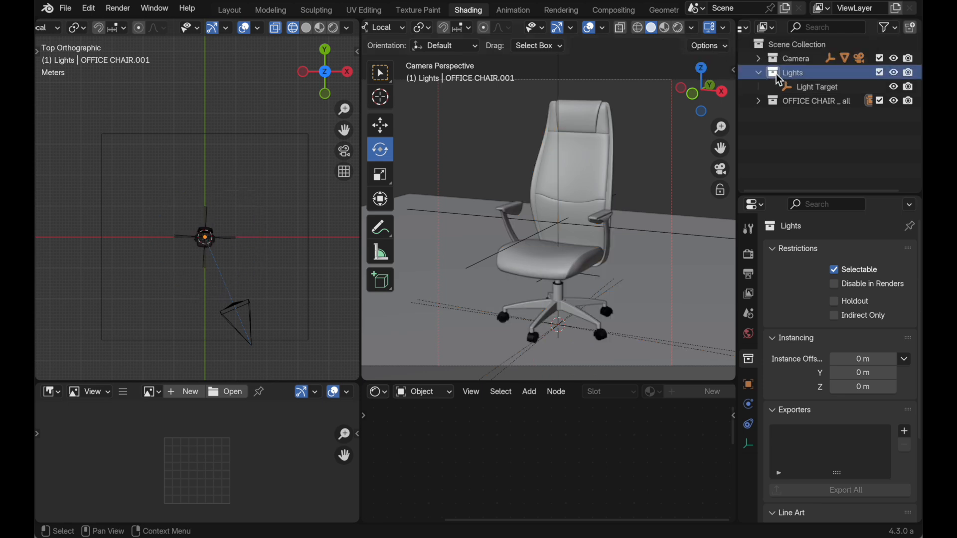
pyautogui.moveTo(678, 31)
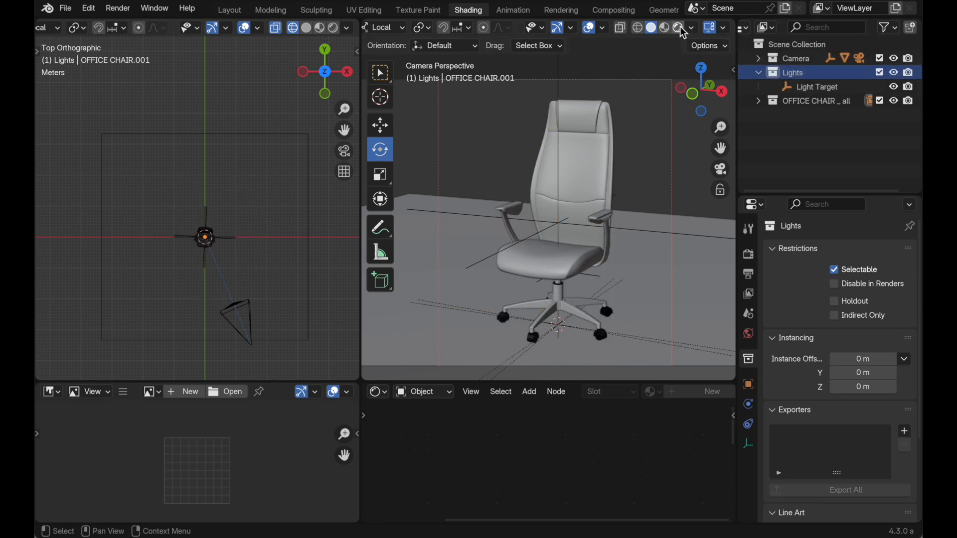
pyautogui.click(675, 27)
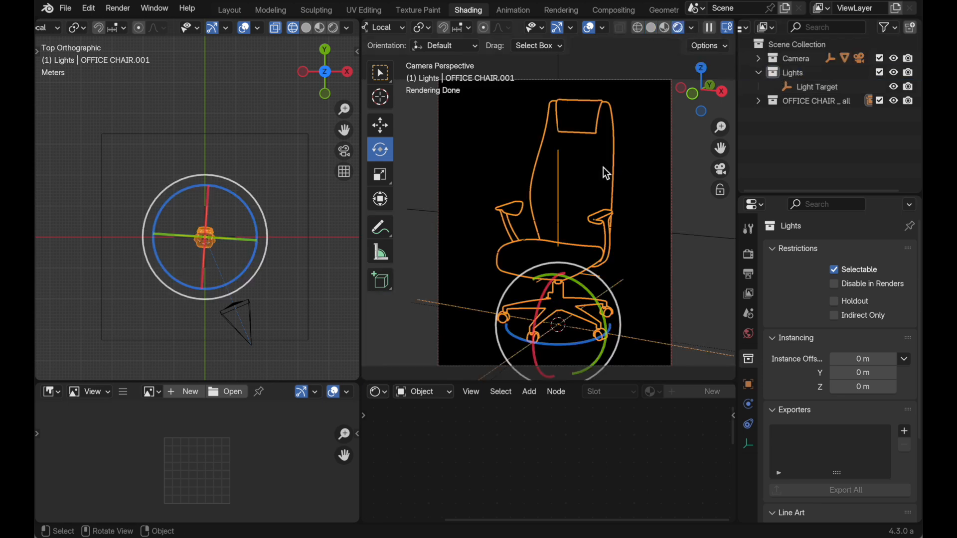
pyautogui.moveTo(549, 148)
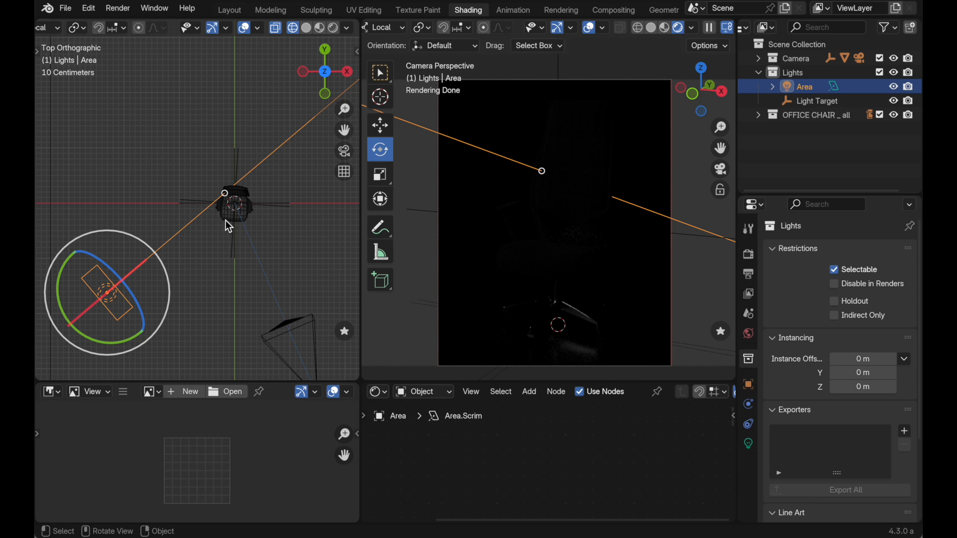
pyautogui.moveTo(766, 441)
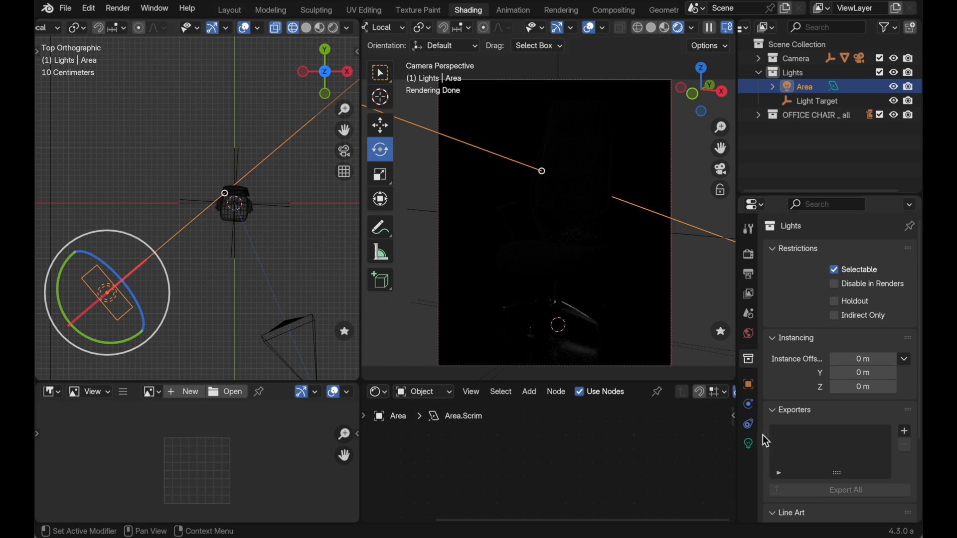
pyautogui.click(748, 442)
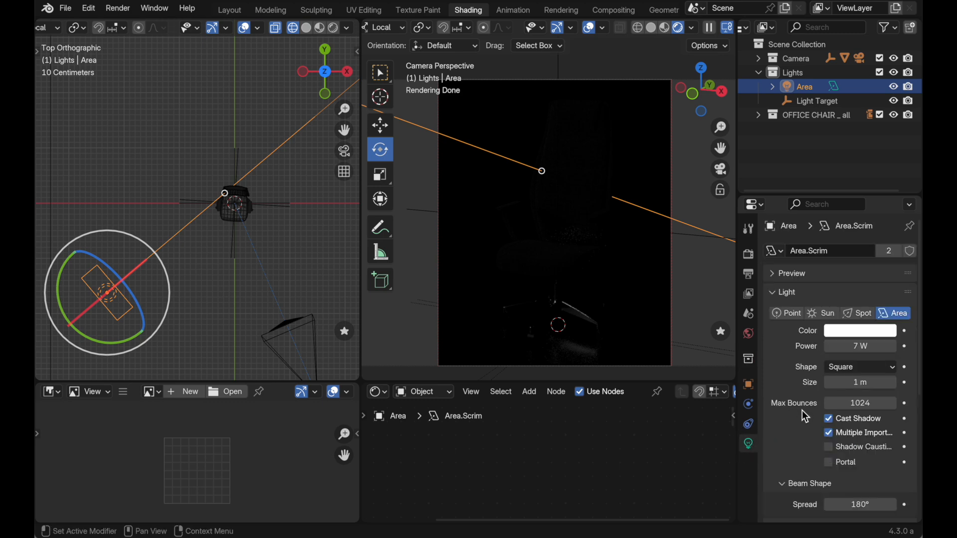
pyautogui.moveTo(859, 346)
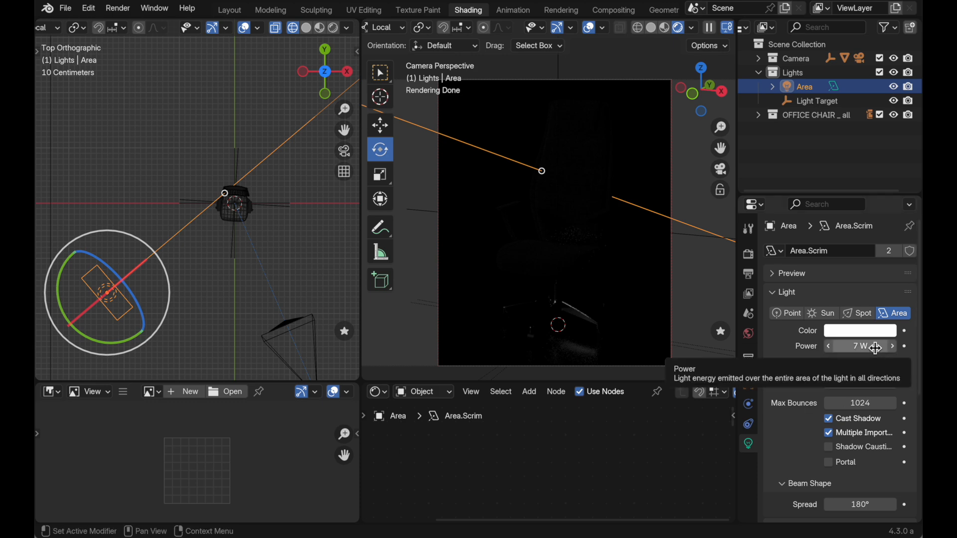
pyautogui.moveTo(877, 349)
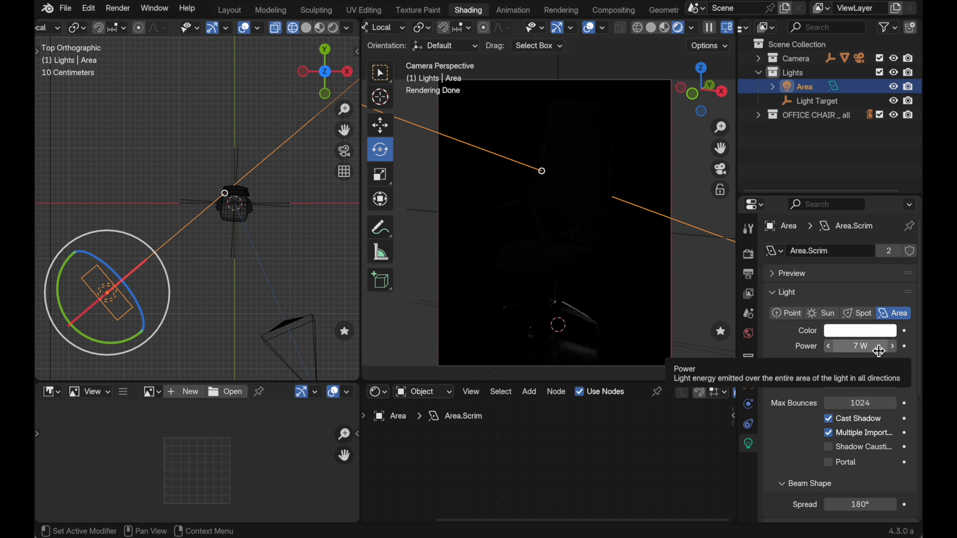
pyautogui.moveTo(876, 347)
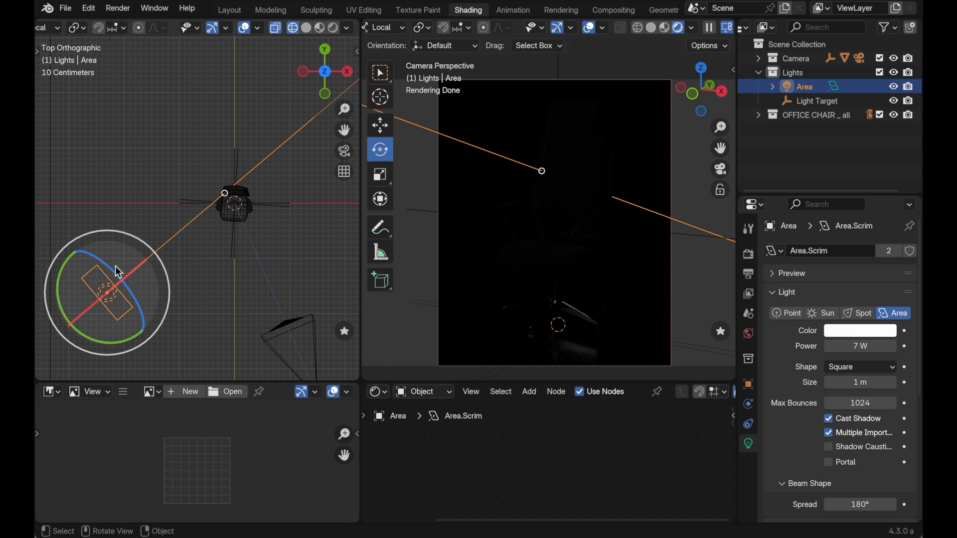
pyautogui.moveTo(141, 316)
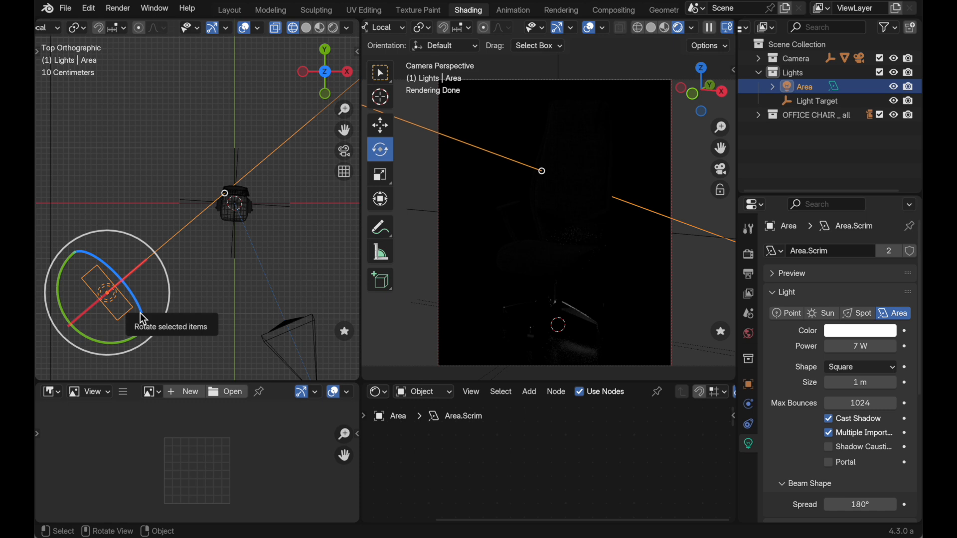
pyautogui.moveTo(498, 365)
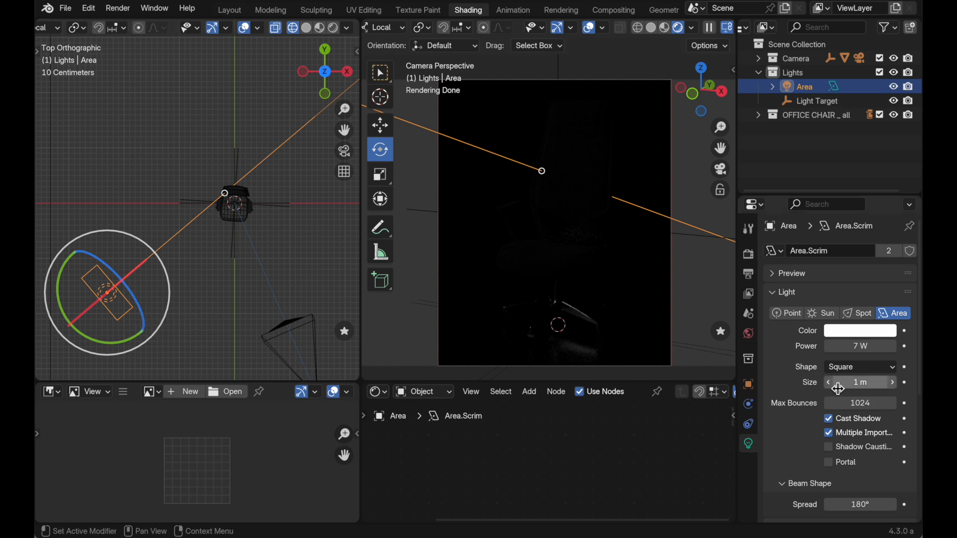
pyautogui.moveTo(804, 455)
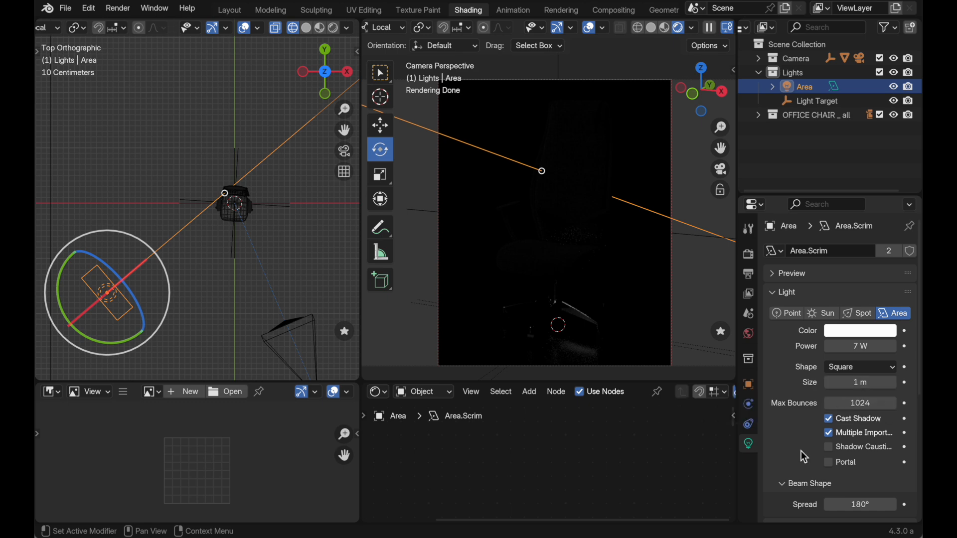
pyautogui.moveTo(440, 322)
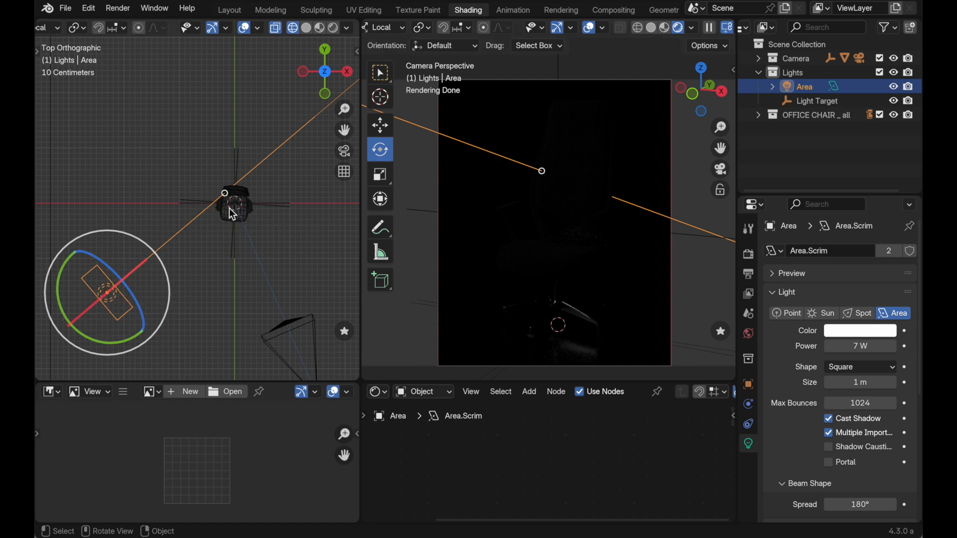
# Raise the area light's power from 7 W to 32 W
pyautogui.click(859, 346)
pyautogui.write('32')
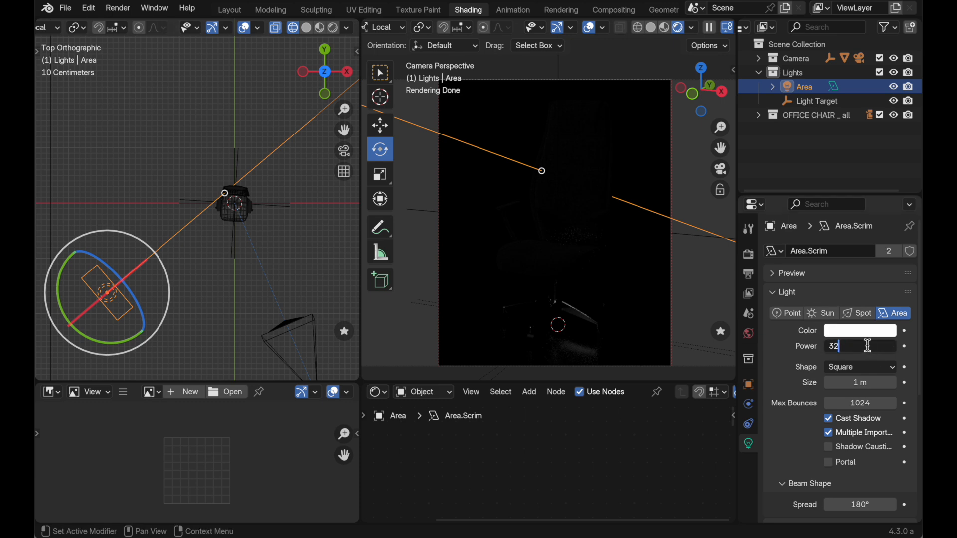
pyautogui.press('Return')
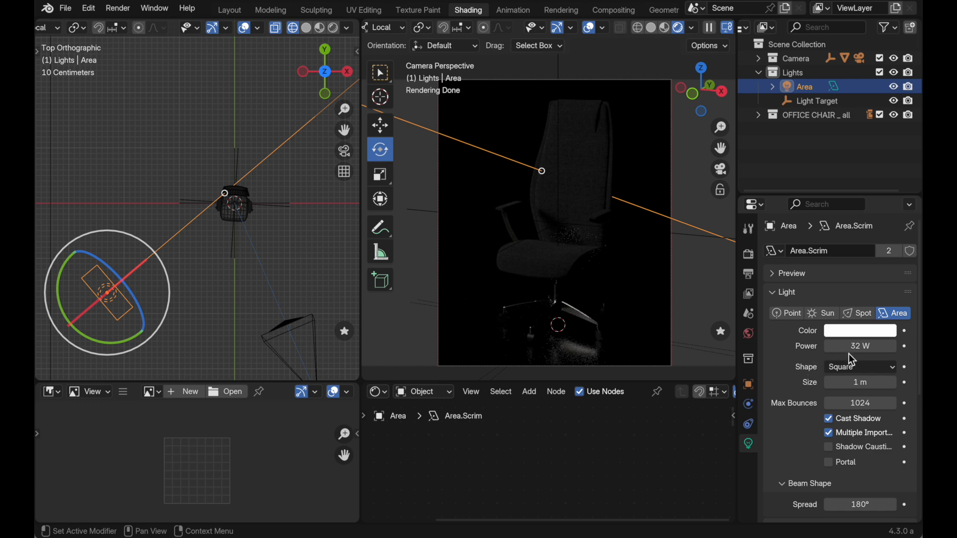
pyautogui.moveTo(820, 371)
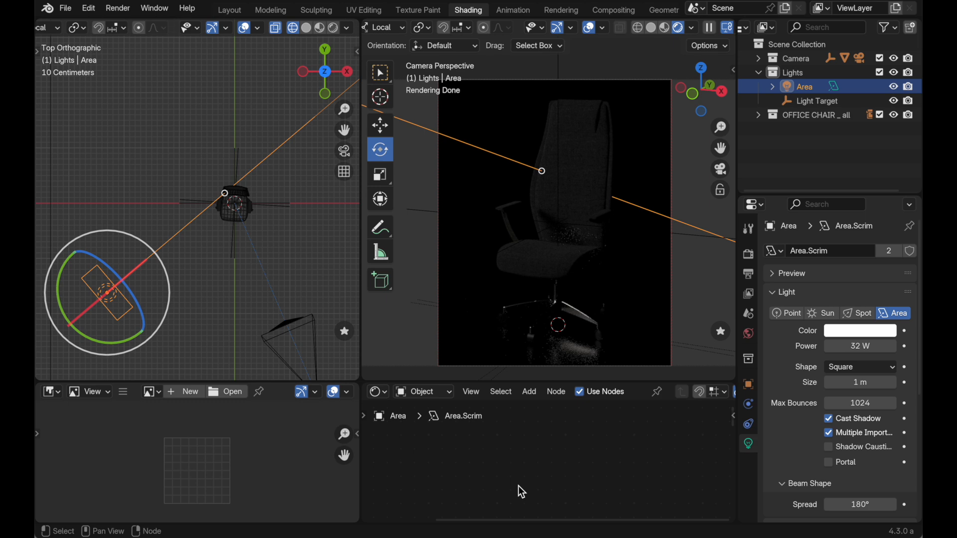
pyautogui.moveTo(600, 372)
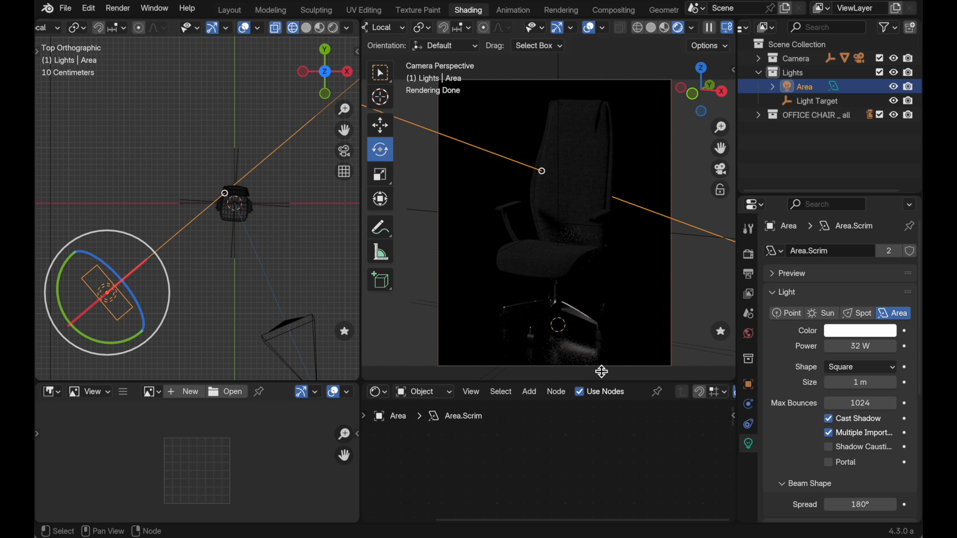
# Set the scene's Film exposure to 4.00 in the render settings
pyautogui.click(748, 254)
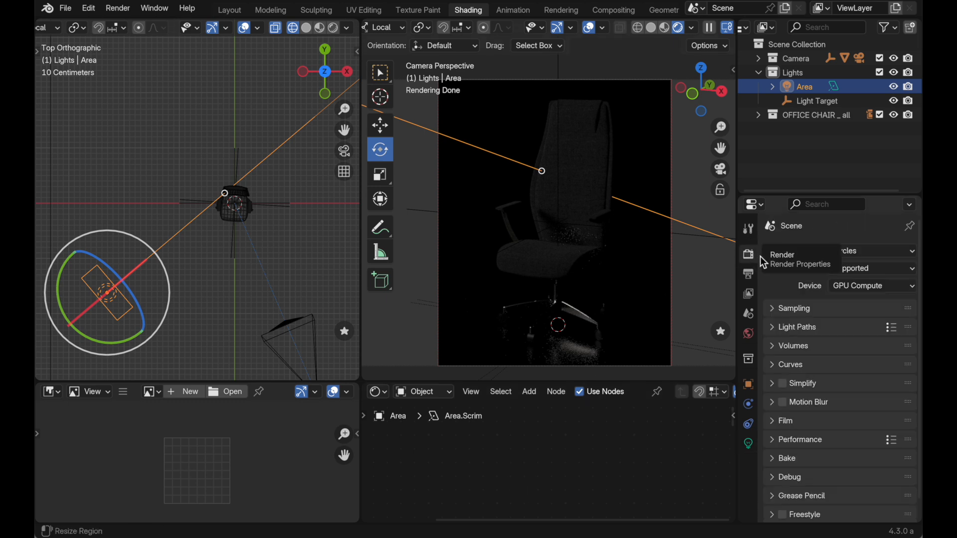
pyautogui.click(785, 420)
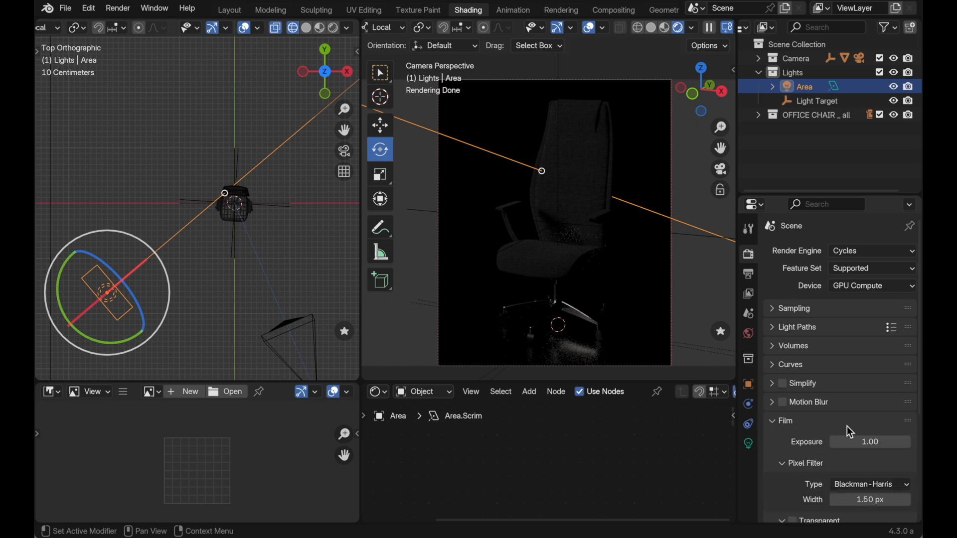
pyautogui.moveTo(879, 441)
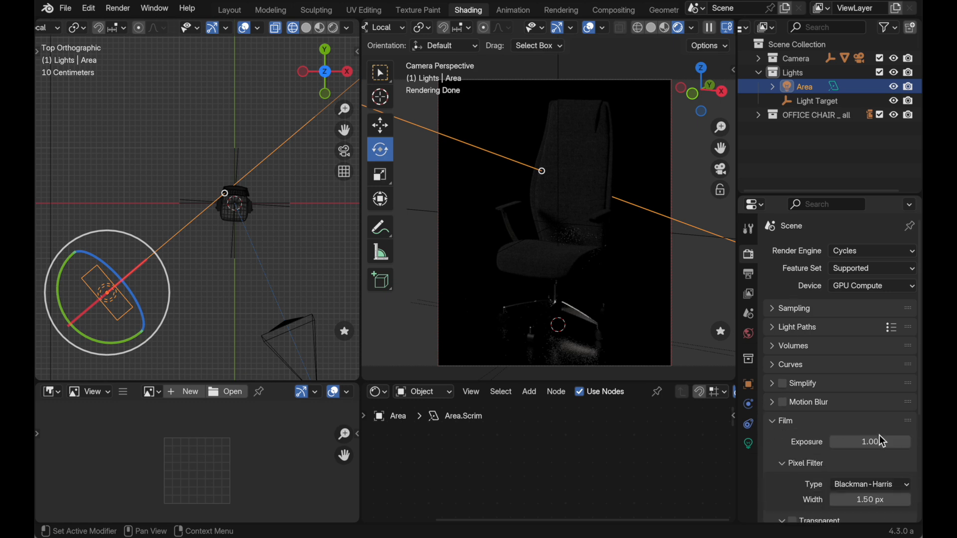
pyautogui.doubleClick(869, 441)
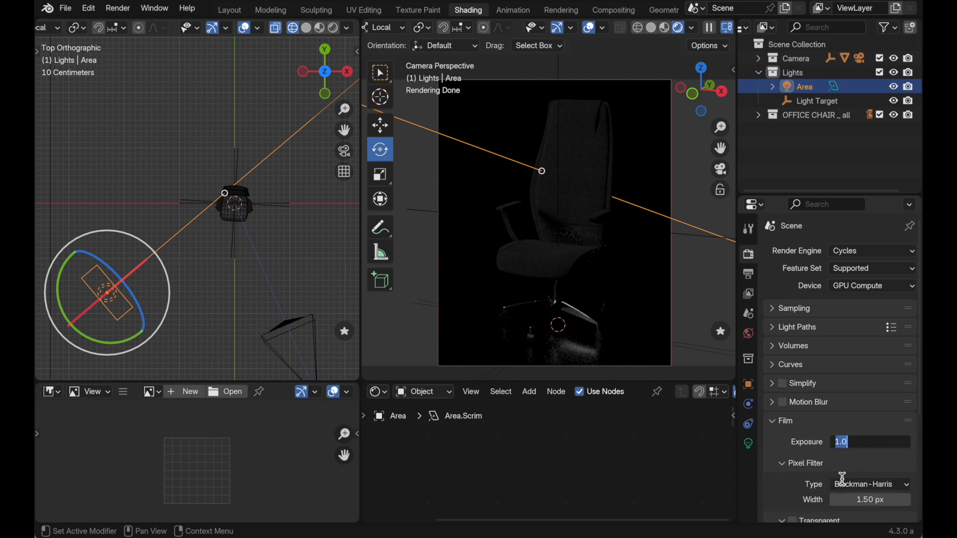
pyautogui.write('4.00')
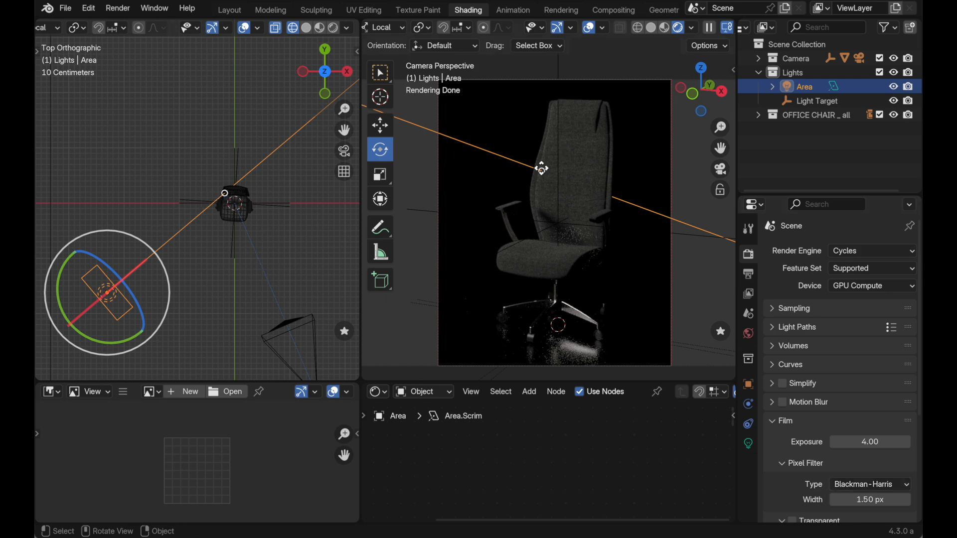
pyautogui.moveTo(542, 173)
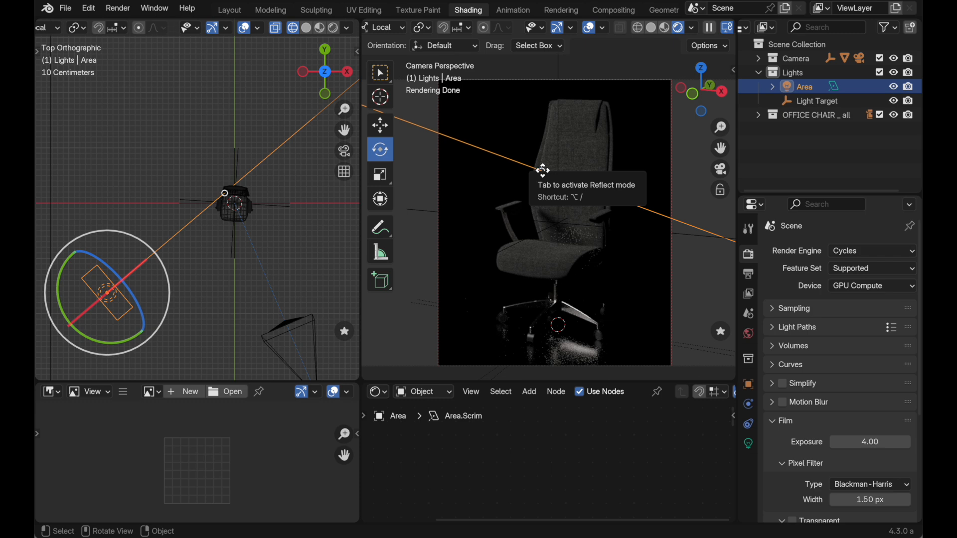
# Enter the area light's interactive edit mode and switch it to Reflect placement
pyautogui.press('Tab')
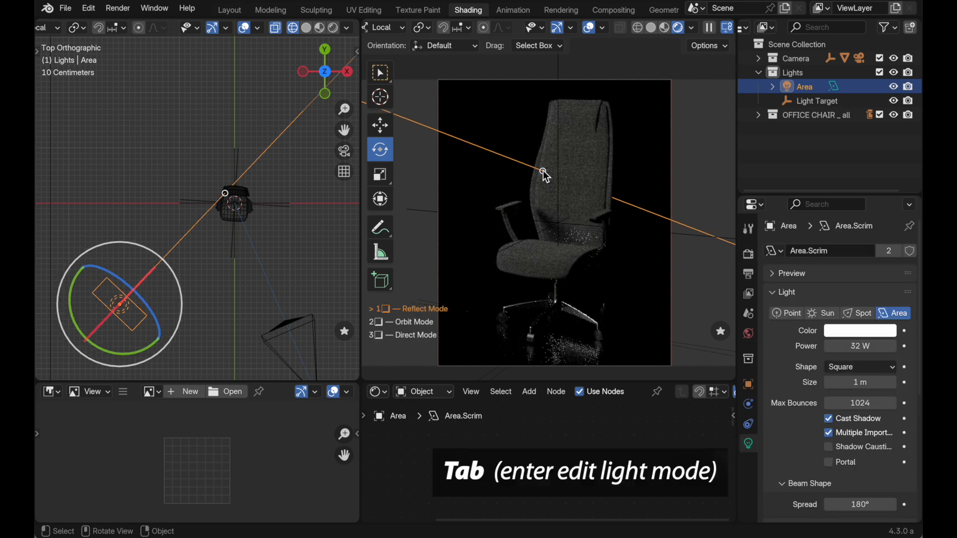
pyautogui.press('2')
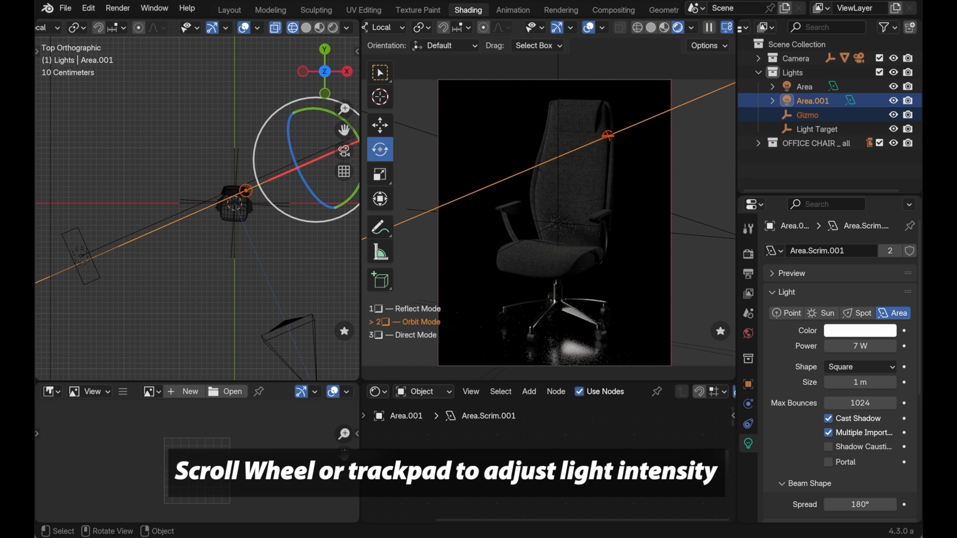
# Adjust Area.001's power to about 33.6 W and isolate its contribution in the render
pyautogui.scroll(3)
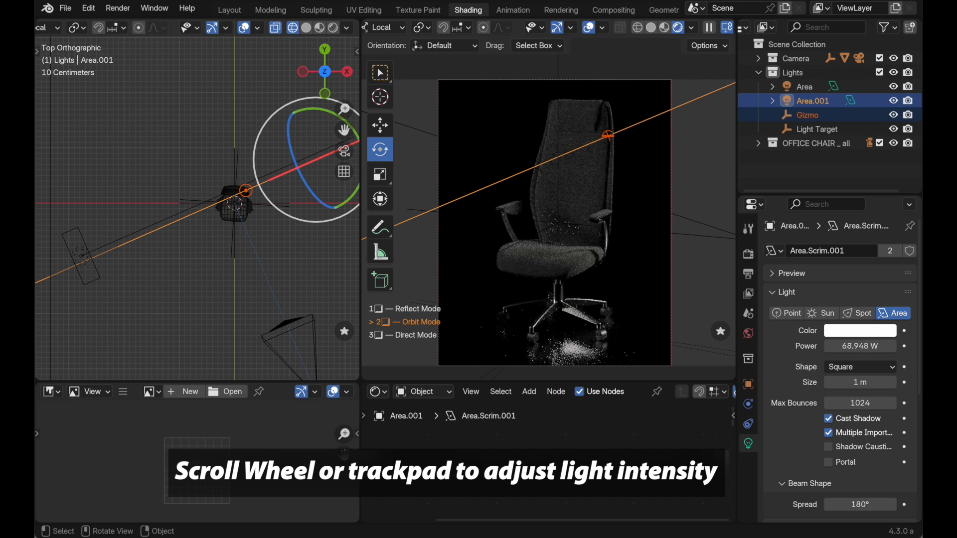
pyautogui.scroll(-3)
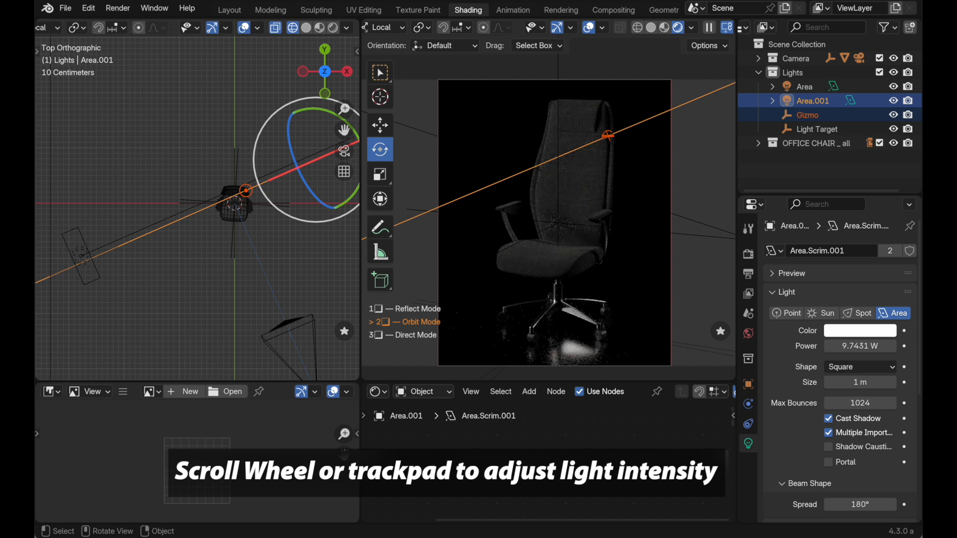
pyautogui.scroll(3)
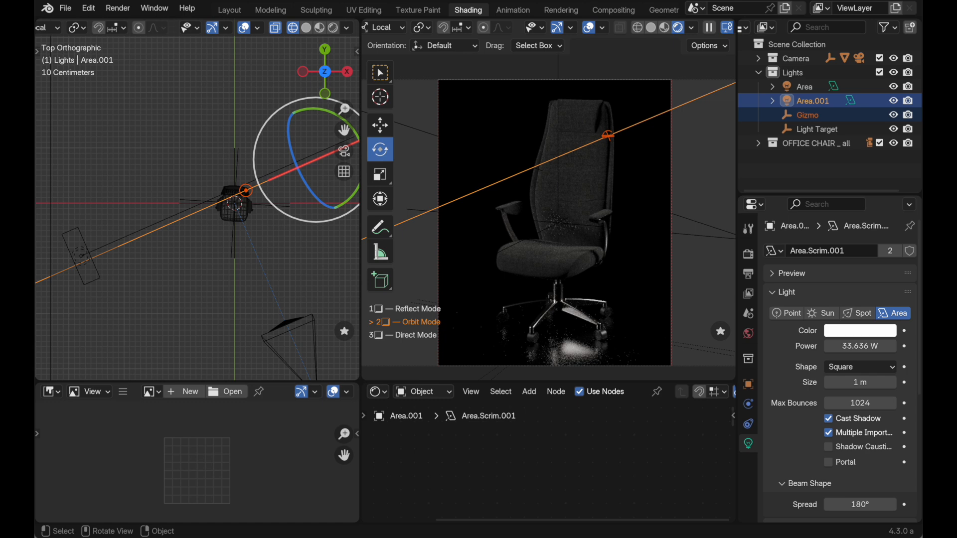
pyautogui.press('shift+h')
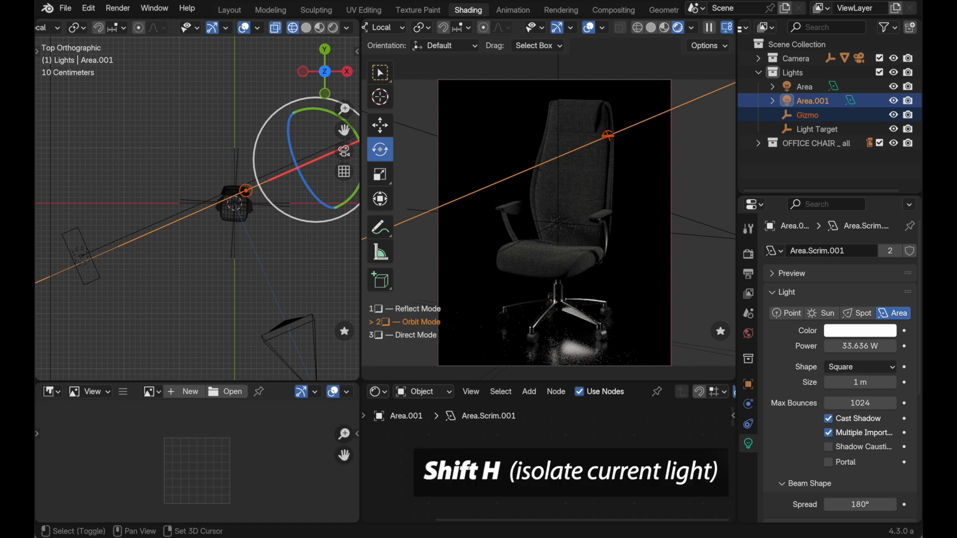
pyautogui.press('shift+h')
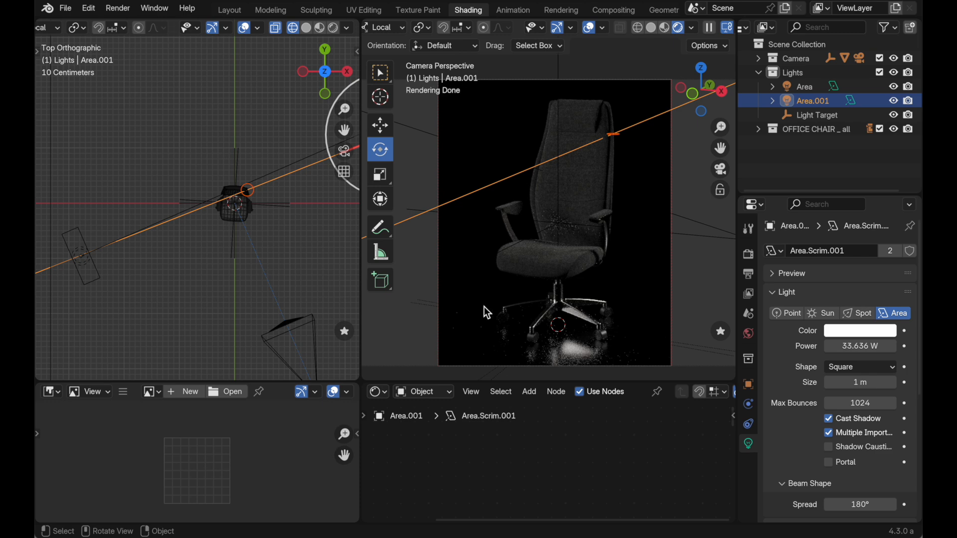
pyautogui.moveTo(567, 119)
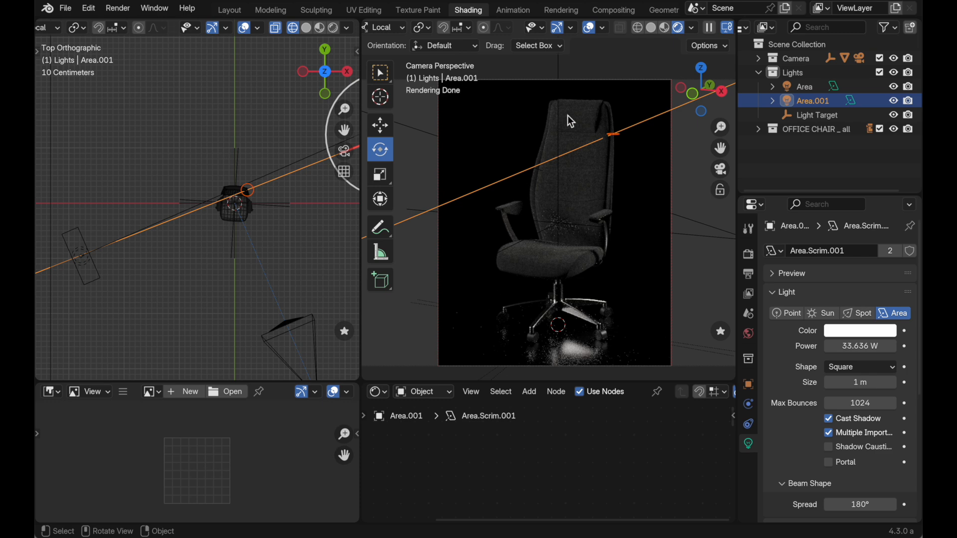
pyautogui.moveTo(564, 108)
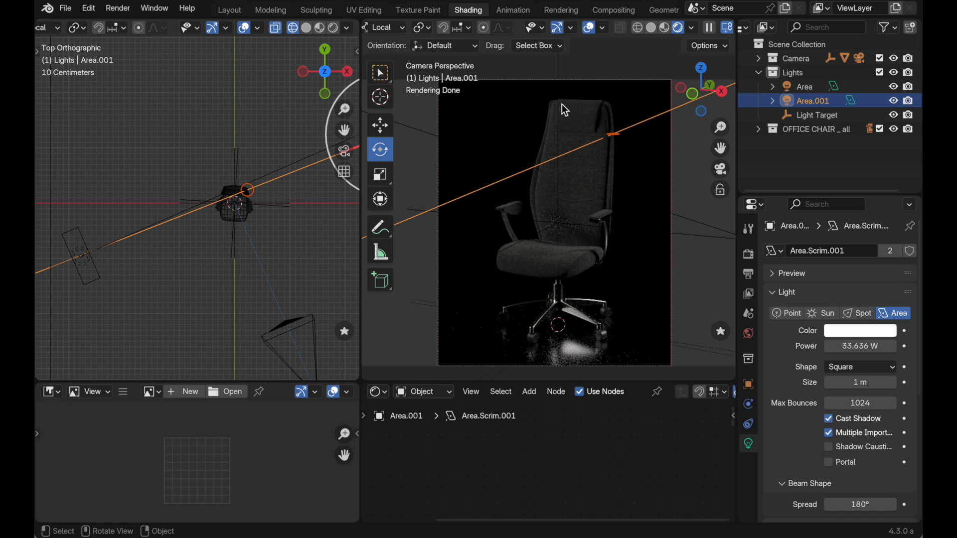
pyautogui.moveTo(551, 132)
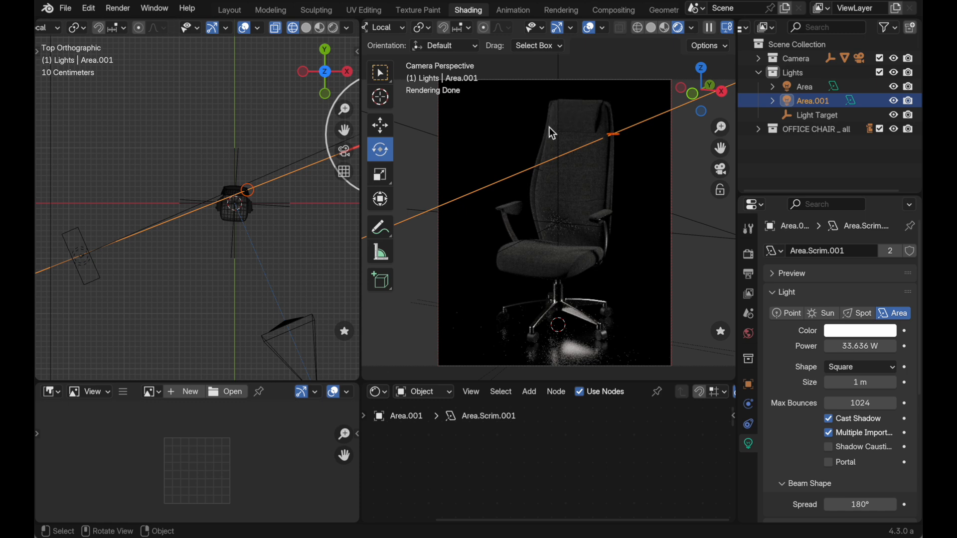
pyautogui.moveTo(604, 128)
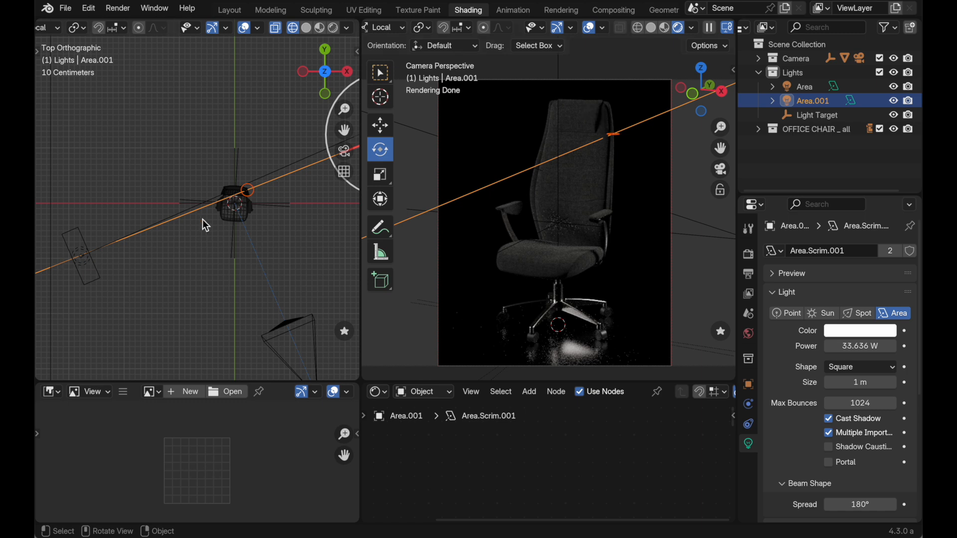
pyautogui.moveTo(562, 113)
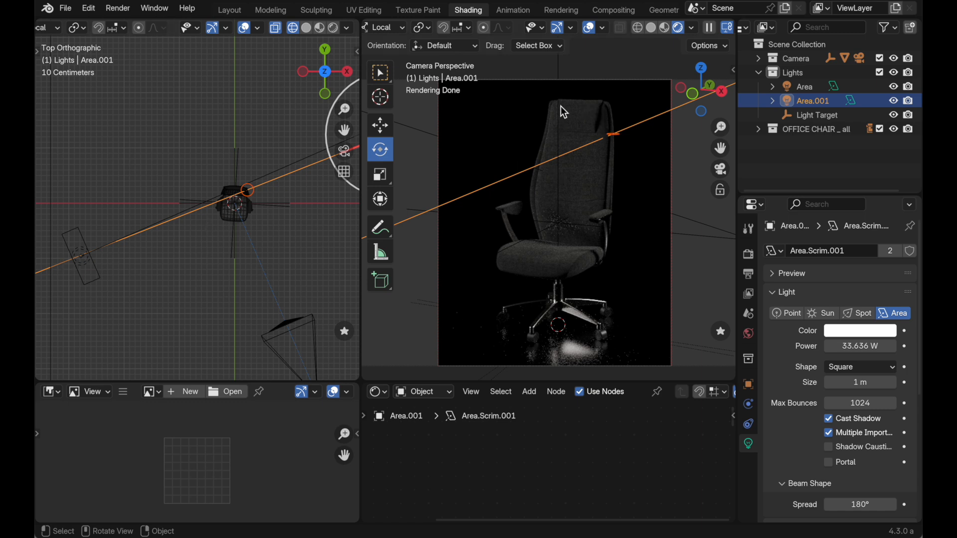
# Solo Area.002 in the render and raise its power from 7 W to about 16.5 W
pyautogui.click(813, 114)
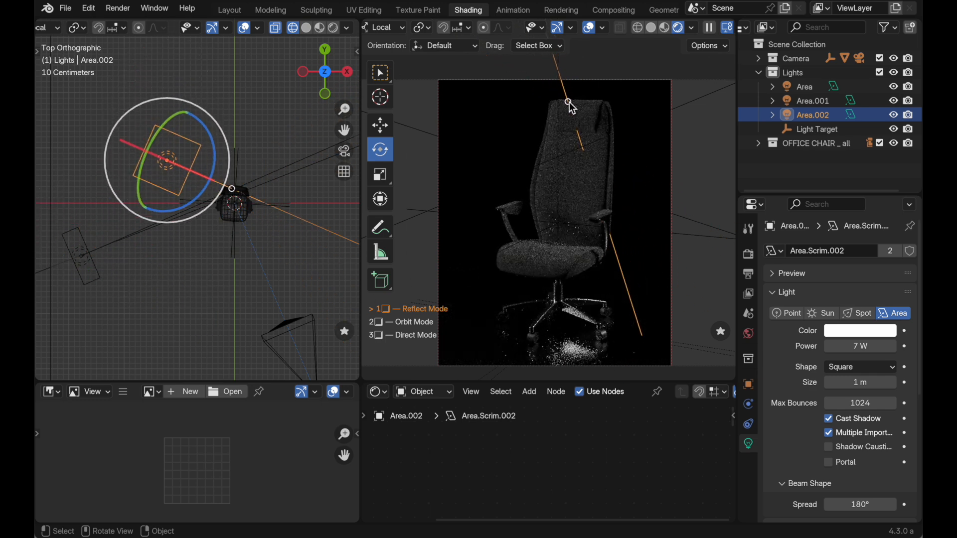
pyautogui.press('shift+h')
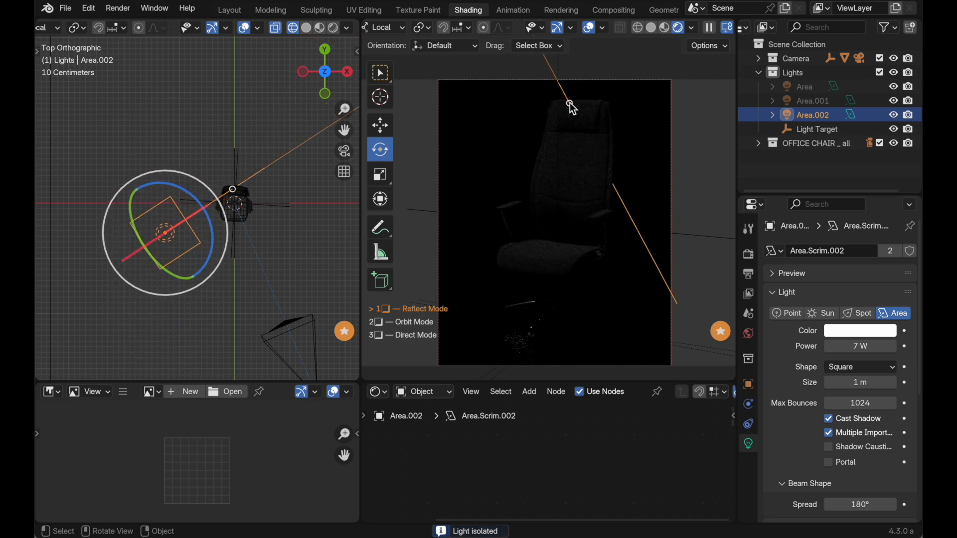
pyautogui.scroll(3)
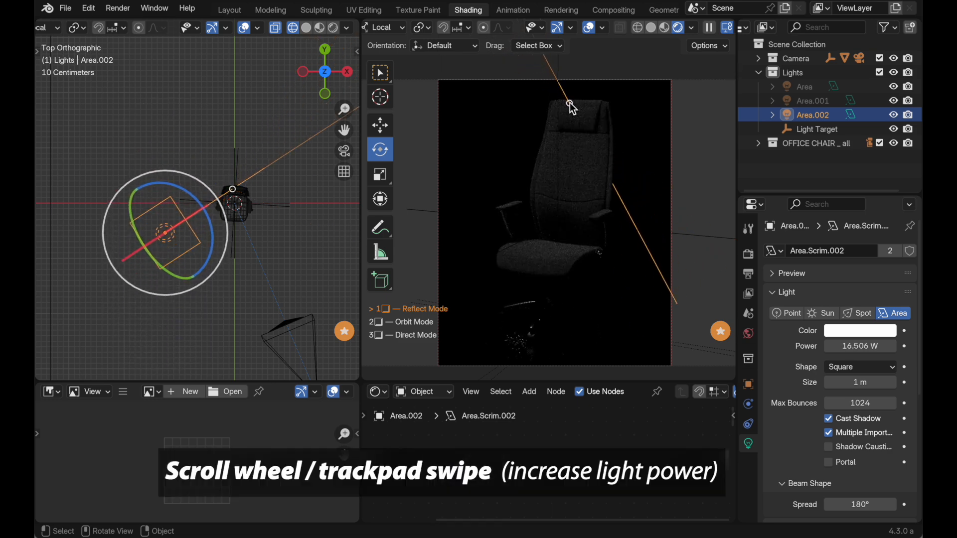
pyautogui.scroll(3)
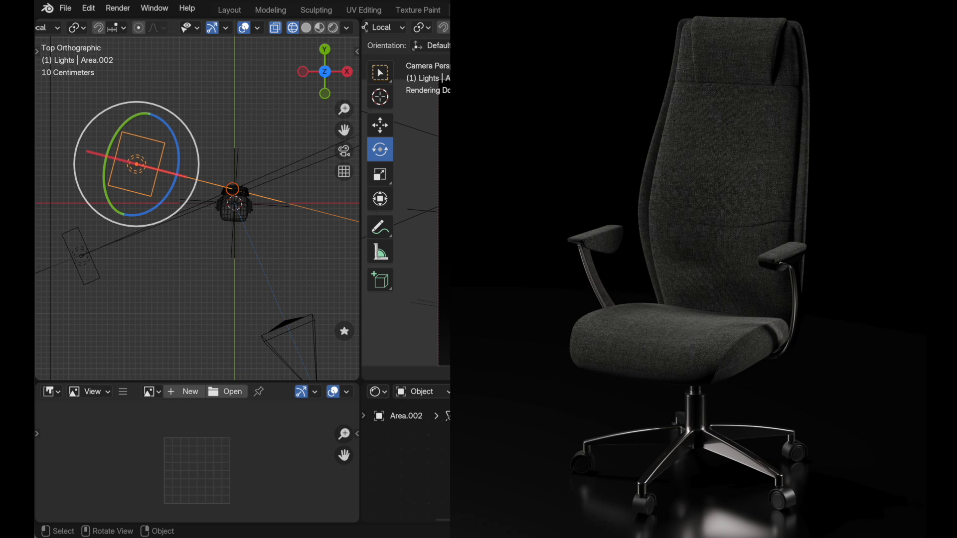
# Bring all lights back into the render and frame the chair in front view
pyautogui.click(469, 10)
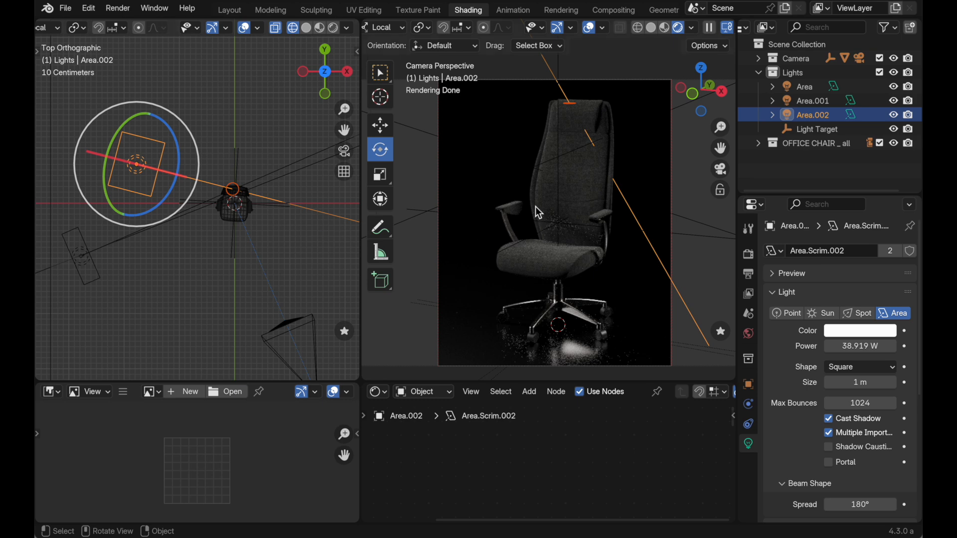
pyautogui.moveTo(529, 165)
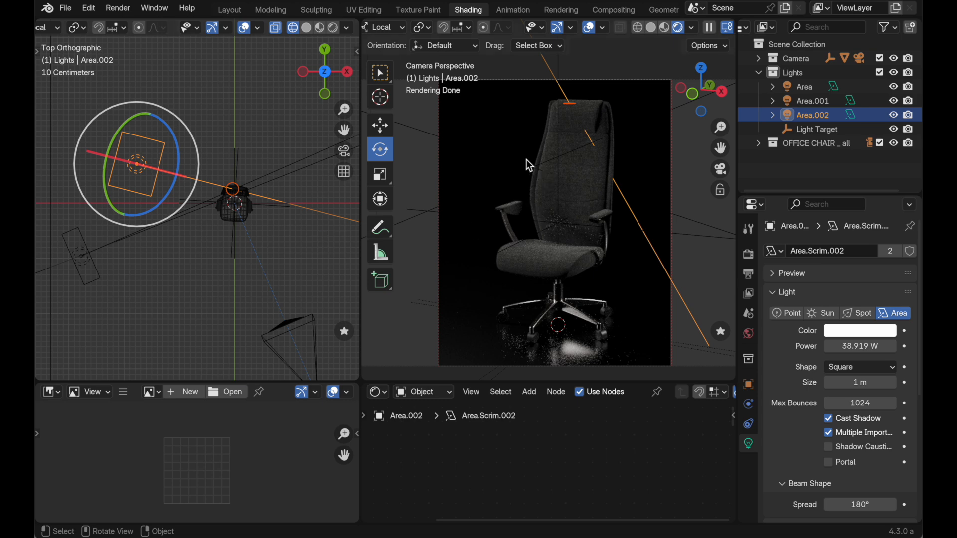
pyautogui.moveTo(552, 196)
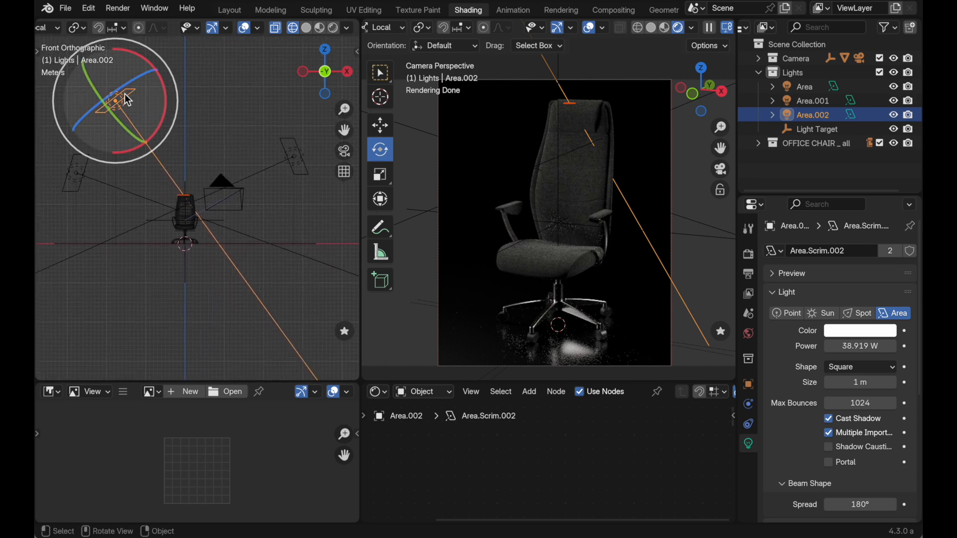
pyautogui.moveTo(126, 100); pyautogui.dragTo(192, 195)
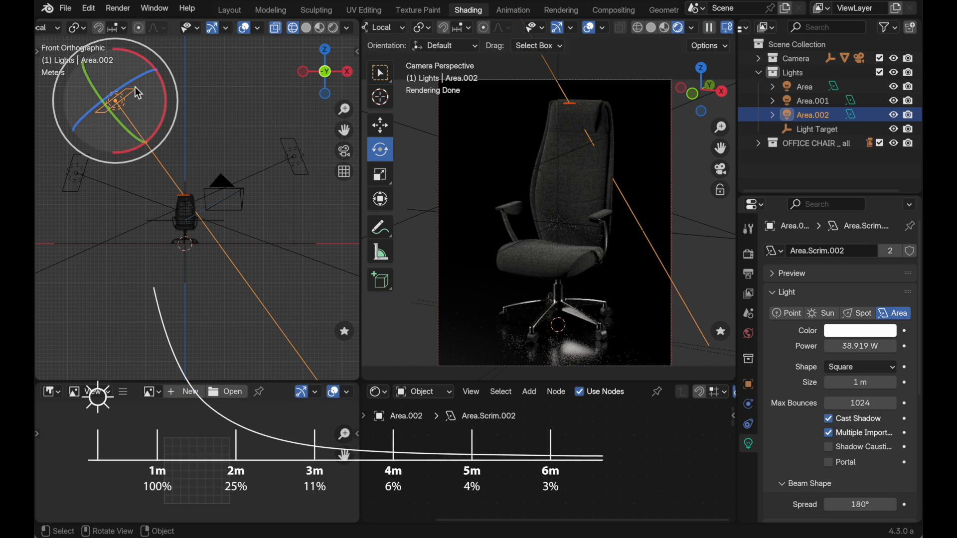
pyautogui.moveTo(143, 122)
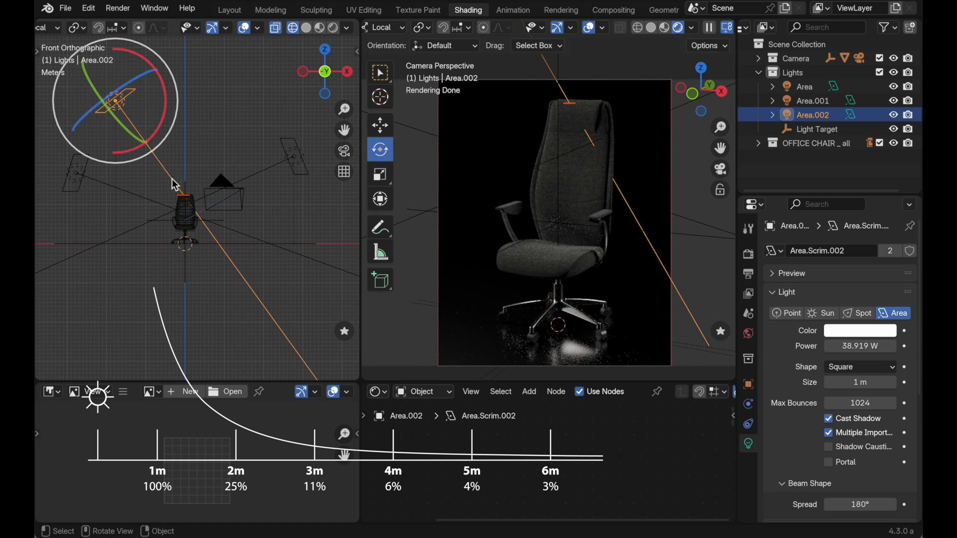
pyautogui.moveTo(209, 230)
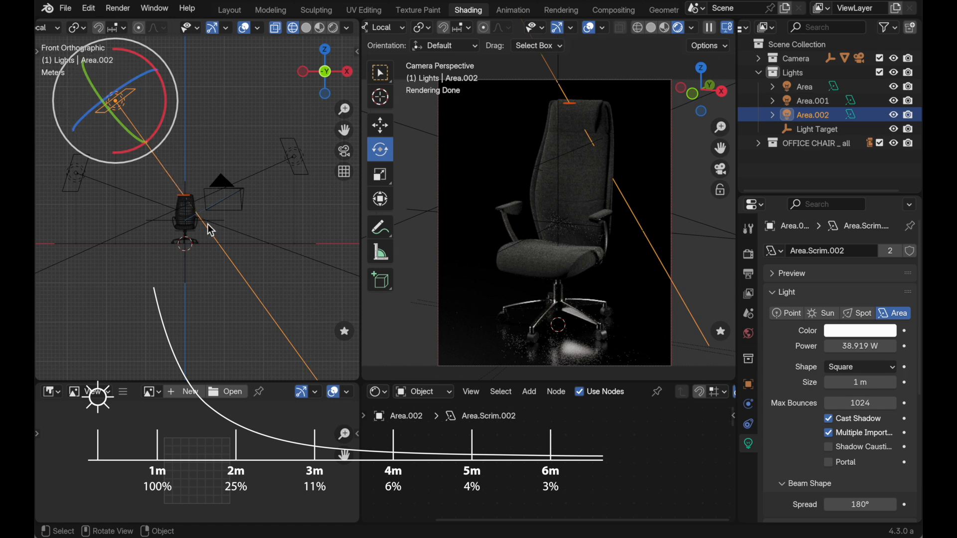
pyautogui.moveTo(213, 236)
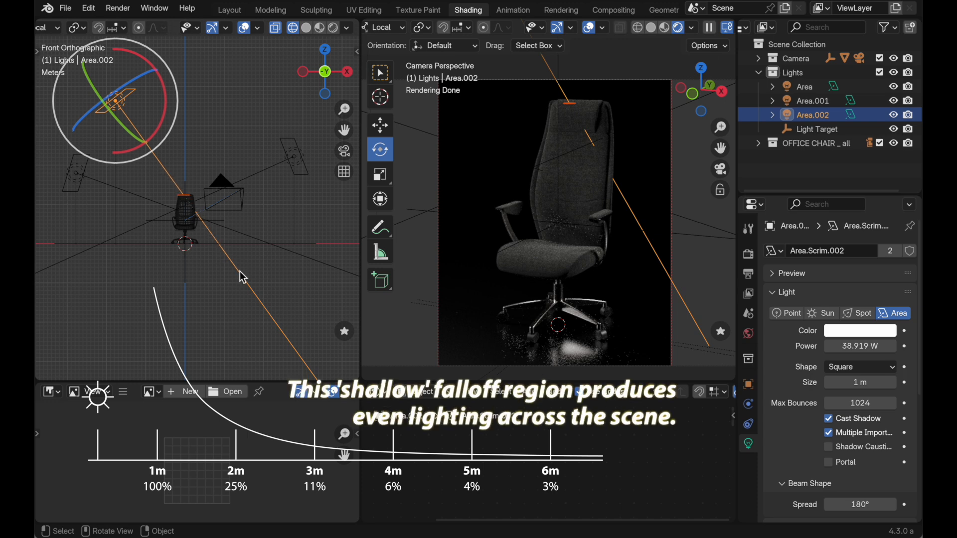
pyautogui.moveTo(601, 167)
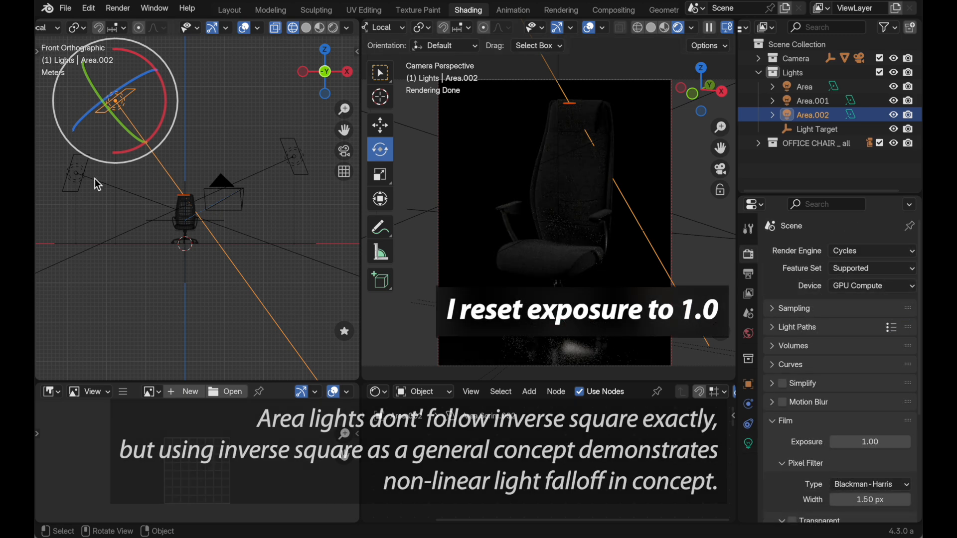
# Rotate the 32 W key light Area to aim at the chair's side
pyautogui.click(804, 85)
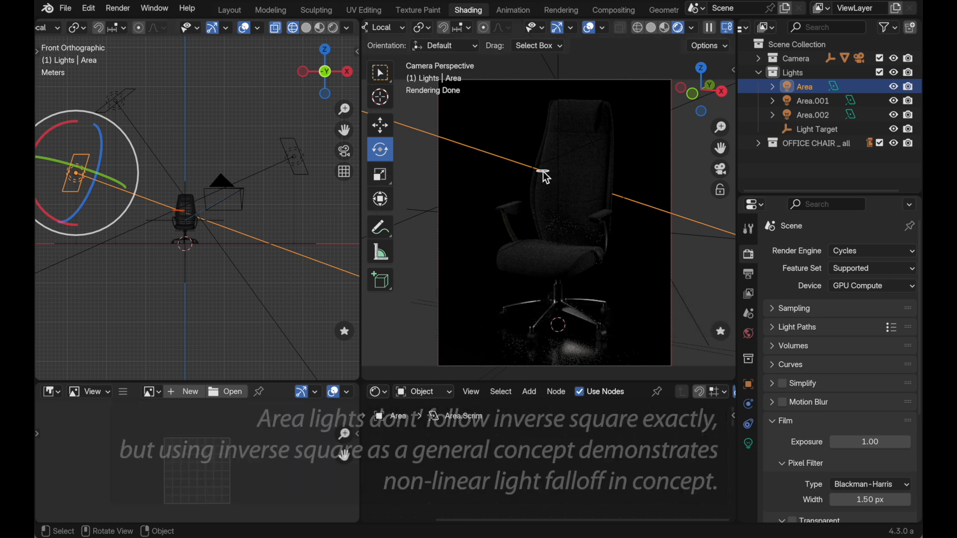
pyautogui.press('Tab')
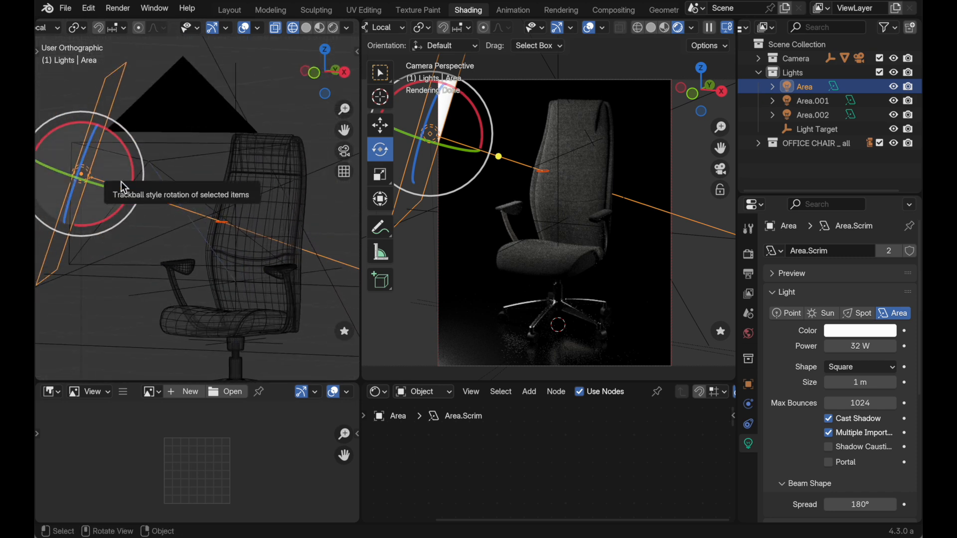
pyautogui.moveTo(260, 212)
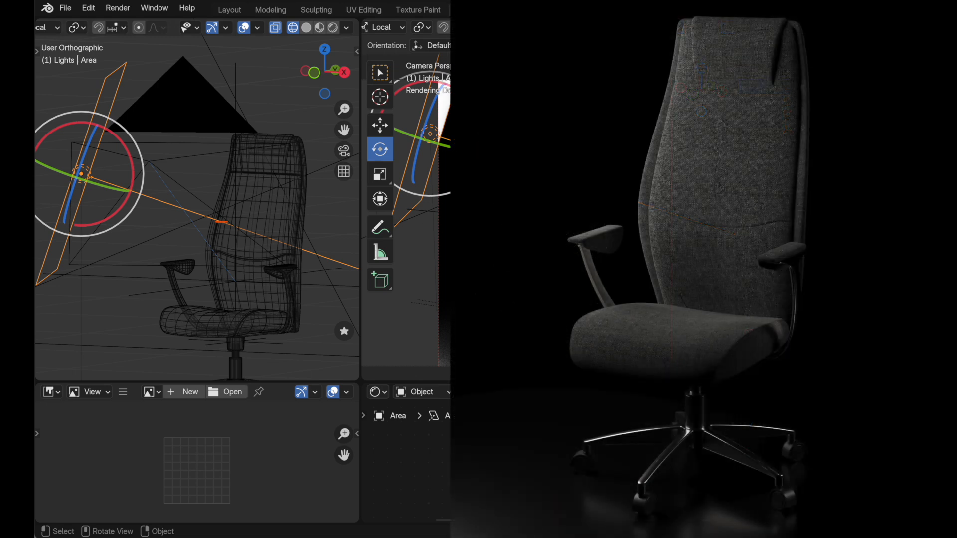
pyautogui.click(468, 10)
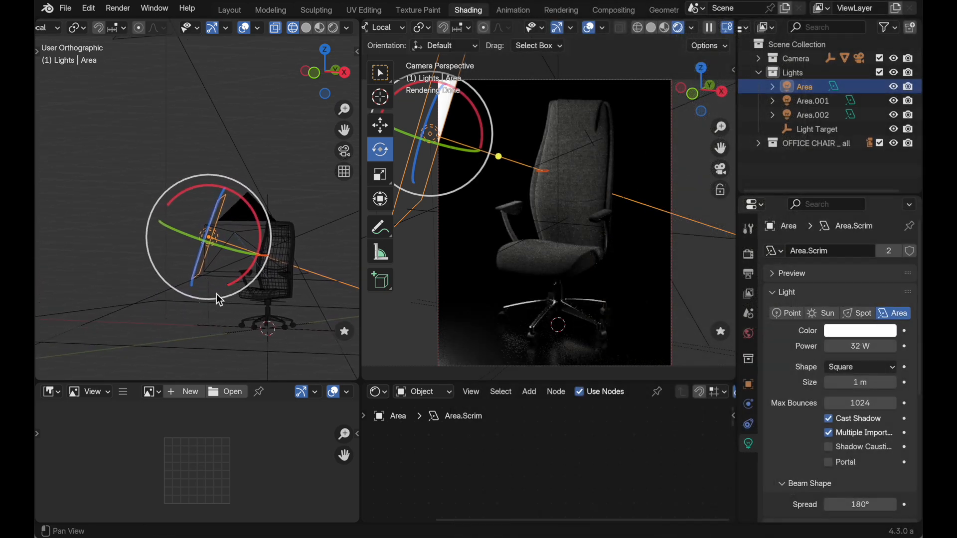
pyautogui.moveTo(218, 298)
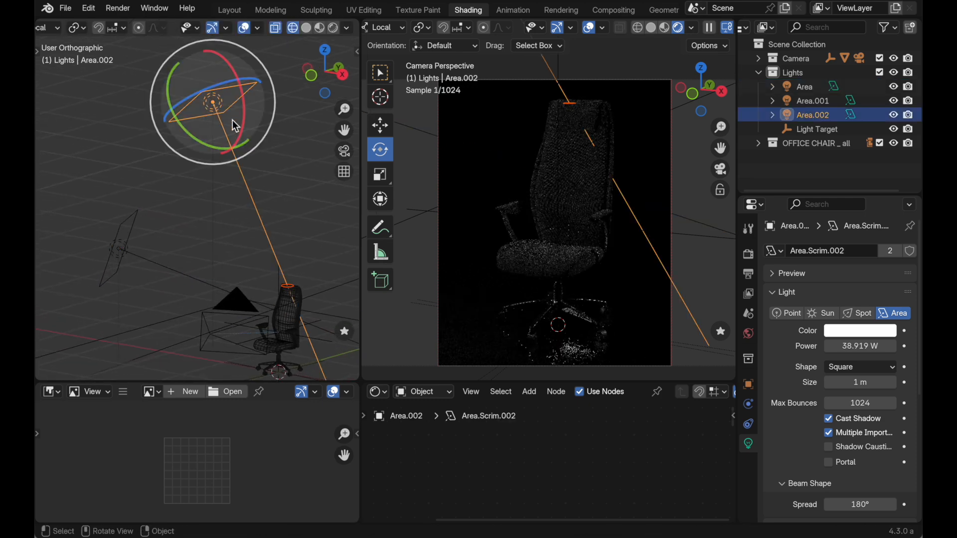
# Move the top light Area.002 down close above the chair, then pick the ground plane
pyautogui.press('g')
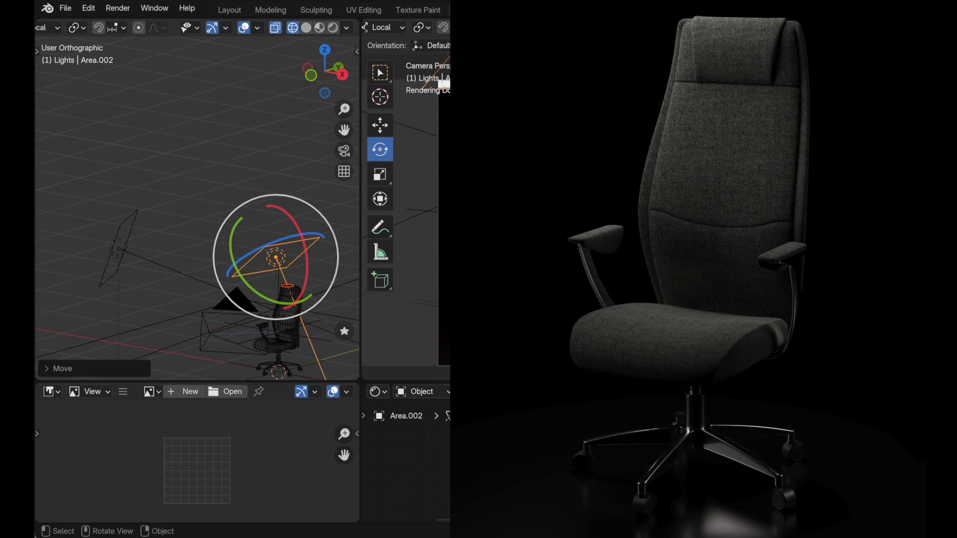
pyautogui.click(468, 10)
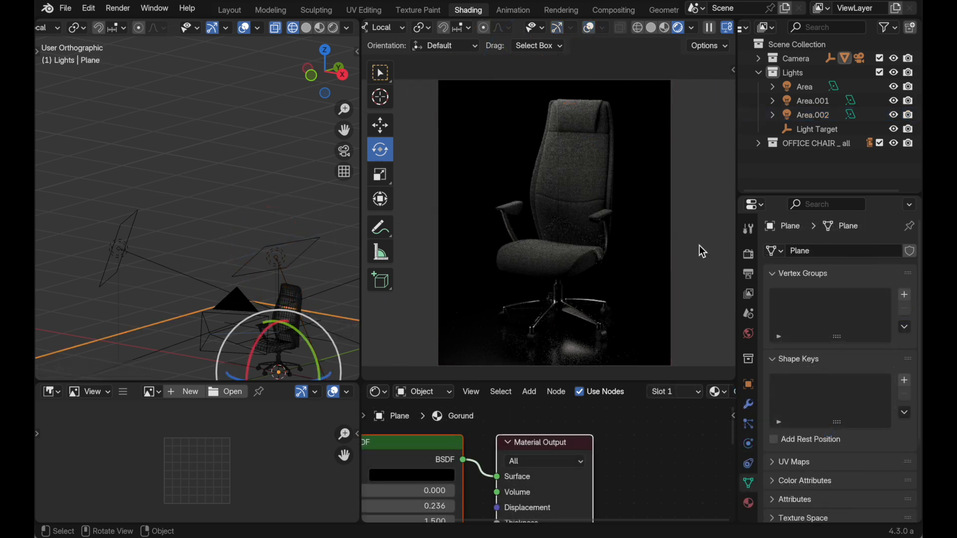
pyautogui.moveTo(750, 253)
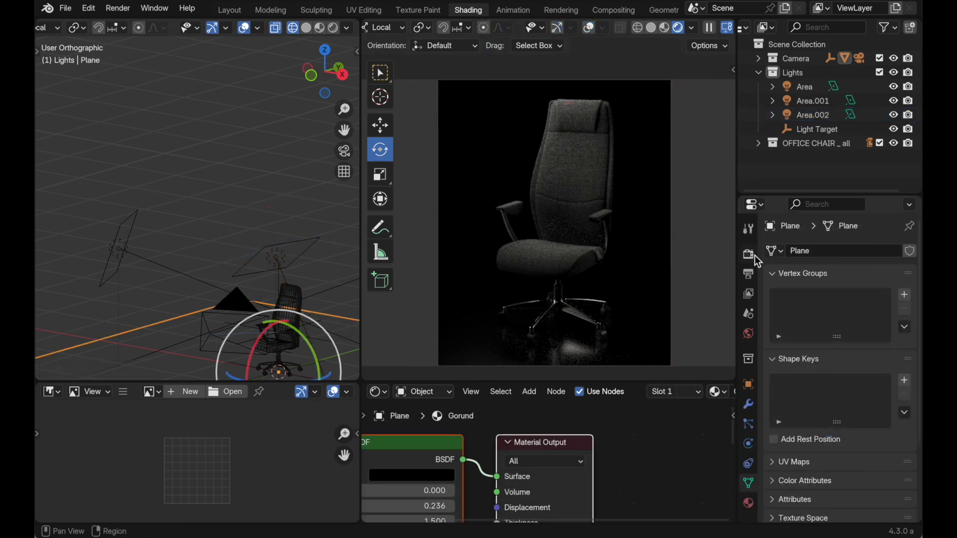
# Show the render settings with Film exposure reading 1.00
pyautogui.click(746, 253)
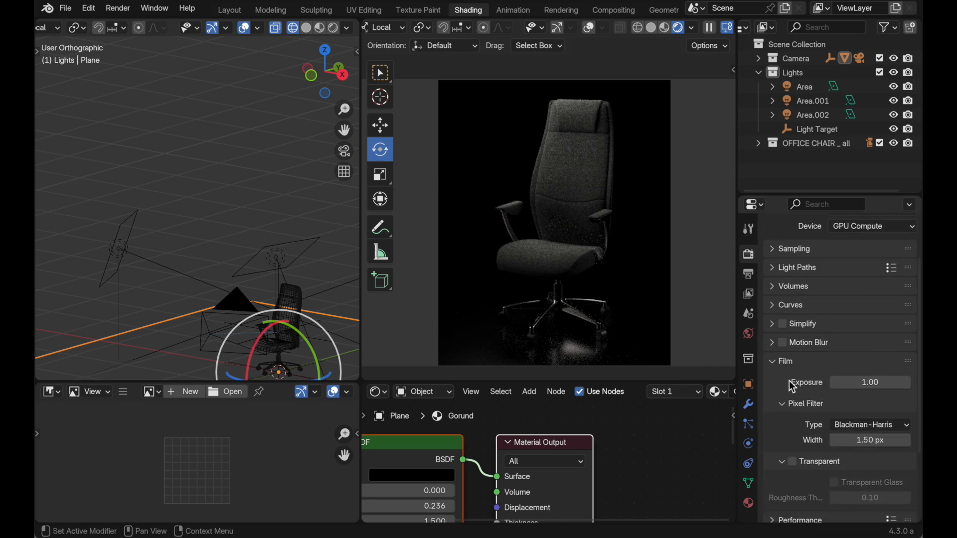
pyautogui.moveTo(869, 382)
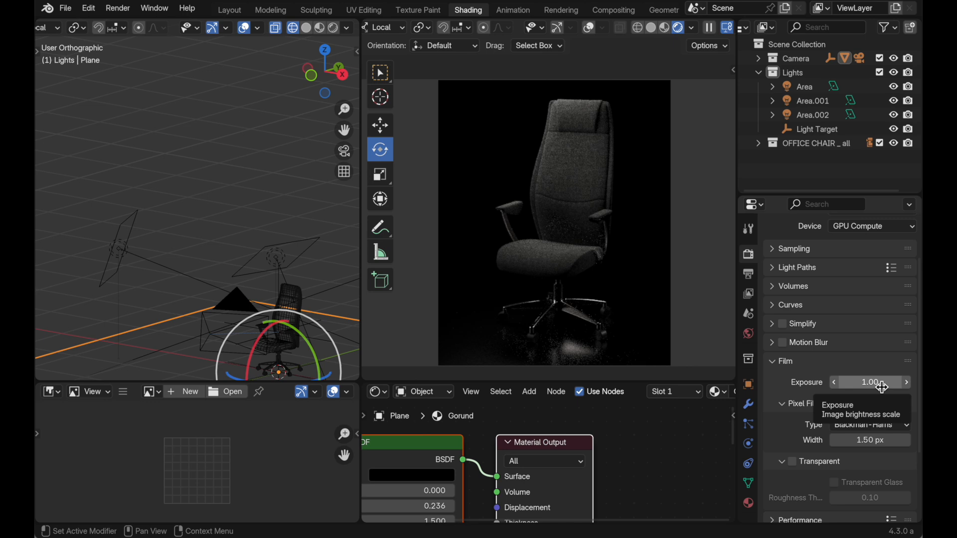
pyautogui.moveTo(866, 362)
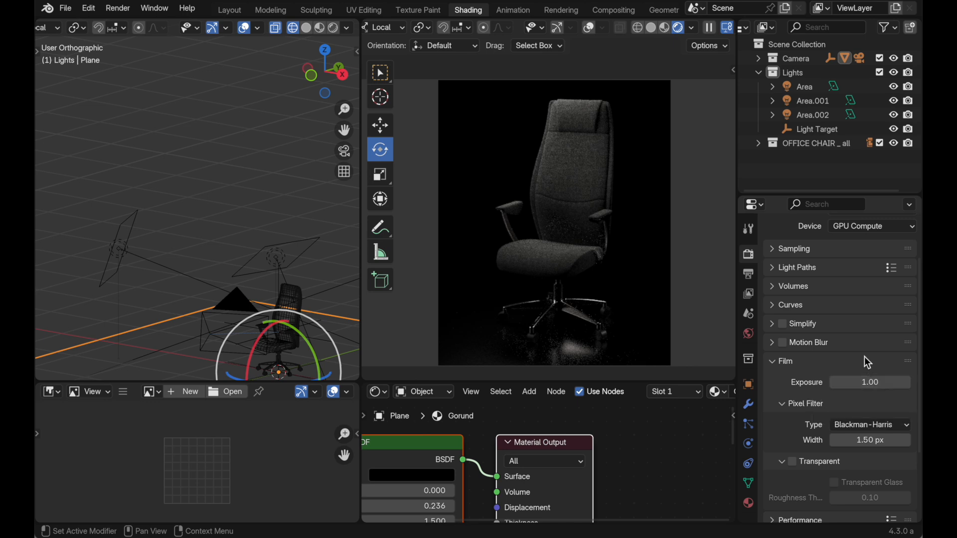